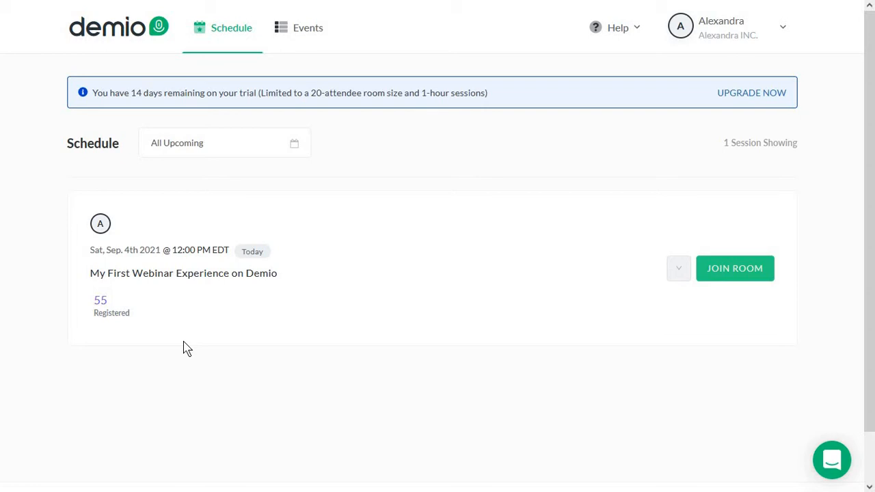
mouse_move(372, 252)
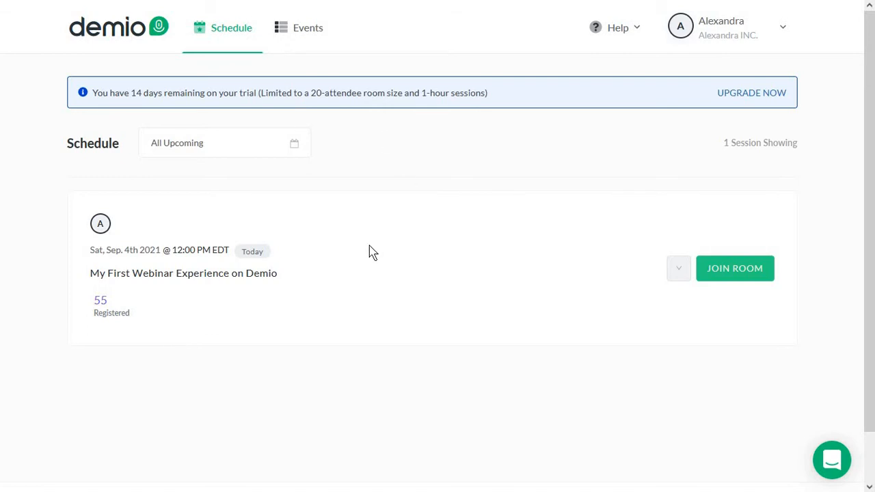
mouse_move(254, 169)
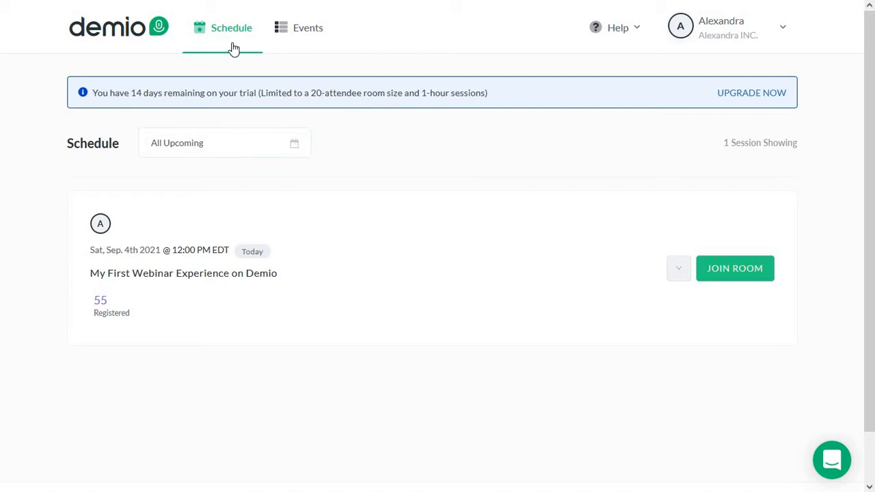
mouse_move(410, 151)
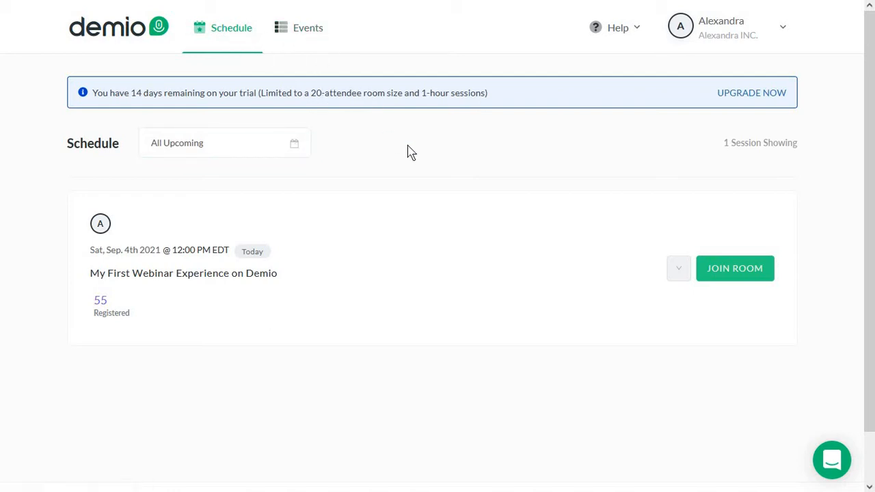
mouse_move(309, 172)
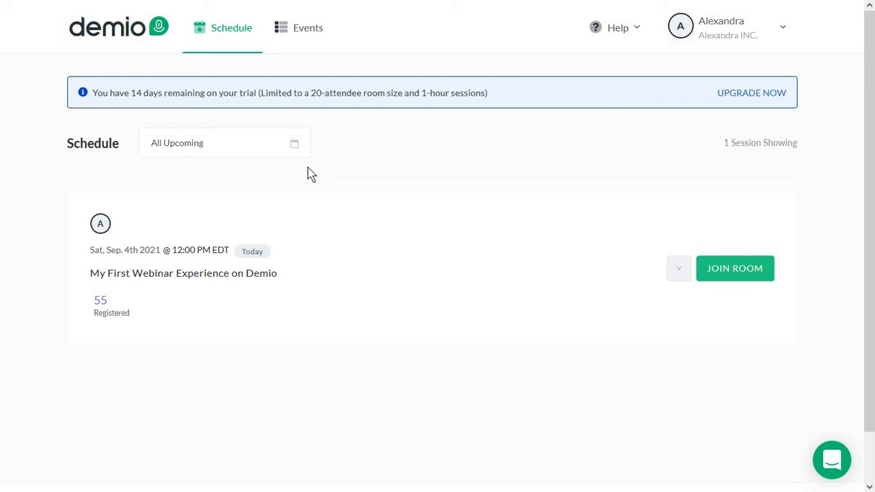
mouse_move(333, 229)
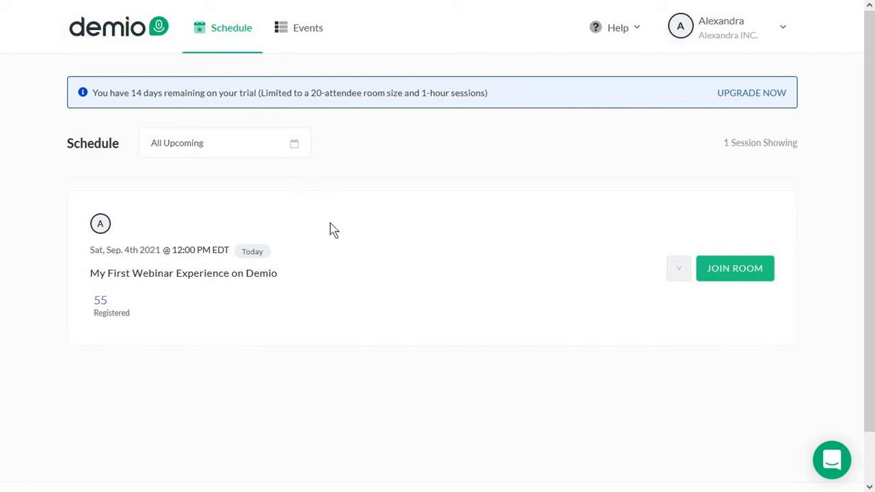
mouse_move(262, 279)
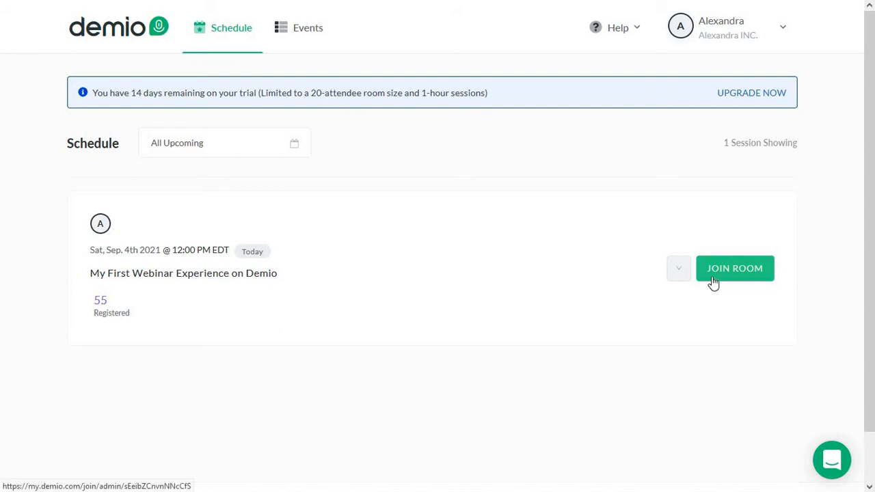
mouse_move(714, 283)
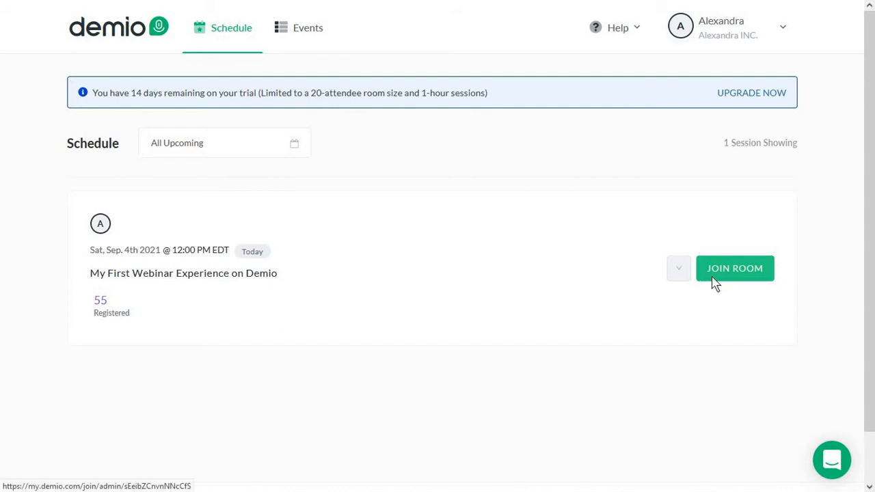
Step: Peek into the upcoming session's webinar room and return to the upcoming sessions schedule
left_click(734, 268)
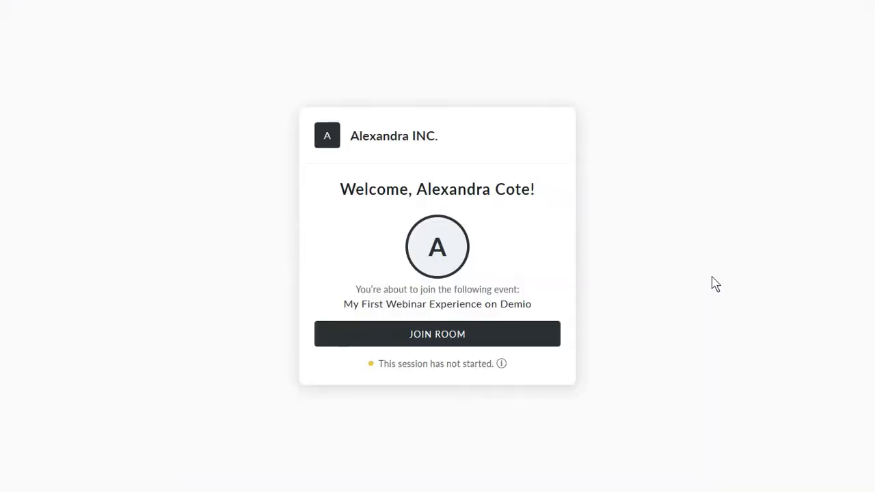
left_click(437, 333)
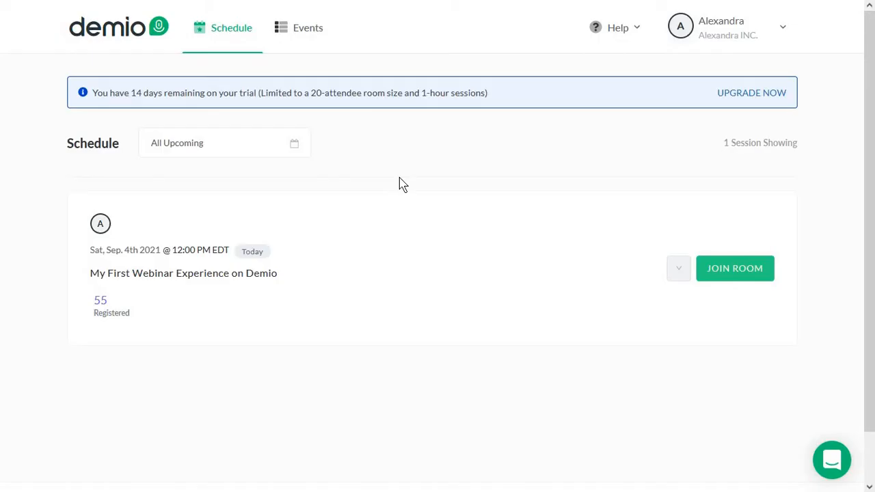
mouse_move(307, 55)
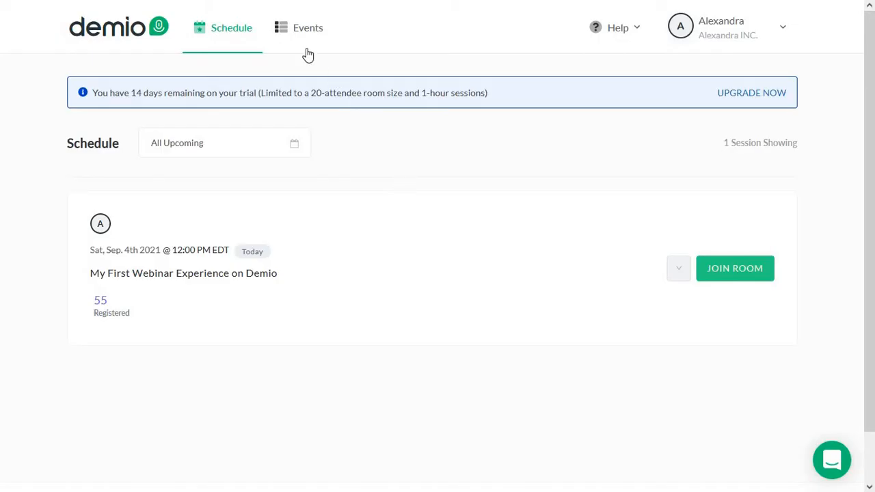
Step: Go to the Events list and add a new event, reaching the Standard/Series/Automated type choice
left_click(308, 27)
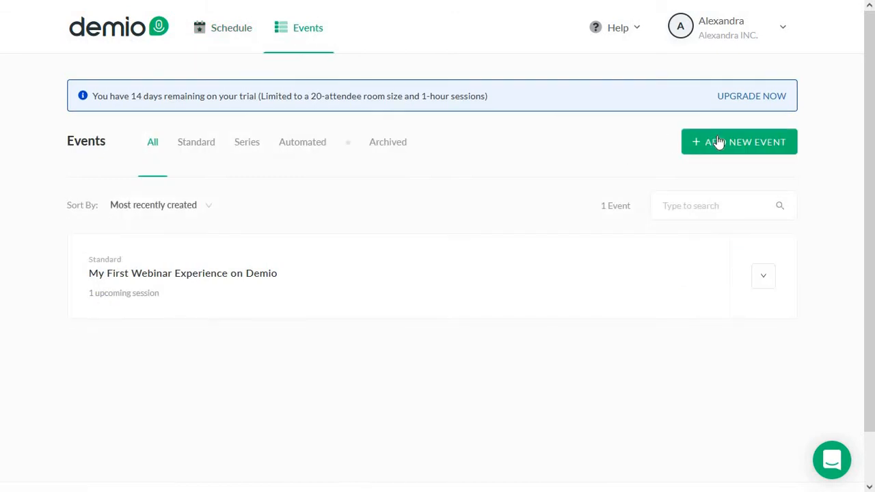
left_click(738, 140)
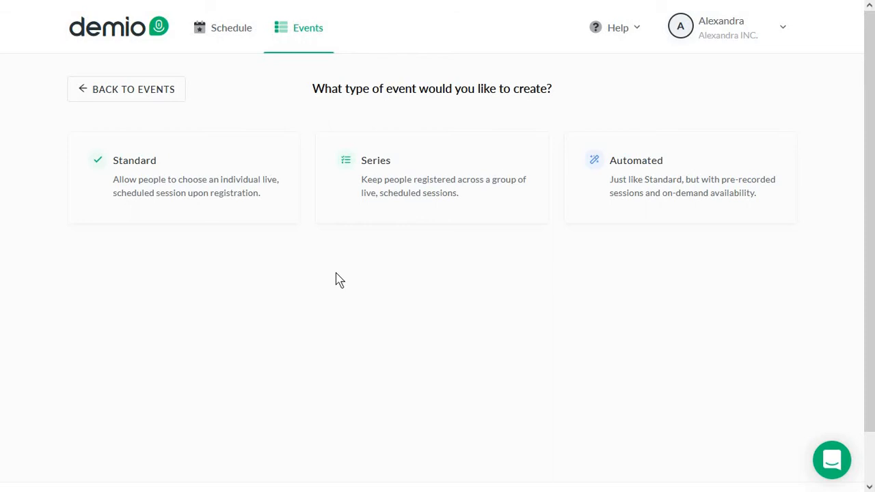
mouse_move(167, 216)
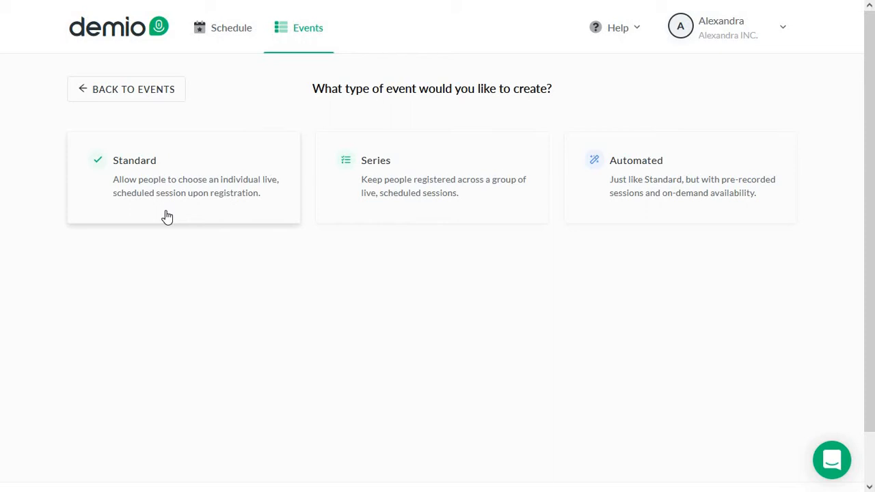
mouse_move(391, 203)
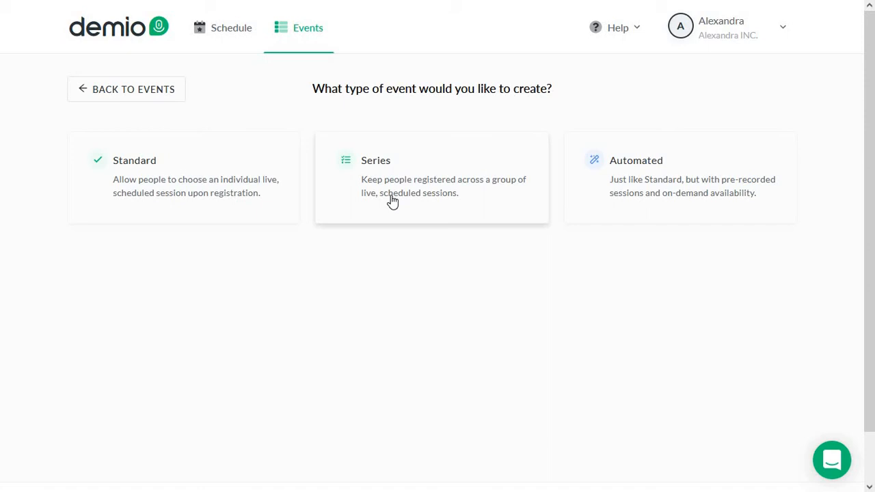
mouse_move(416, 188)
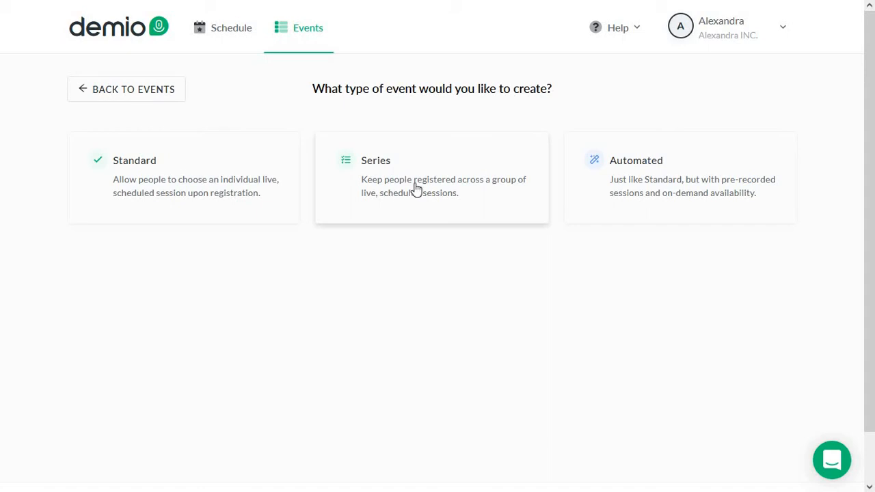
mouse_move(659, 204)
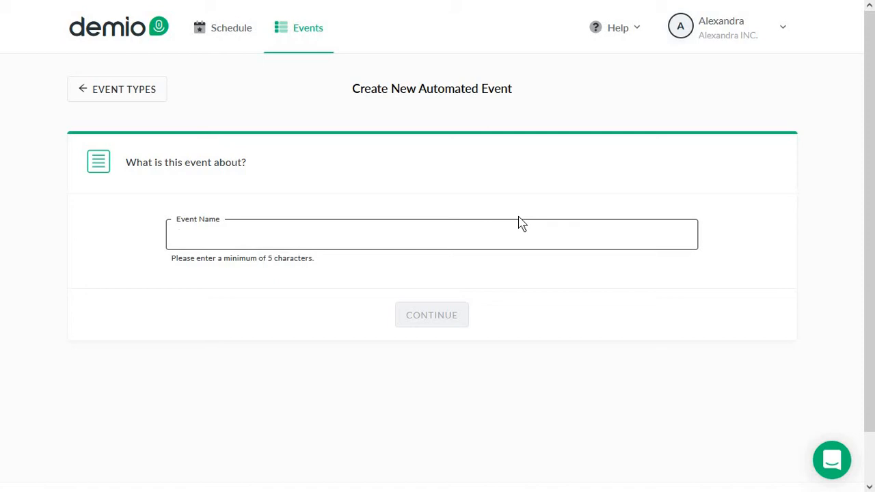
Step: Enter the event name 'Content Marketing Tips for 2023' and continue to create the event
left_click(432, 234)
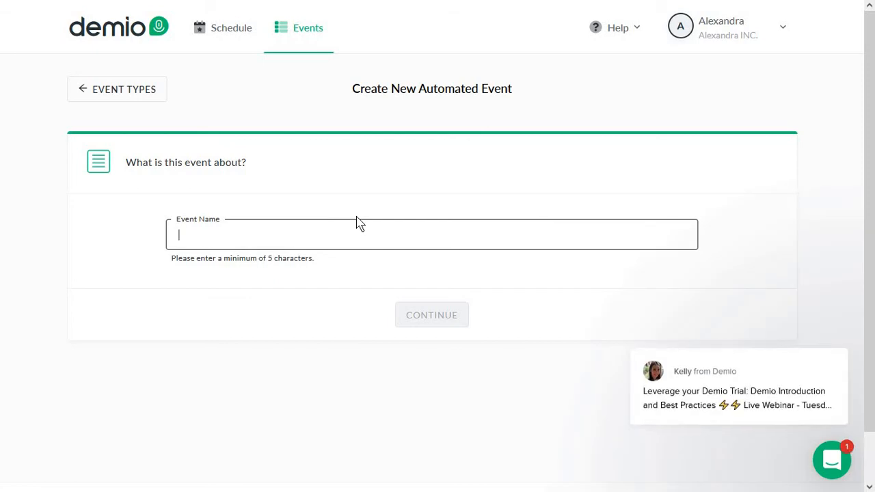
type("Content")
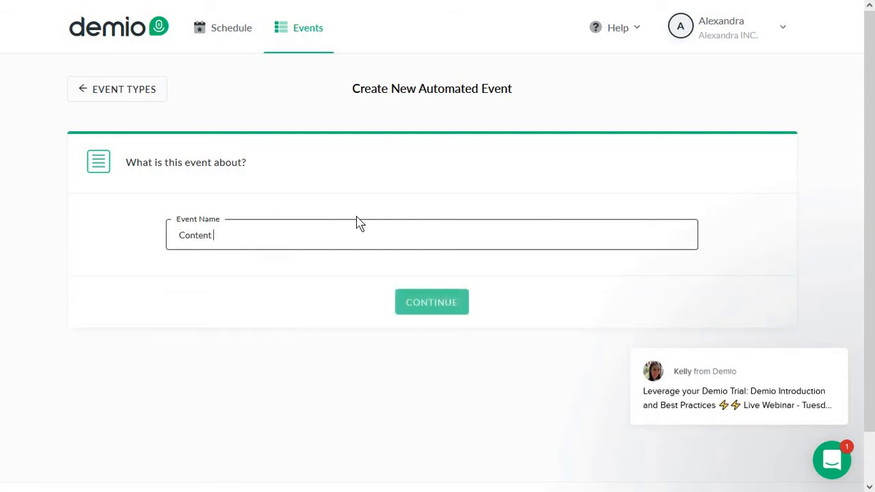
type("Marketing Tips")
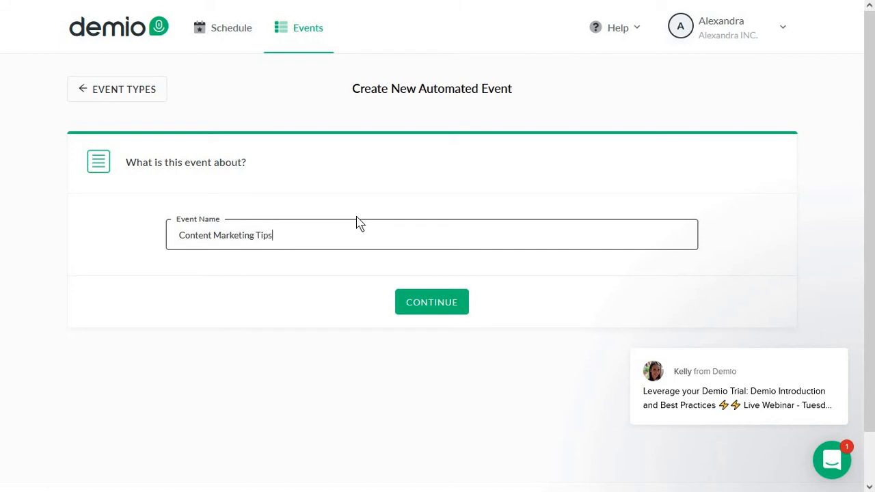
type("for 2023")
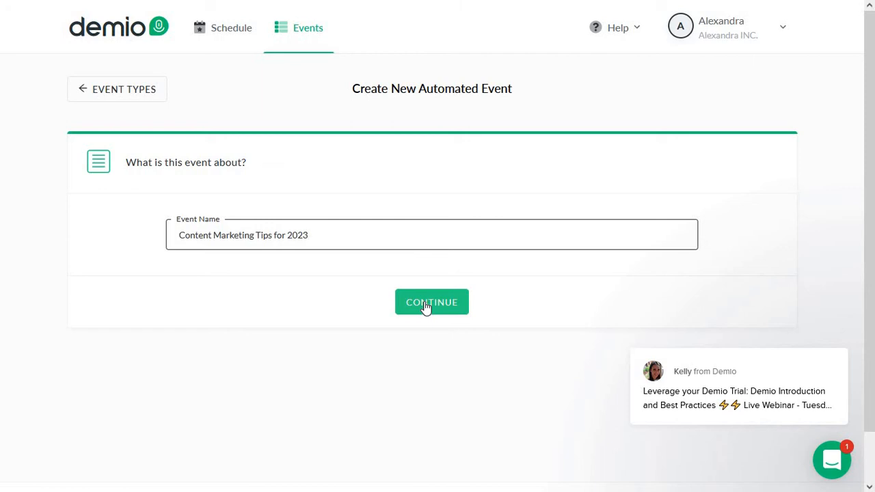
left_click(432, 302)
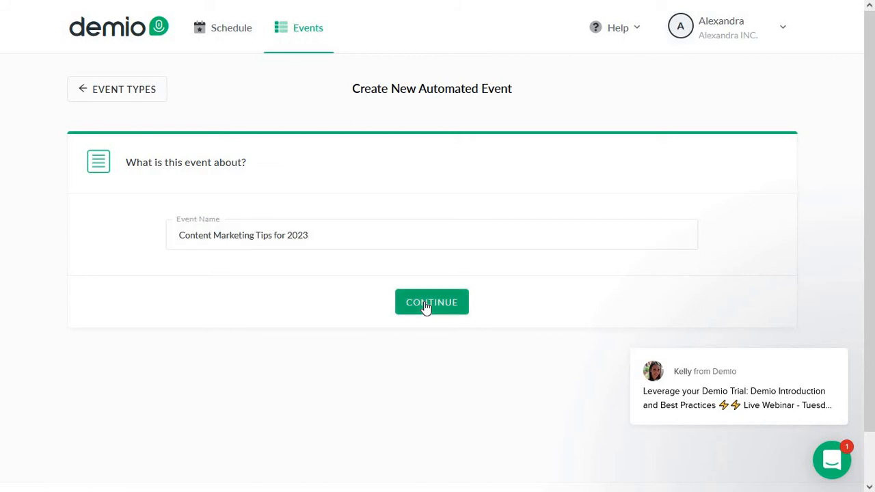
left_click(432, 303)
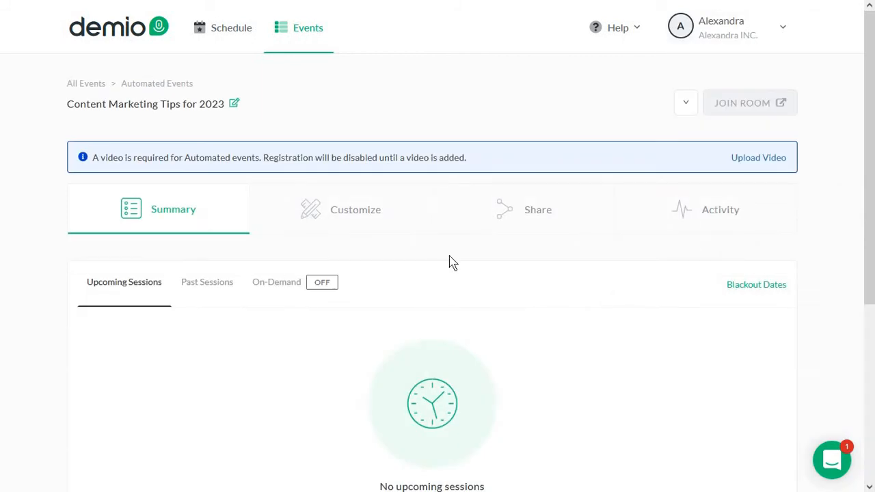
scroll("down", 3)
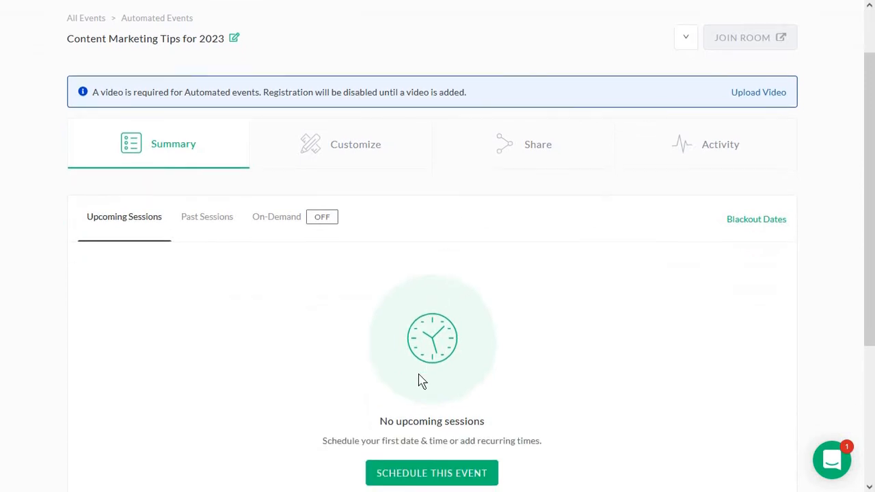
scroll("down", 3)
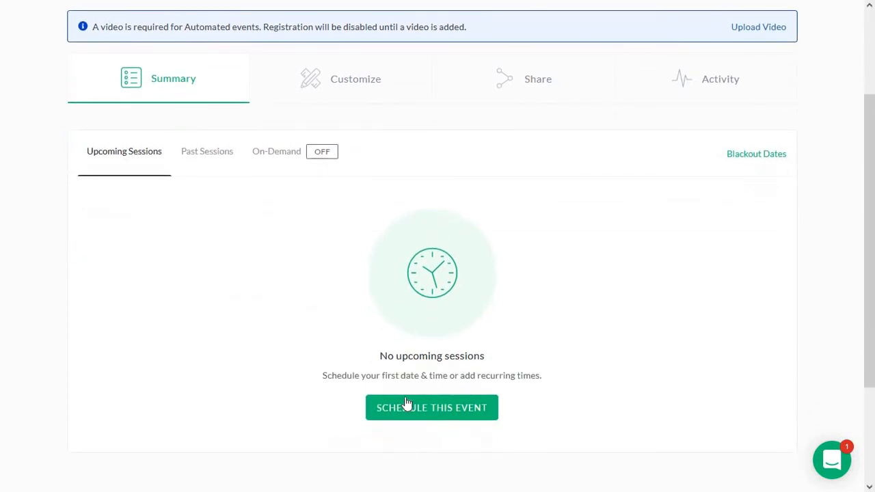
mouse_move(426, 408)
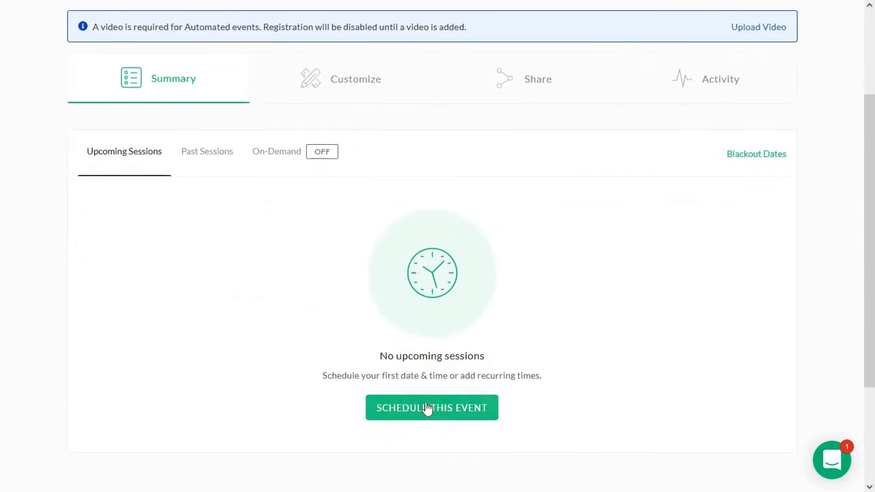
left_click(276, 151)
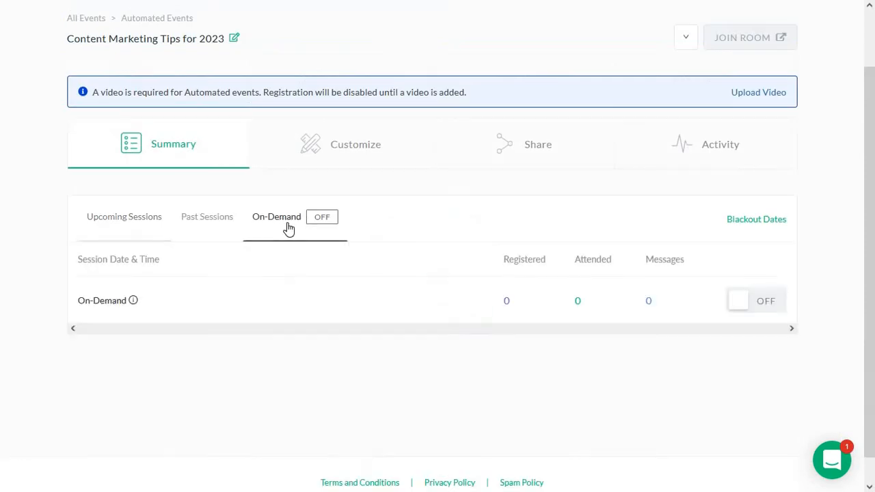
mouse_move(741, 309)
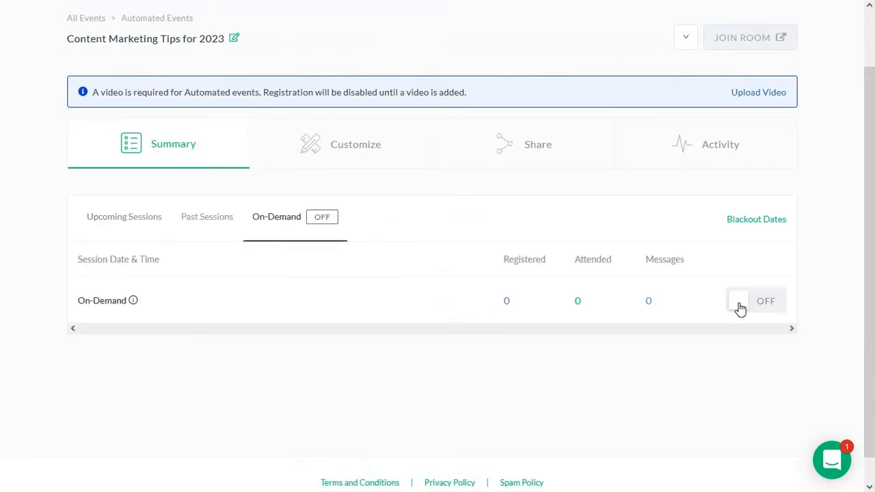
left_click(757, 300)
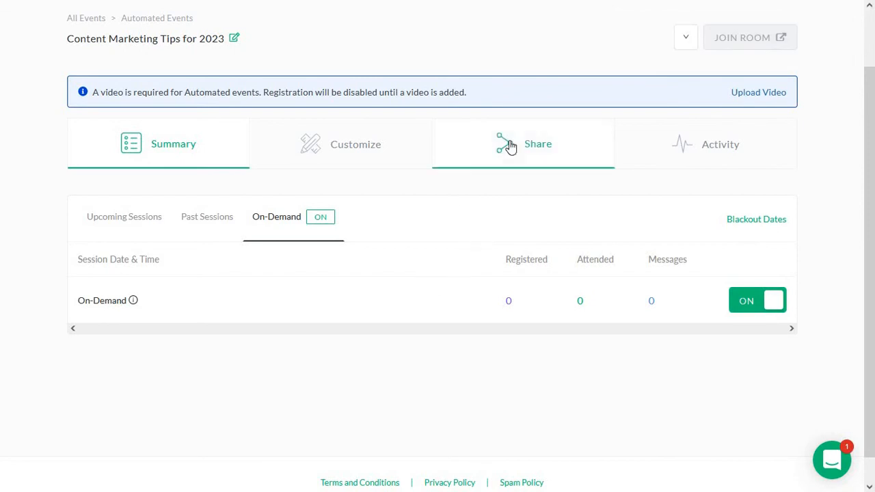
left_click(537, 143)
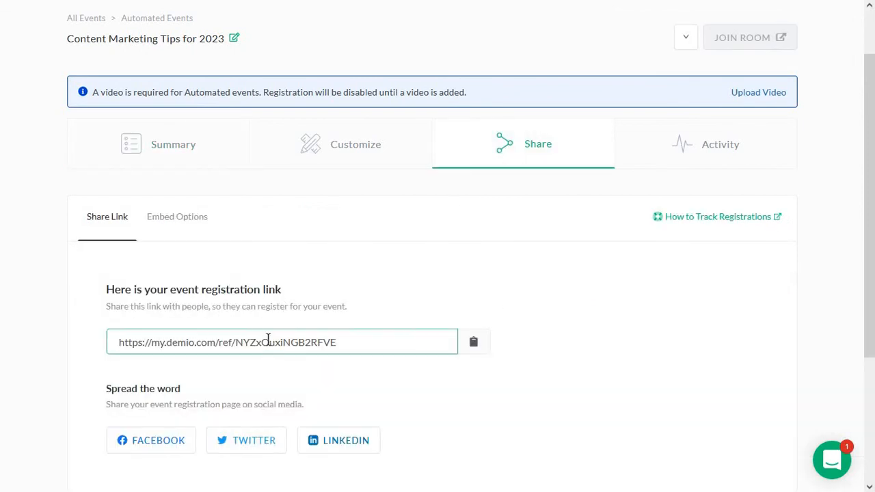
left_click(172, 145)
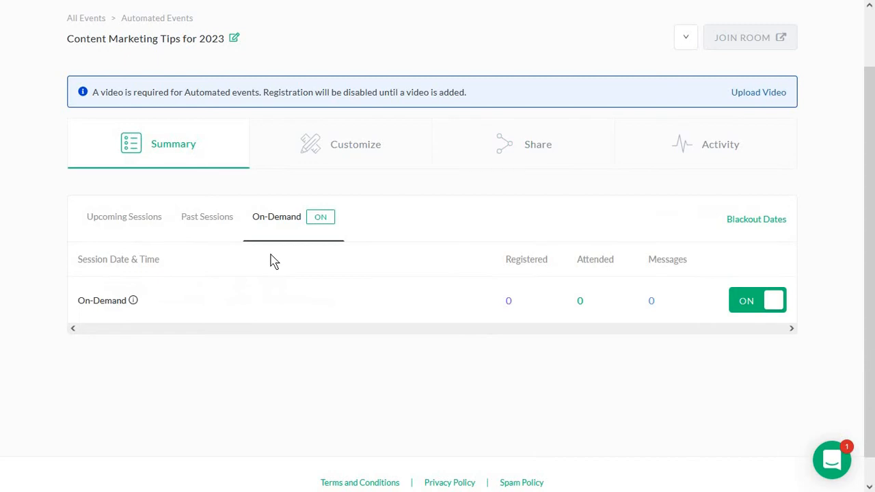
mouse_move(353, 192)
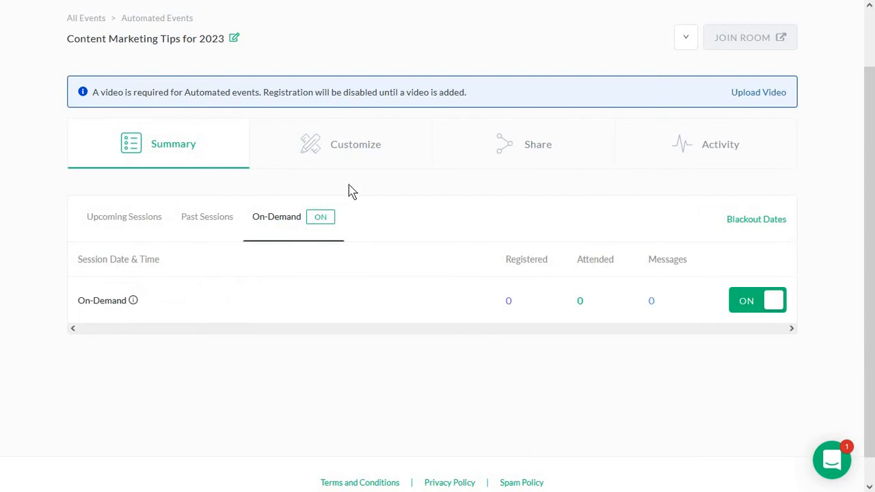
Step: Browse the Customize options and enter the registration page editor under Registration
left_click(356, 144)
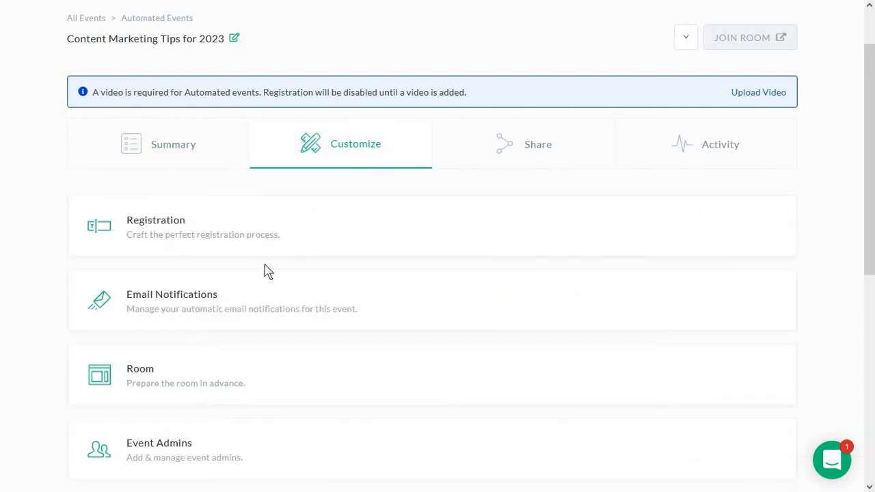
scroll("down", 3)
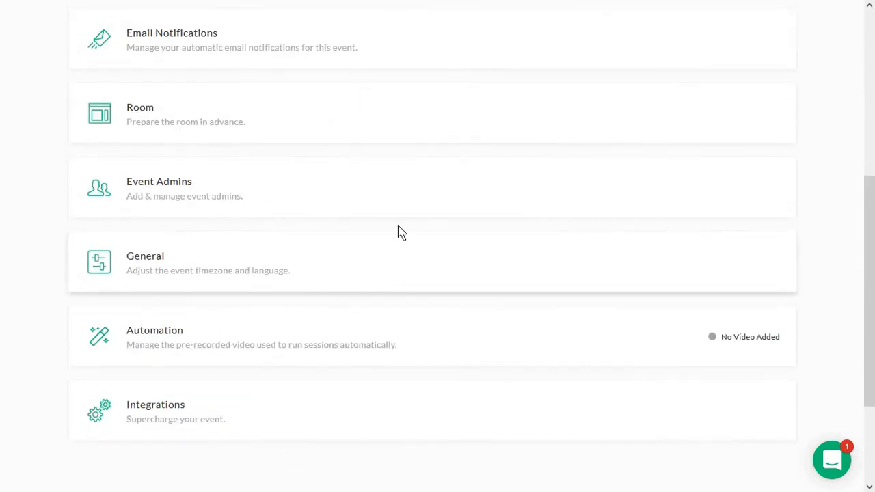
scroll("up", 3)
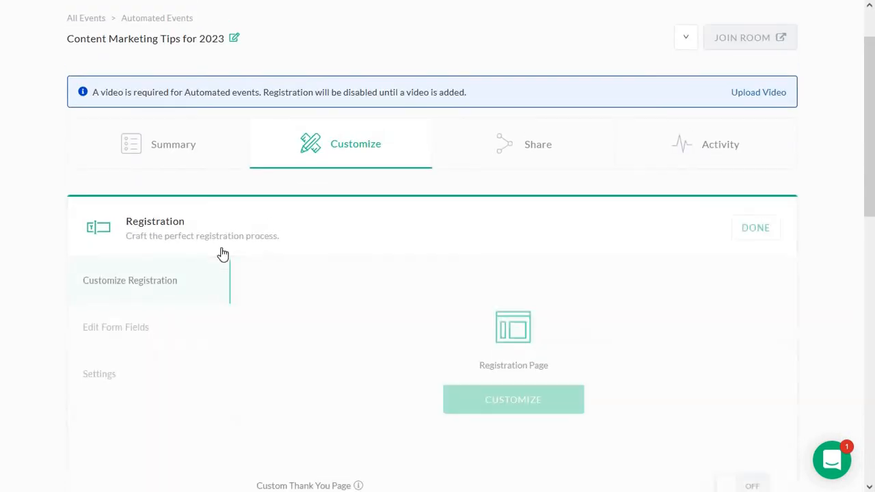
scroll("down", 3)
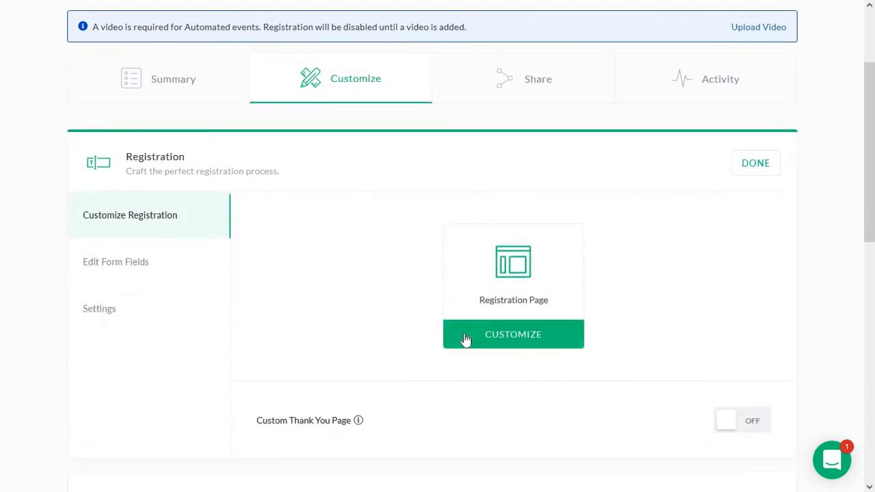
left_click(514, 334)
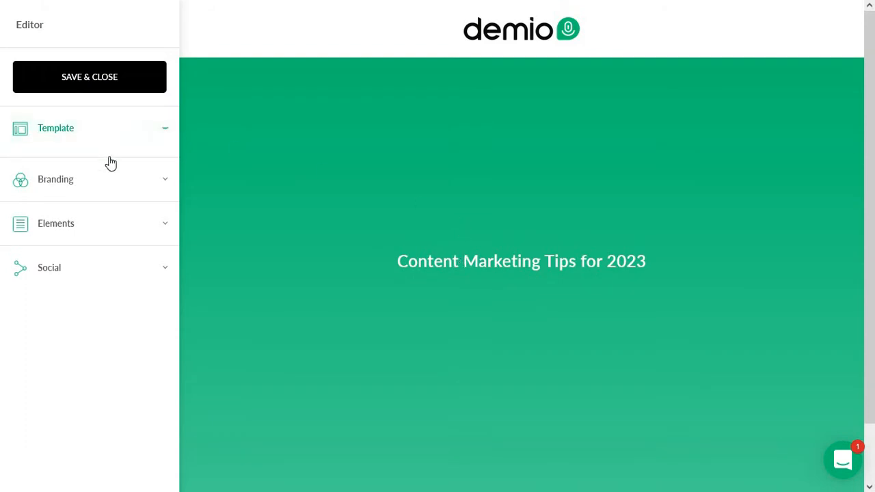
Step: Expand Elements, switch the Subheadline on and begin entering 'Join now!'
left_click(88, 165)
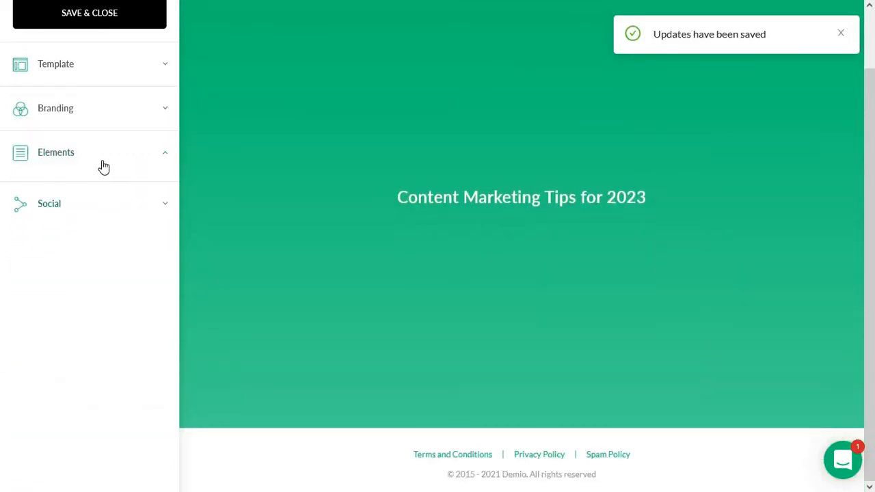
left_click(55, 153)
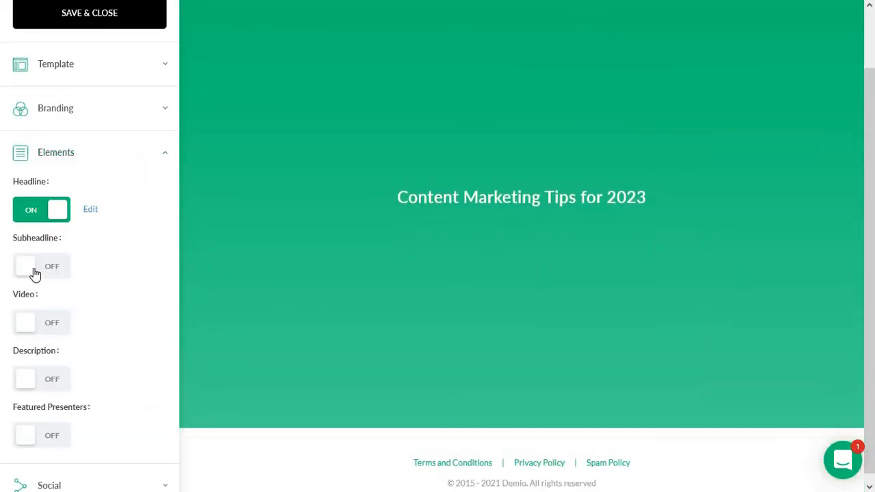
left_click(41, 265)
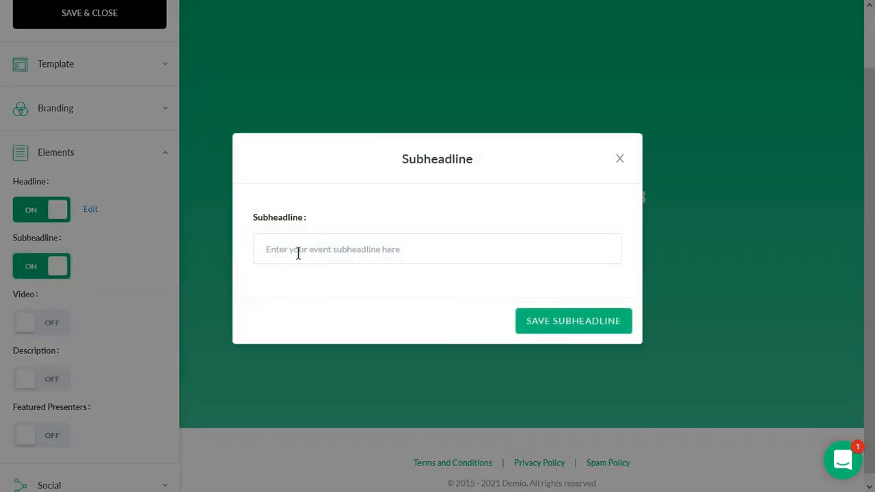
left_click(438, 248)
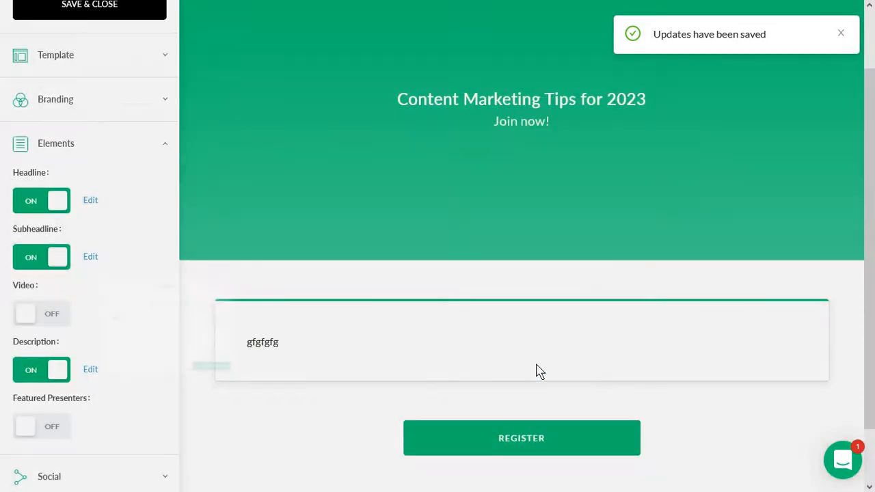
mouse_move(279, 268)
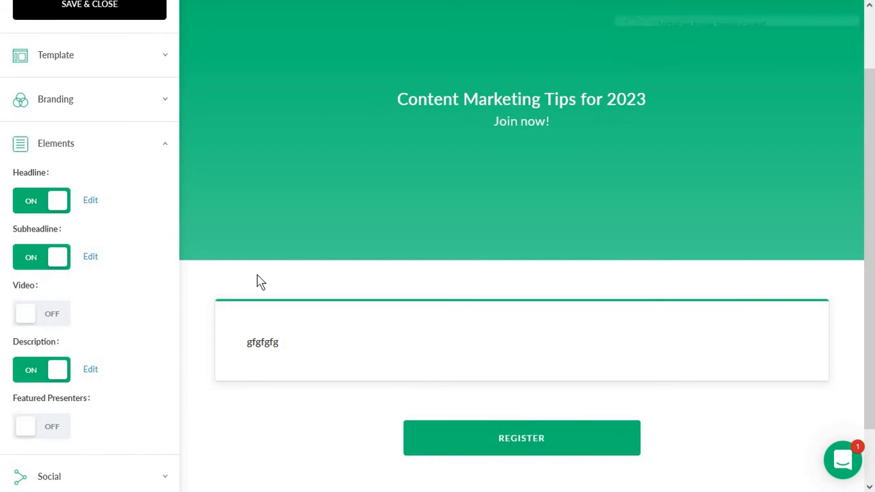
mouse_move(126, 325)
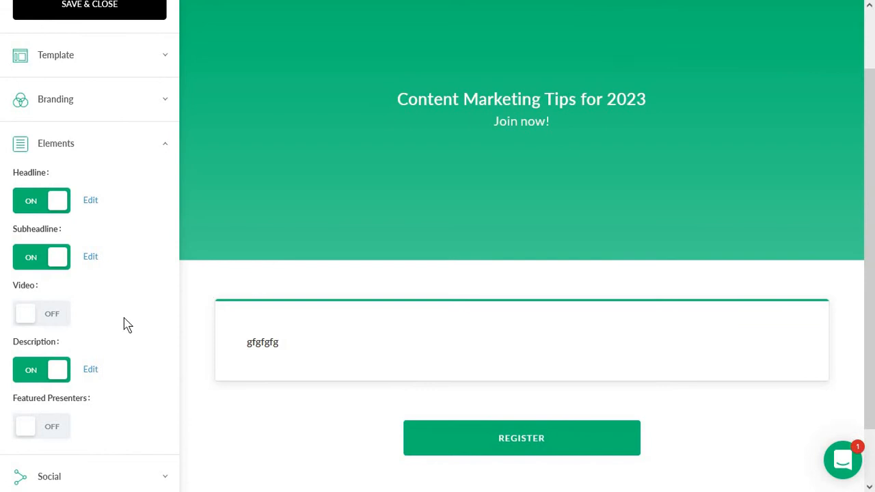
Step: Switch on Featured Presenters and add Alexandra Cote with bio 'Growth Marketer', then close the list
left_click(41, 426)
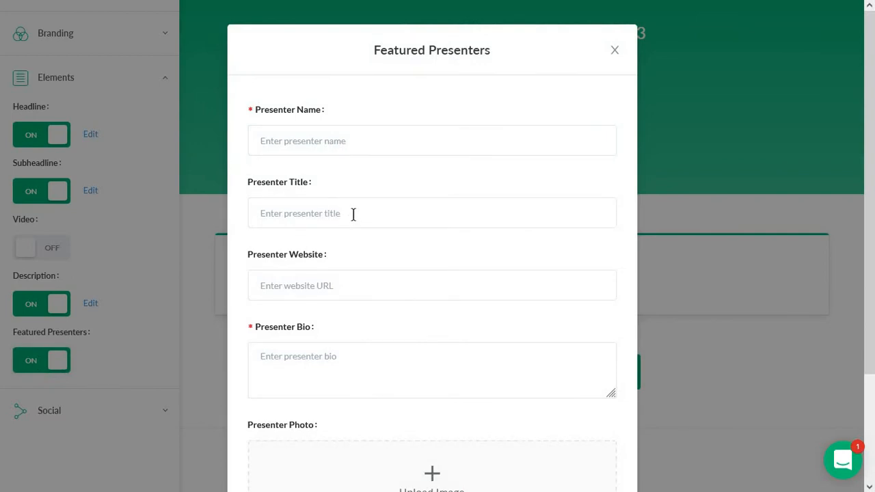
mouse_move(324, 202)
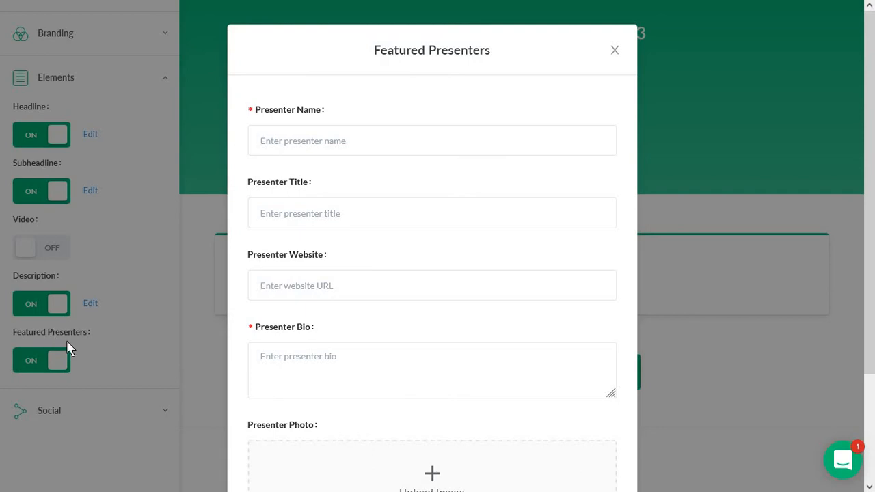
mouse_move(418, 76)
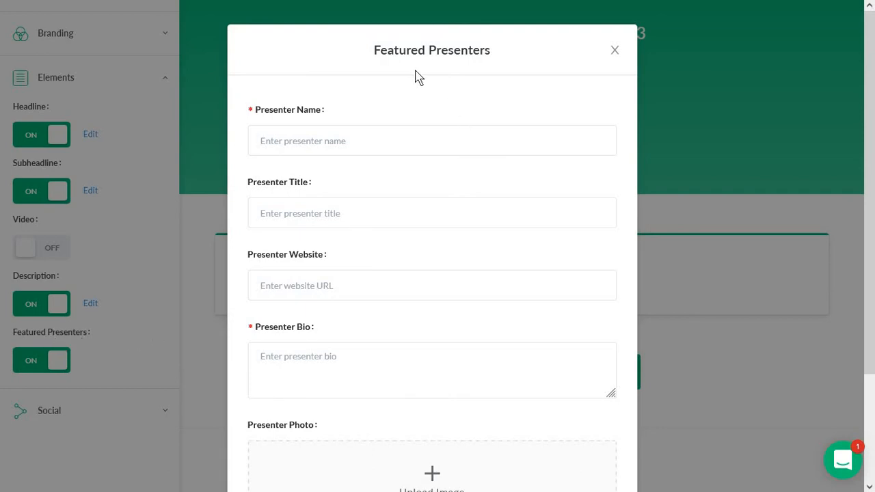
mouse_move(363, 127)
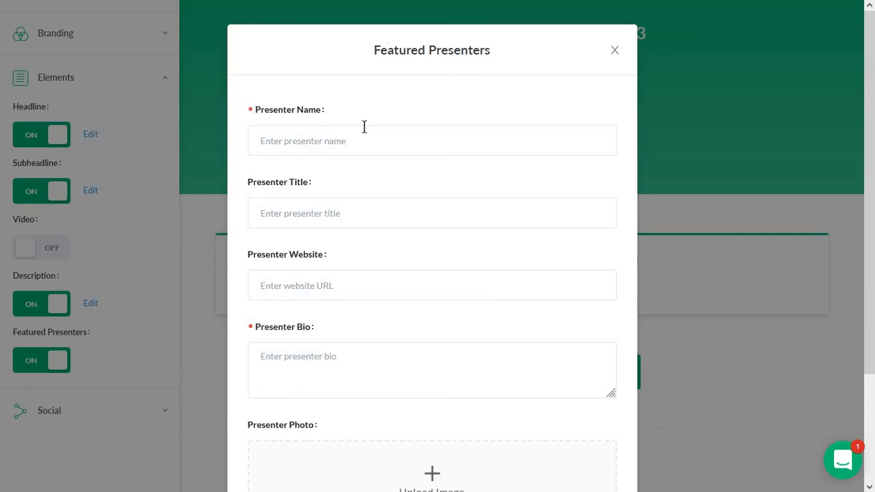
type("Alexandra Cote")
type("G")
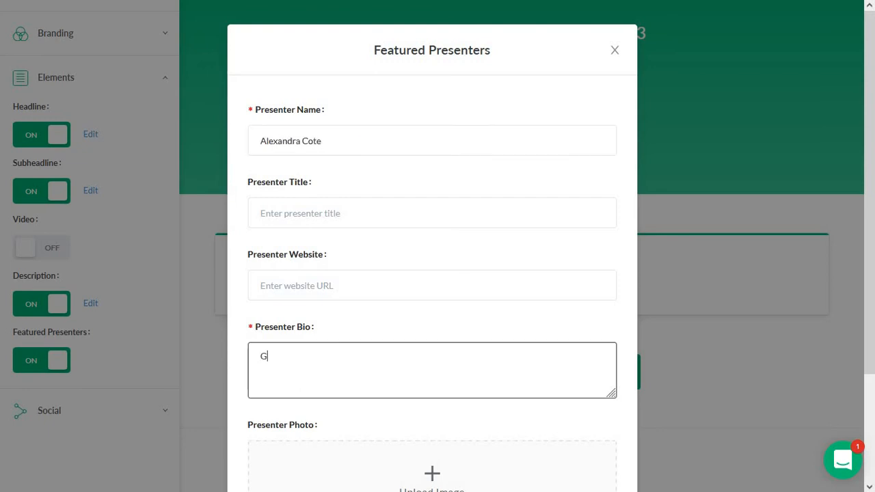
type("rowth Market")
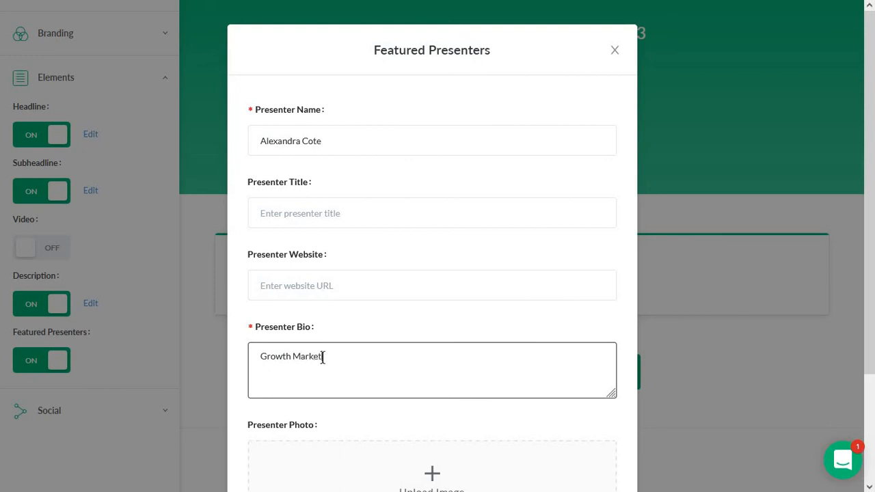
scroll("down", 3)
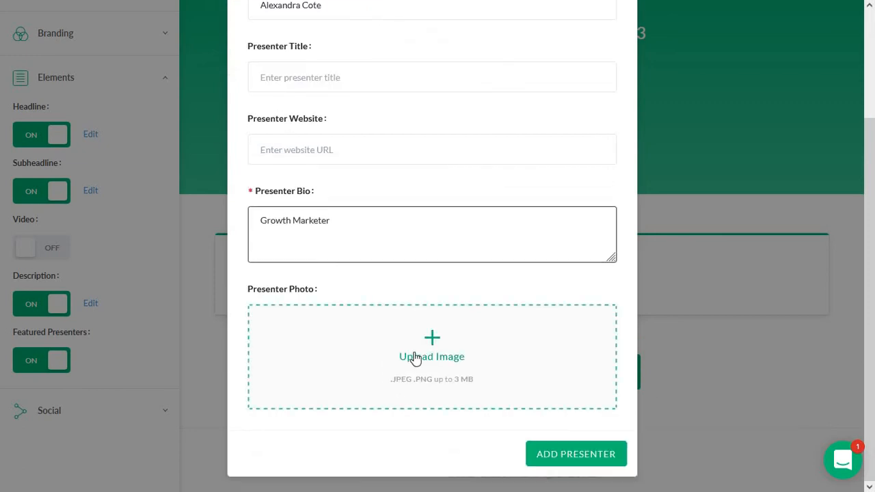
left_click(575, 454)
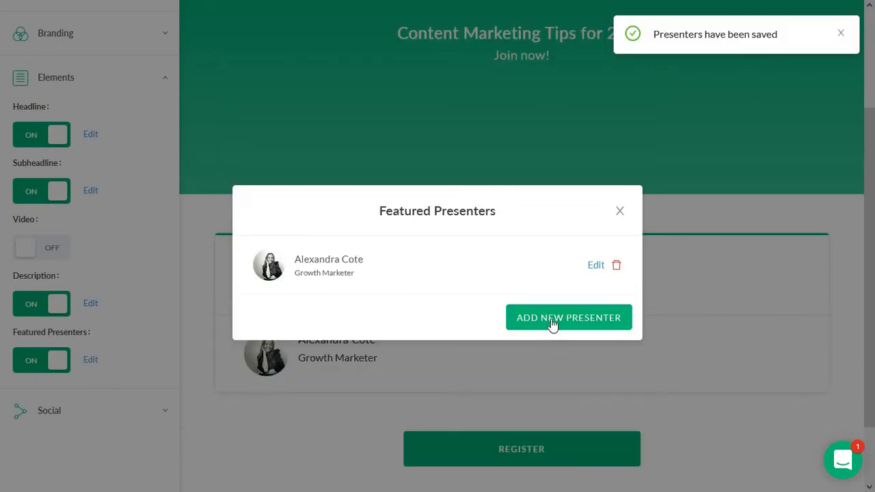
left_click(619, 211)
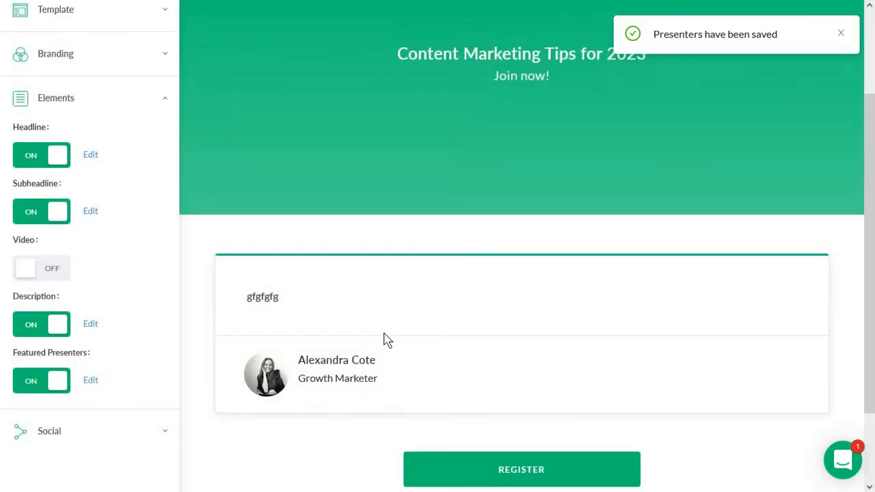
Step: Look over the Open Graph preview showing the title and 'Join now!', then close it
scroll("down", 3)
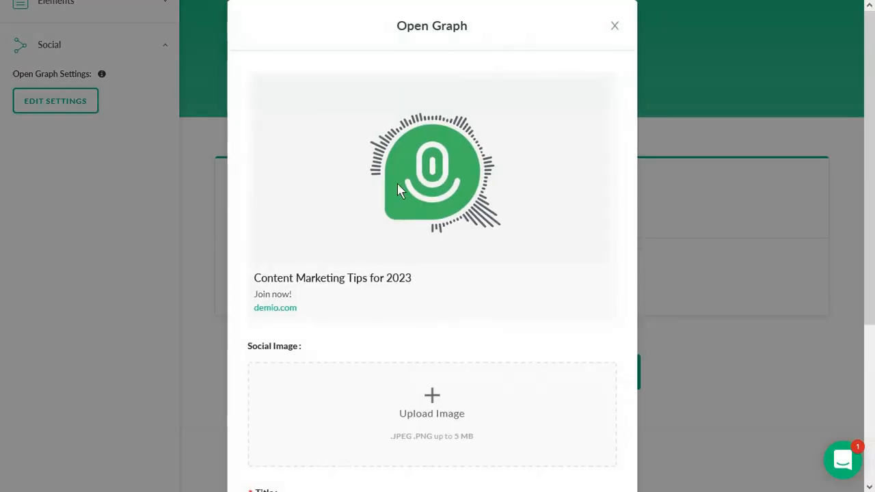
mouse_move(367, 274)
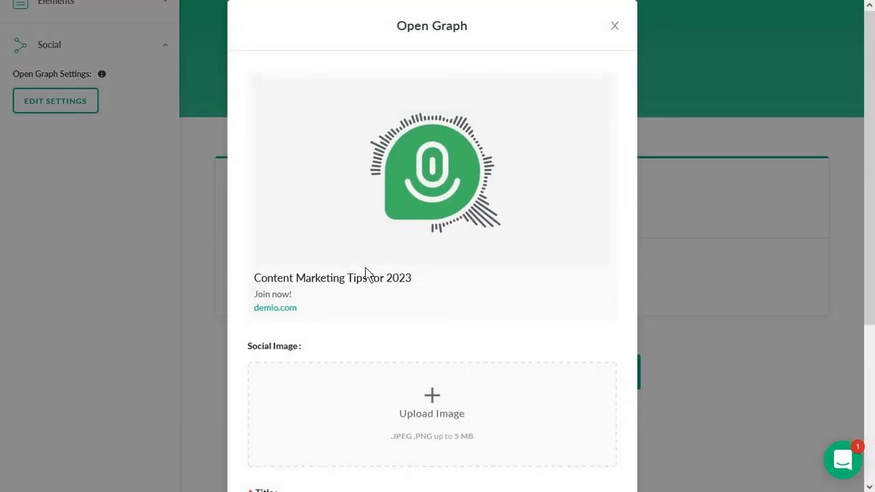
scroll("down", 3)
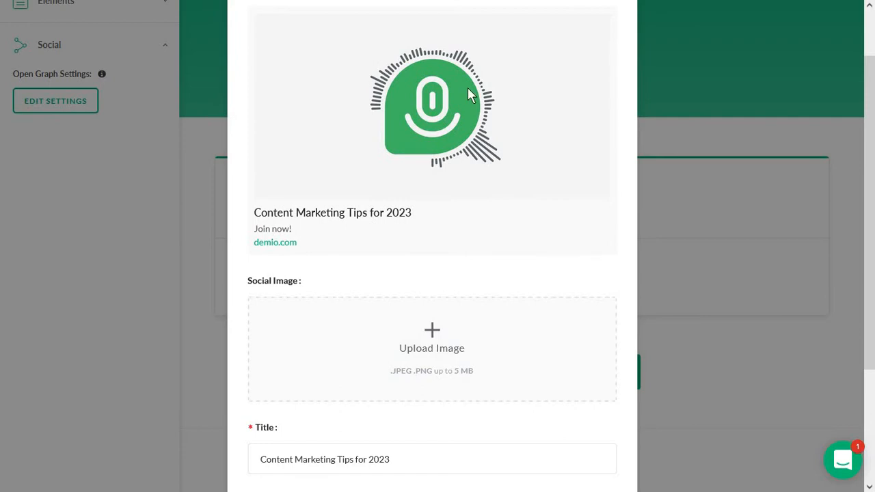
scroll("down", 3)
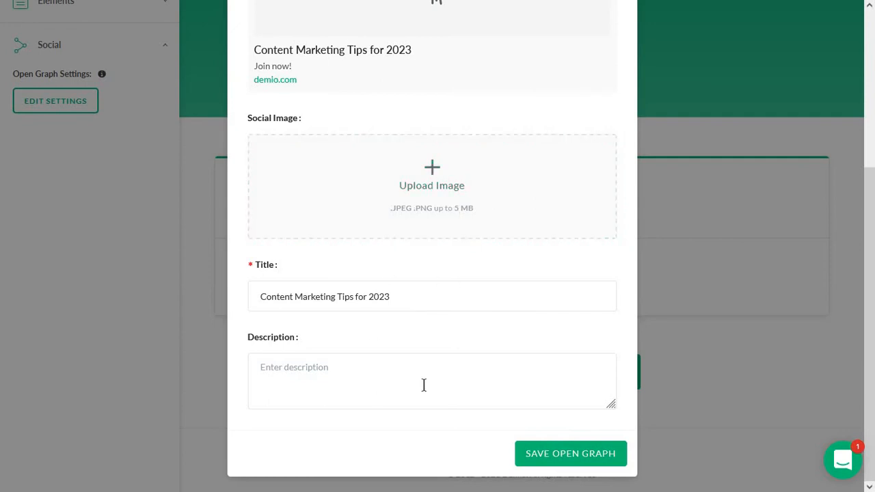
mouse_move(143, 284)
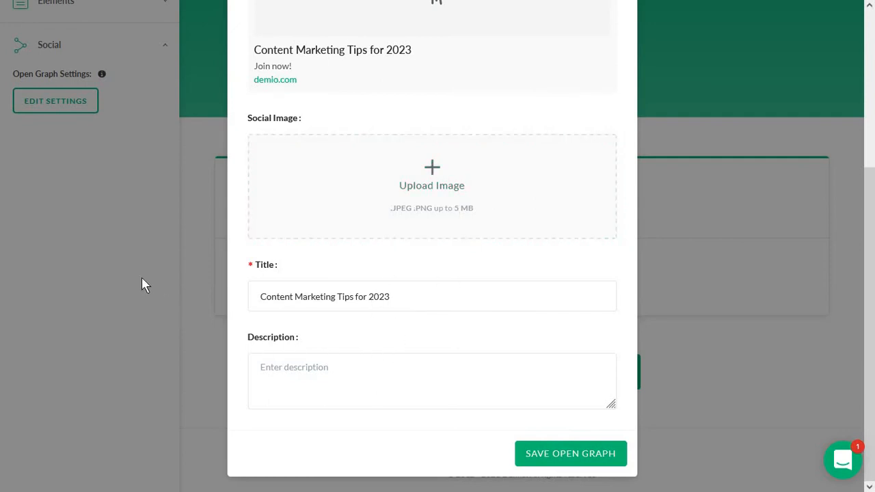
scroll("up", 3)
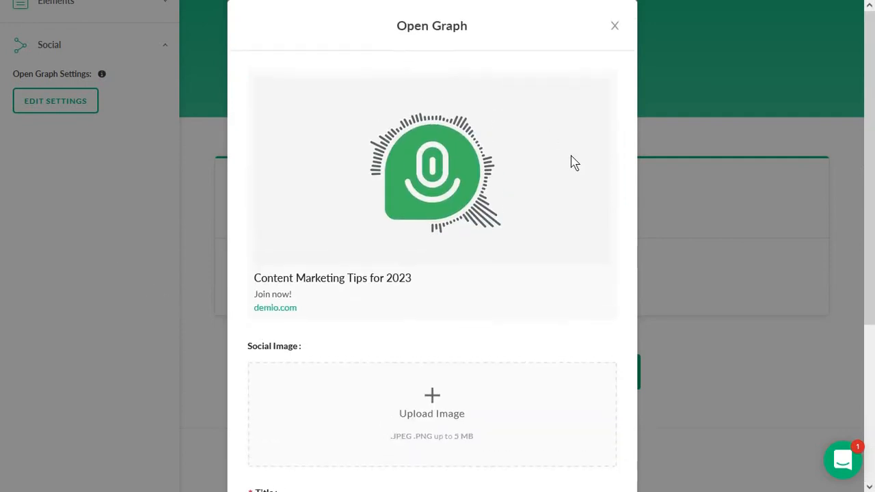
mouse_move(563, 163)
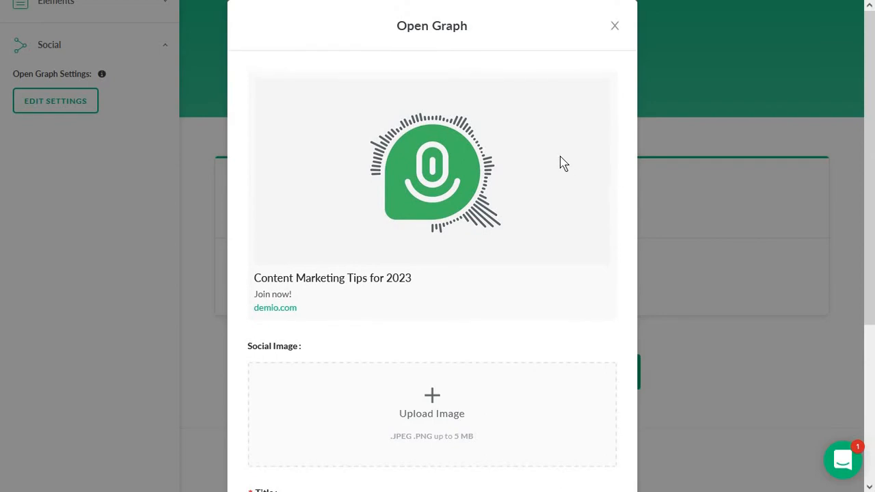
mouse_move(363, 155)
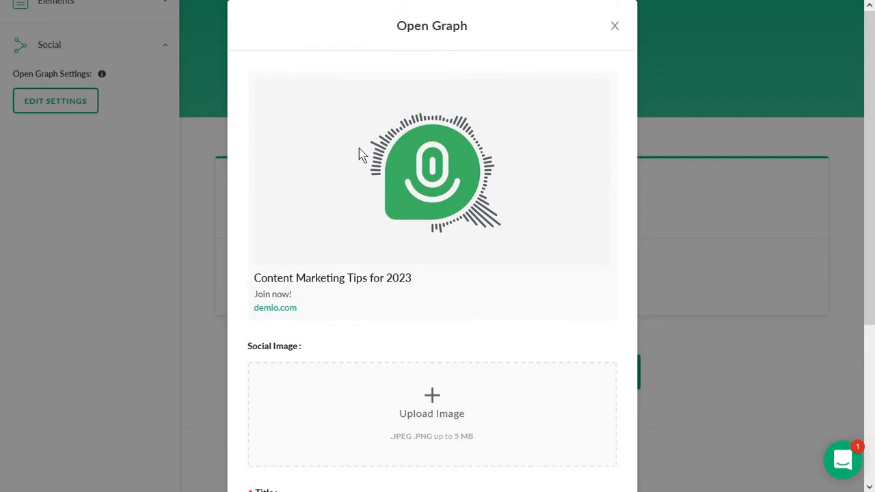
left_click(613, 25)
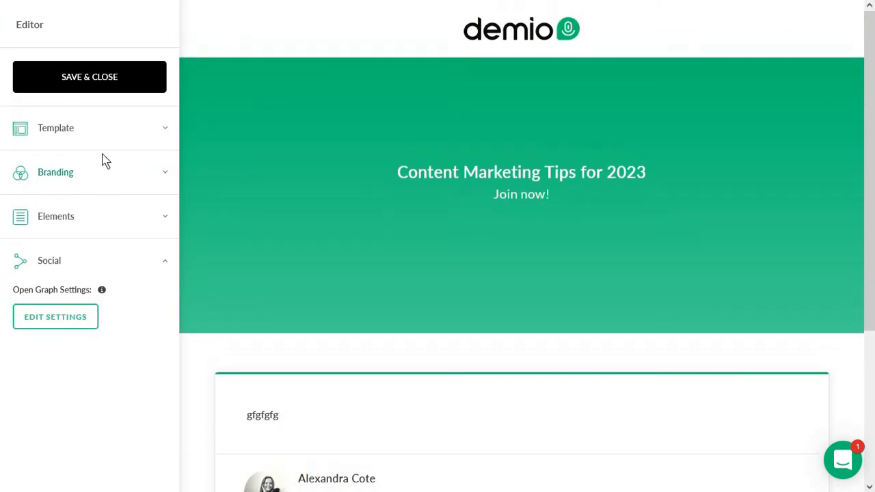
mouse_move(90, 69)
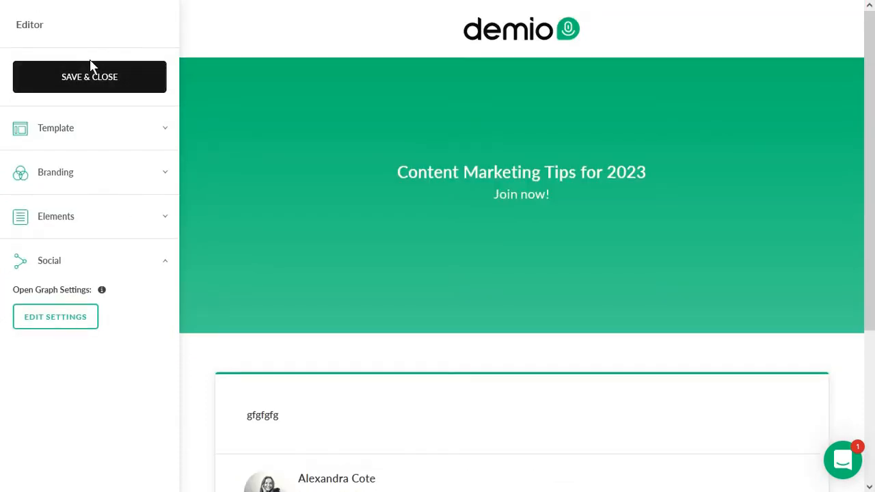
Step: Save and close the page editor, switch Custom Thank You Page on and focus its empty URL field
left_click(89, 77)
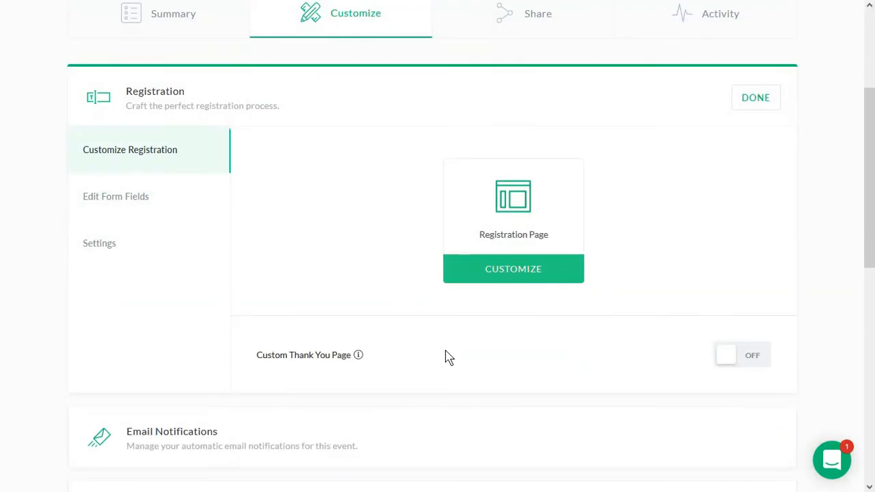
mouse_move(741, 364)
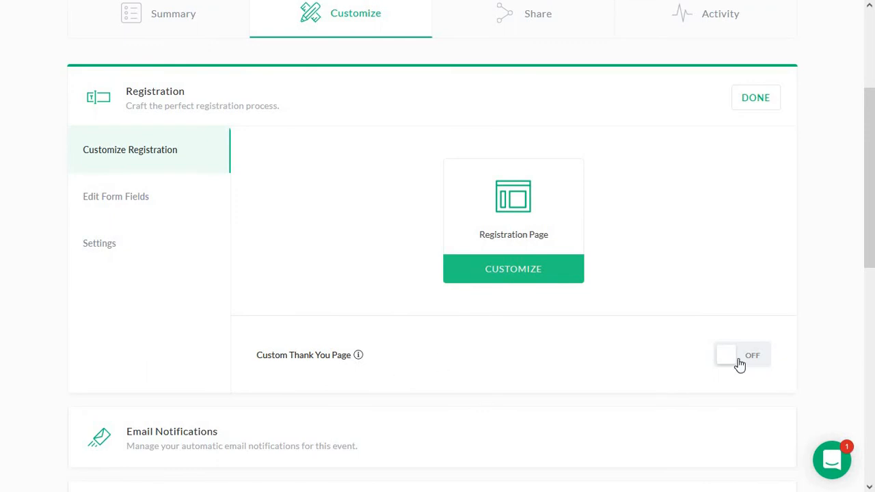
left_click(741, 355)
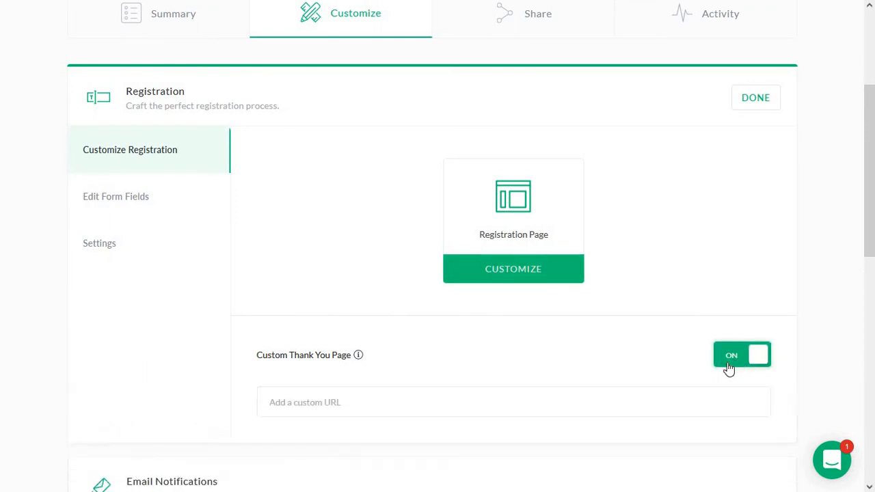
scroll("down", 3)
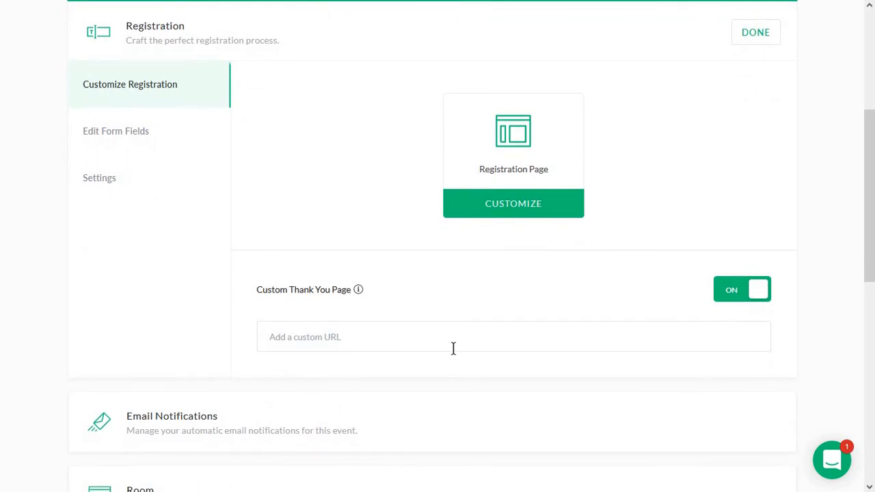
left_click(435, 337)
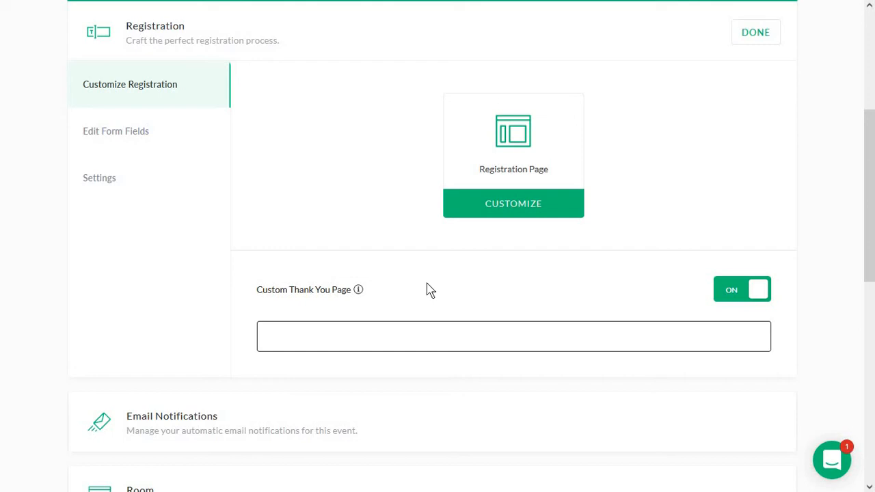
scroll("down", 3)
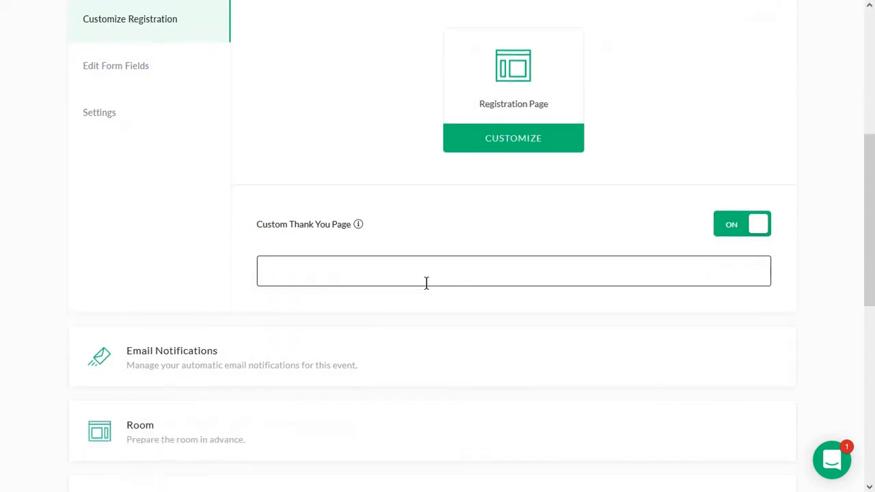
scroll("up", 3)
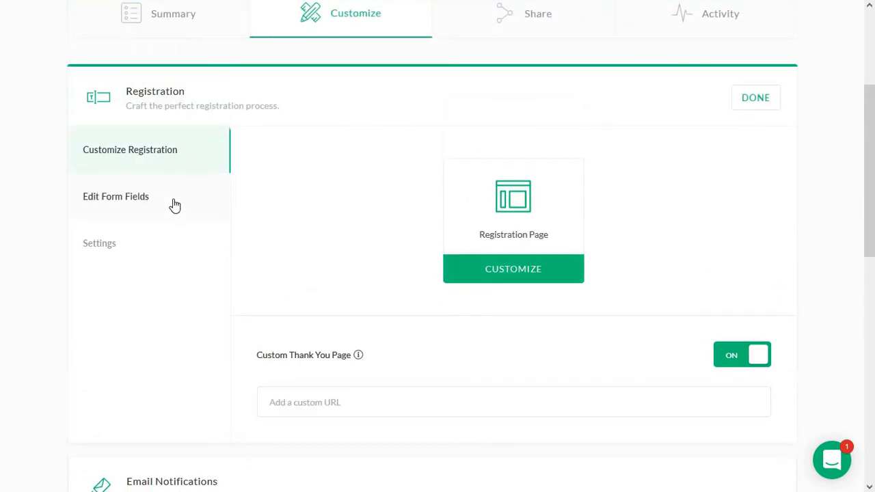
Step: Show the form fields (First Name, Email, GDPR) and browse the field types offered for another field
left_click(115, 197)
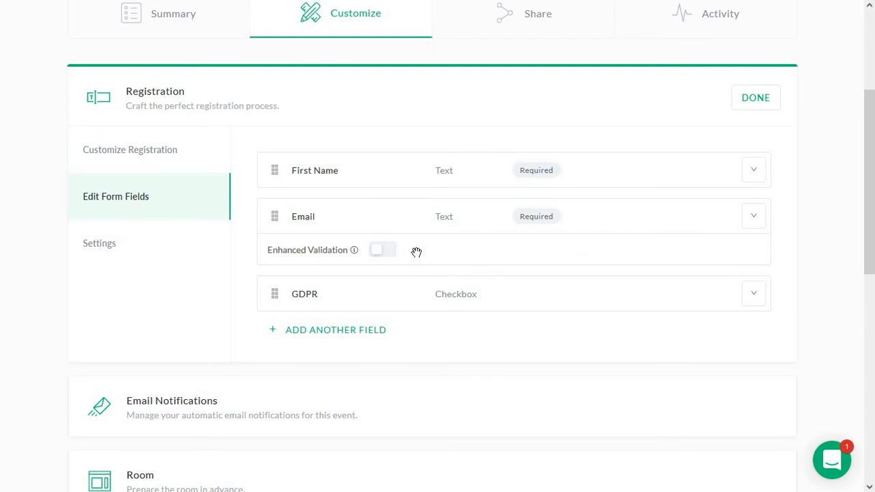
mouse_move(692, 158)
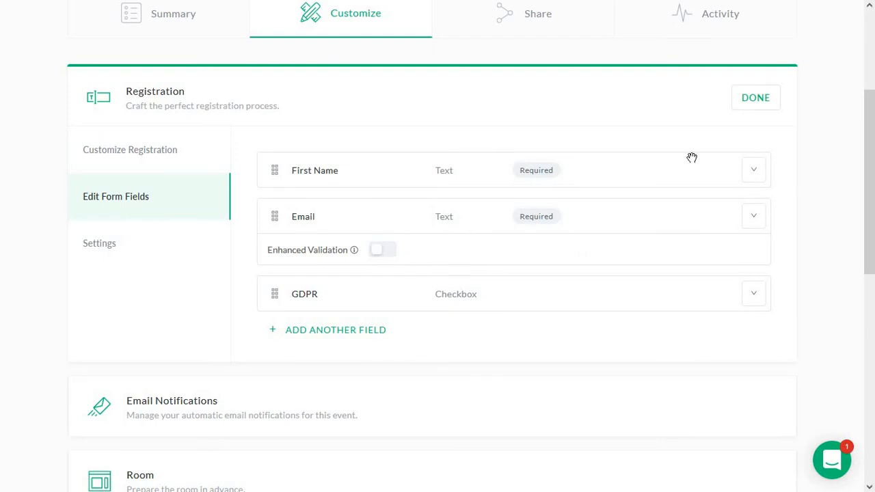
mouse_move(389, 305)
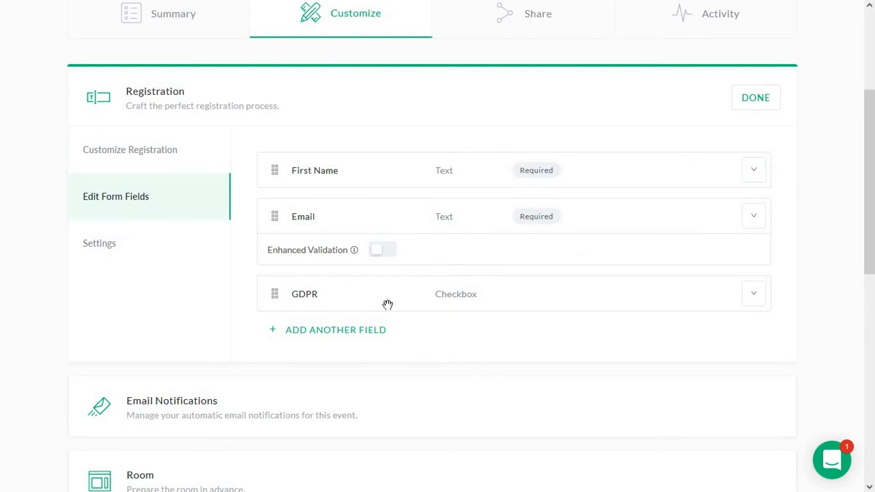
left_click(335, 330)
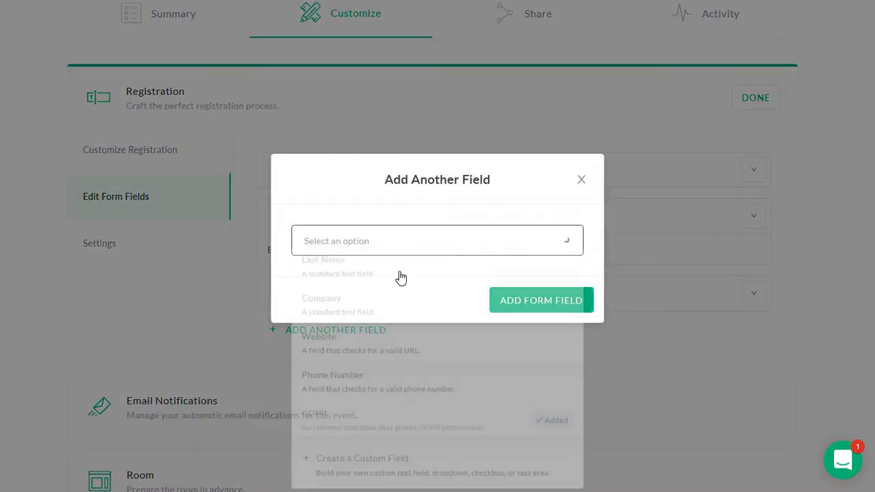
left_click(432, 240)
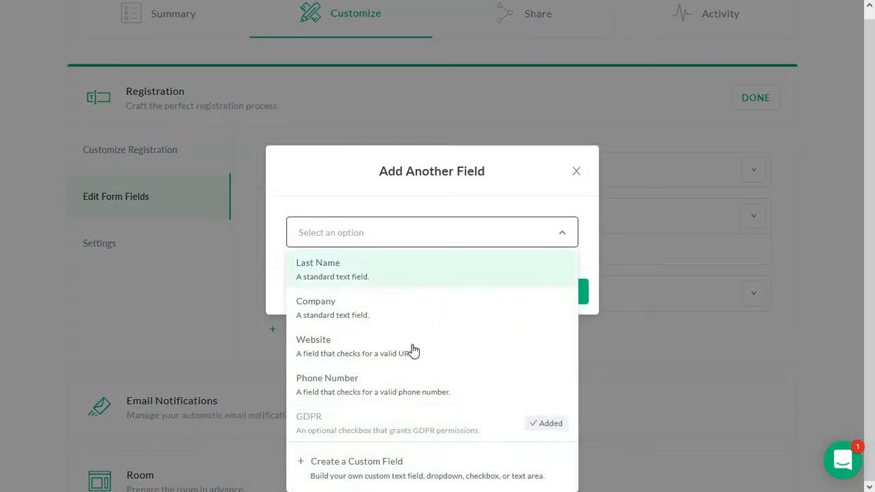
mouse_move(341, 476)
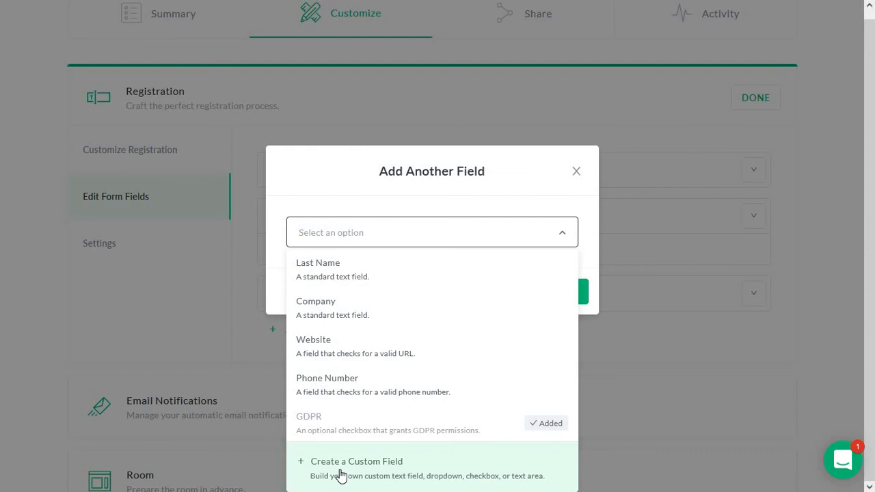
mouse_move(416, 324)
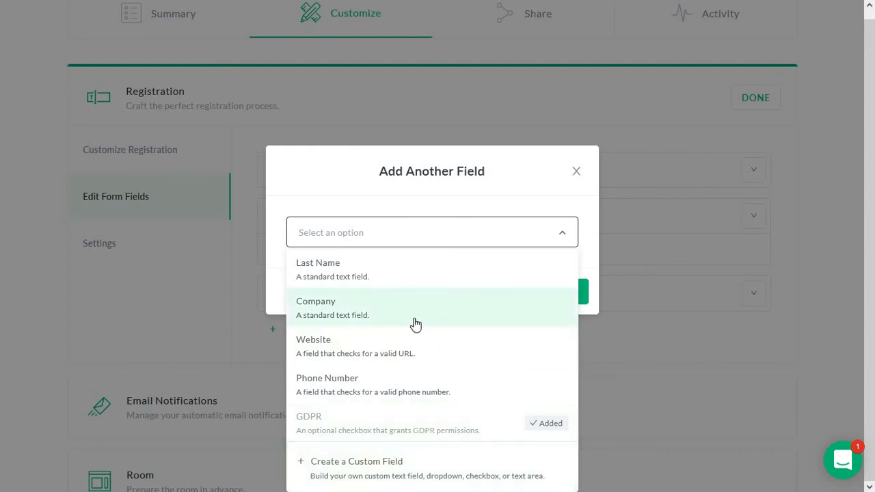
mouse_move(484, 317)
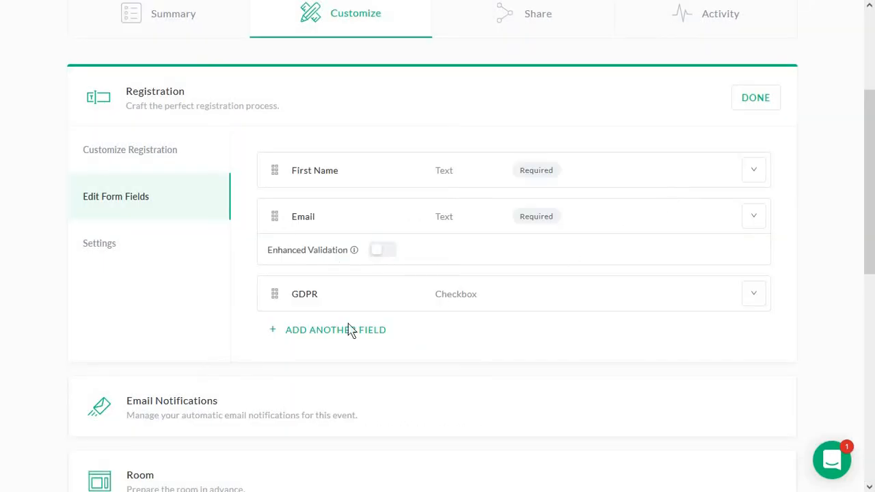
Step: In Registration Settings, enable a session registration limit of 20 and save with DONE
left_click(99, 243)
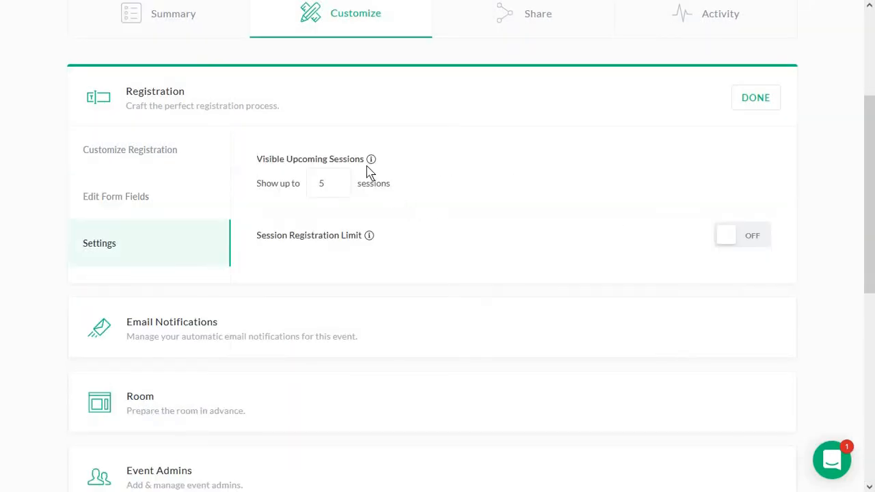
mouse_move(292, 167)
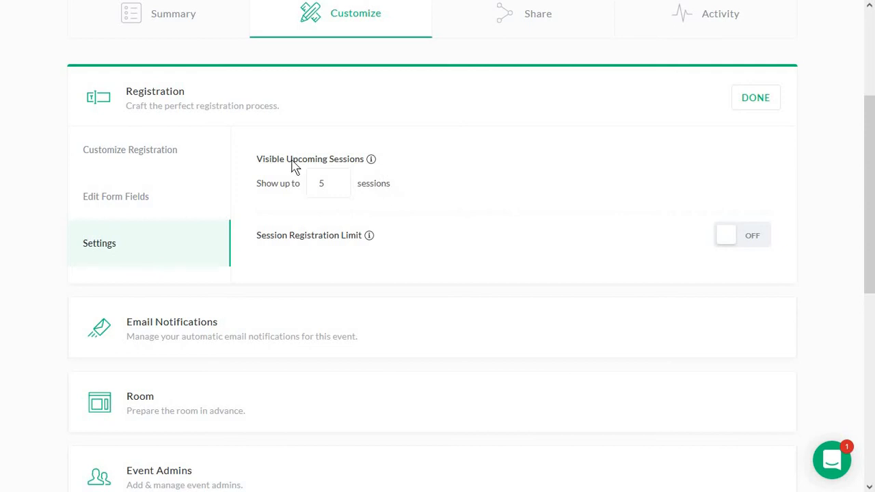
mouse_move(374, 161)
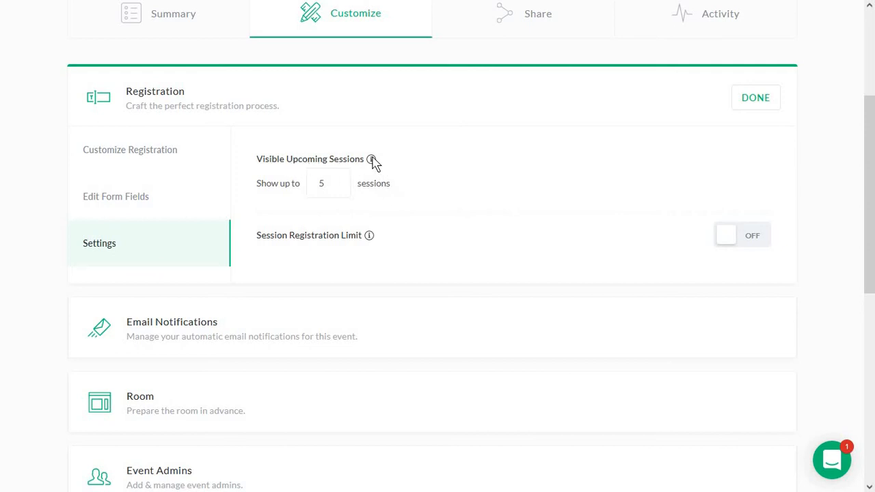
mouse_move(372, 158)
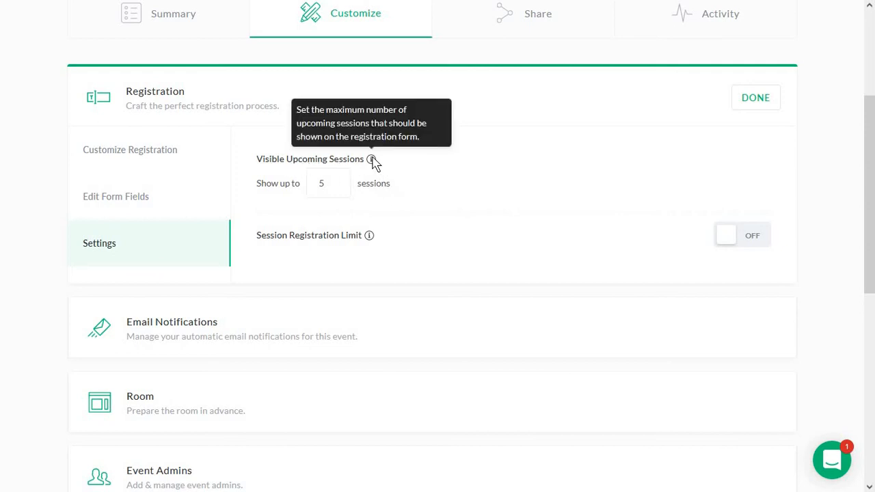
mouse_move(373, 221)
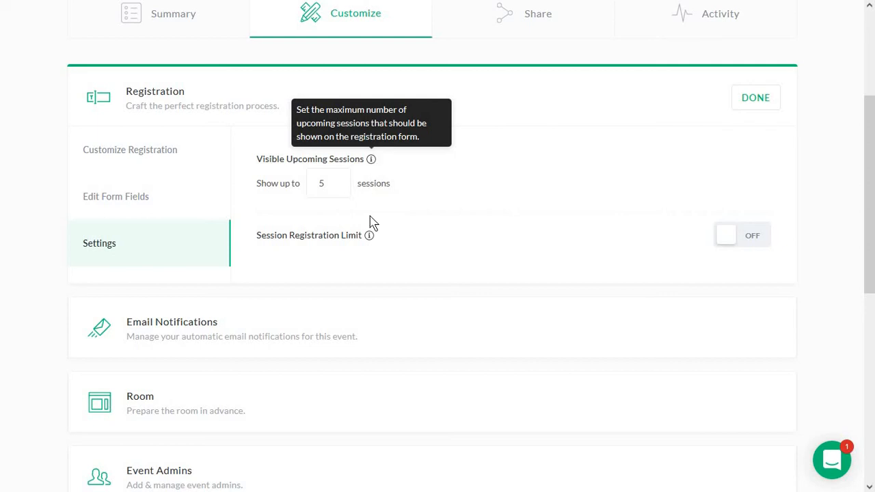
mouse_move(369, 235)
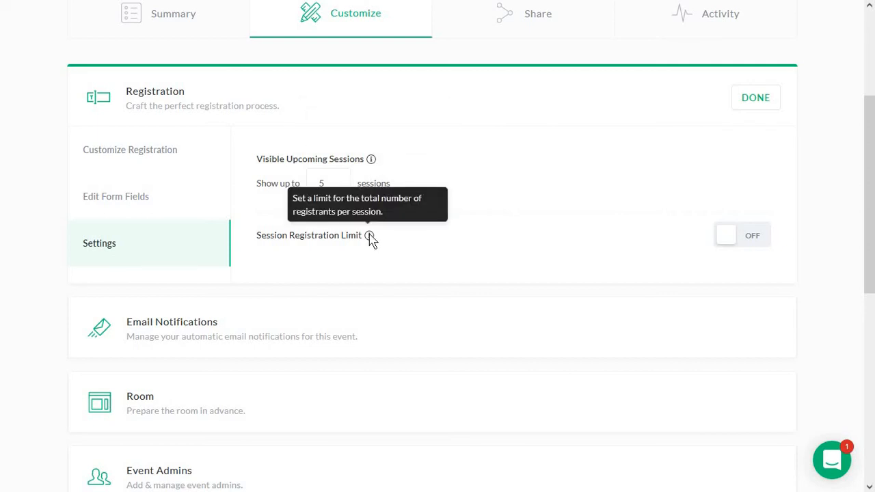
mouse_move(440, 244)
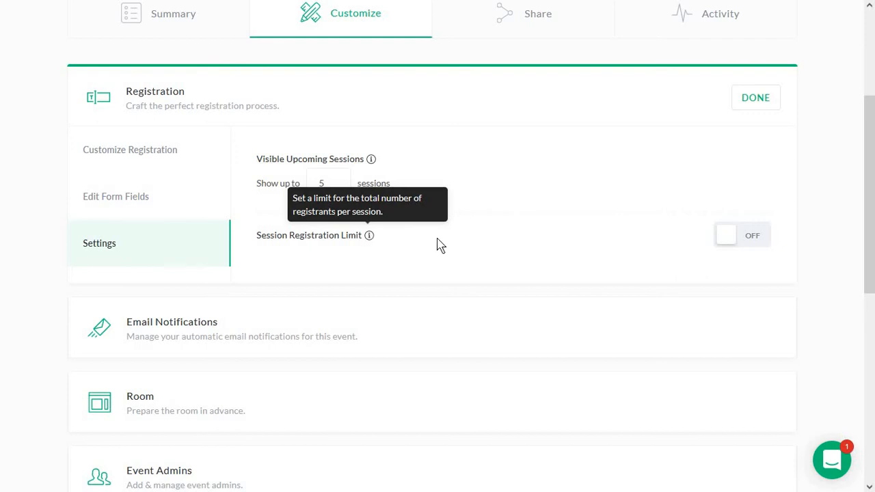
left_click(741, 235)
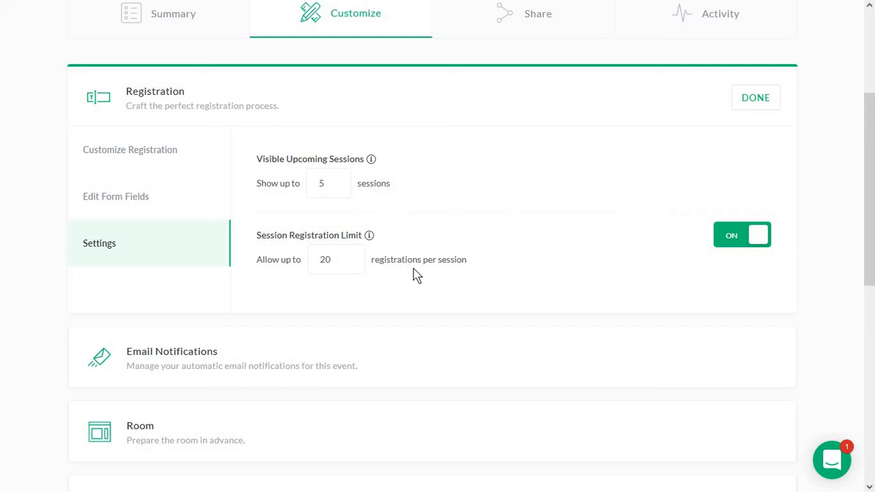
mouse_move(717, 243)
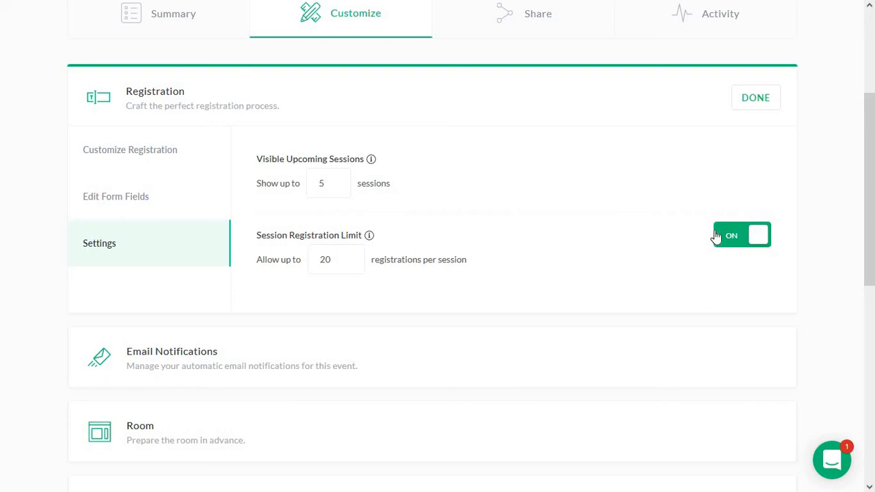
left_click(741, 235)
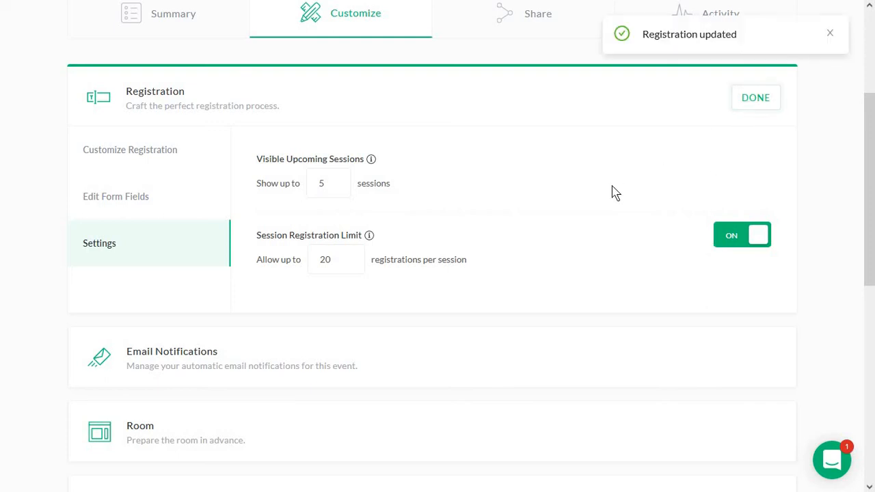
Step: Expand Email Notifications and toggle Instant Confirmation off and on, leaving all four emails ON
scroll("down", 3)
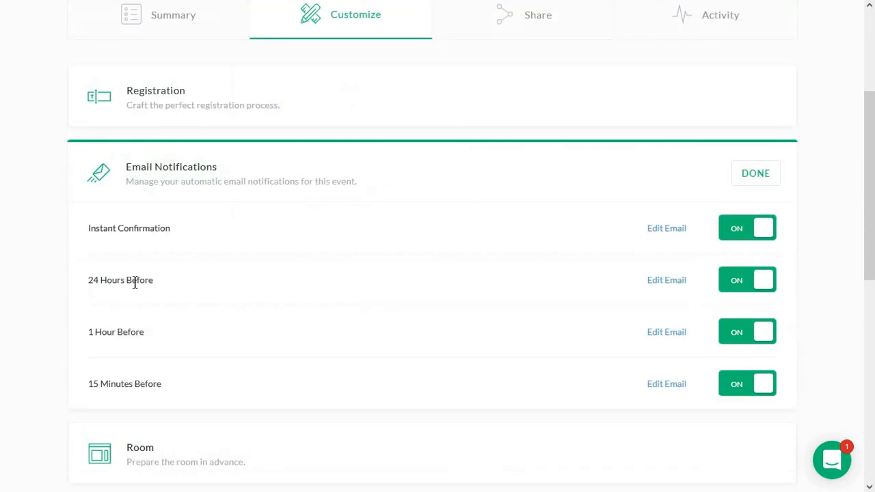
mouse_move(350, 247)
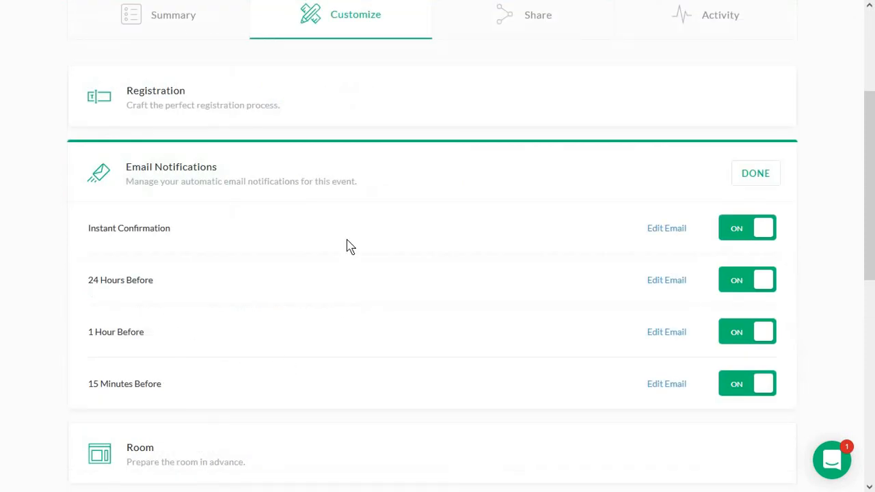
mouse_move(735, 382)
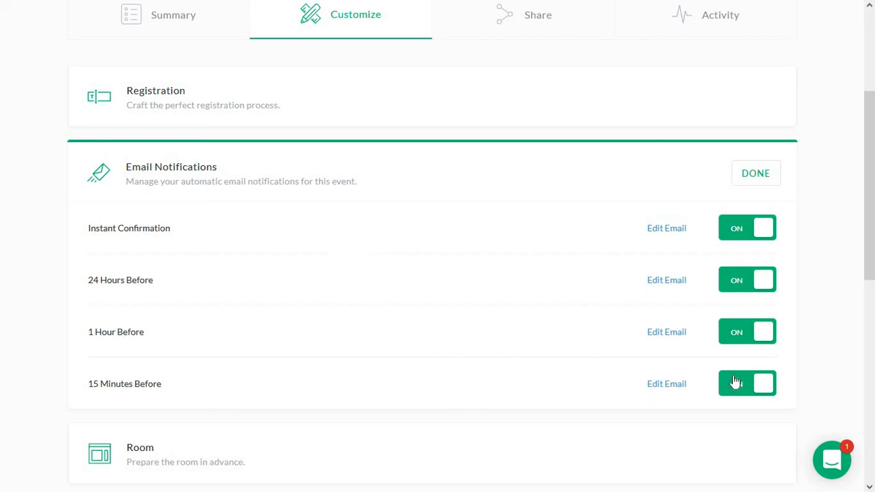
left_click(746, 383)
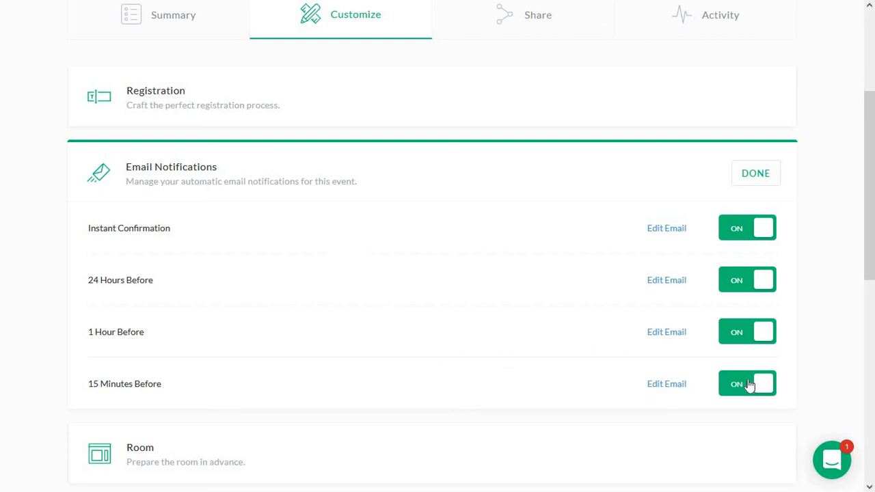
mouse_move(716, 333)
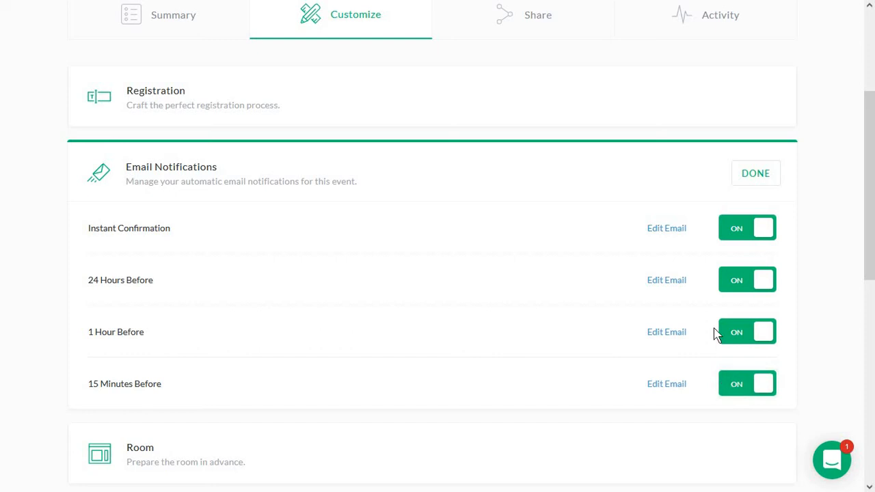
left_click(746, 227)
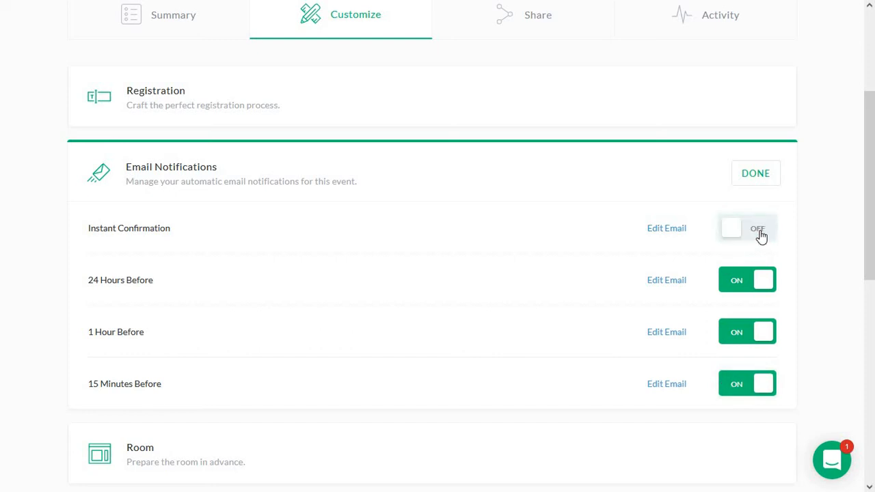
left_click(747, 227)
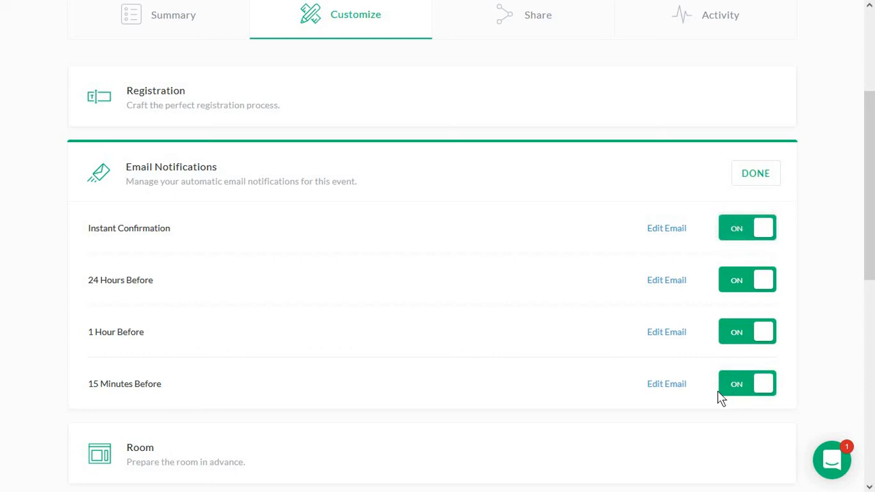
mouse_move(667, 383)
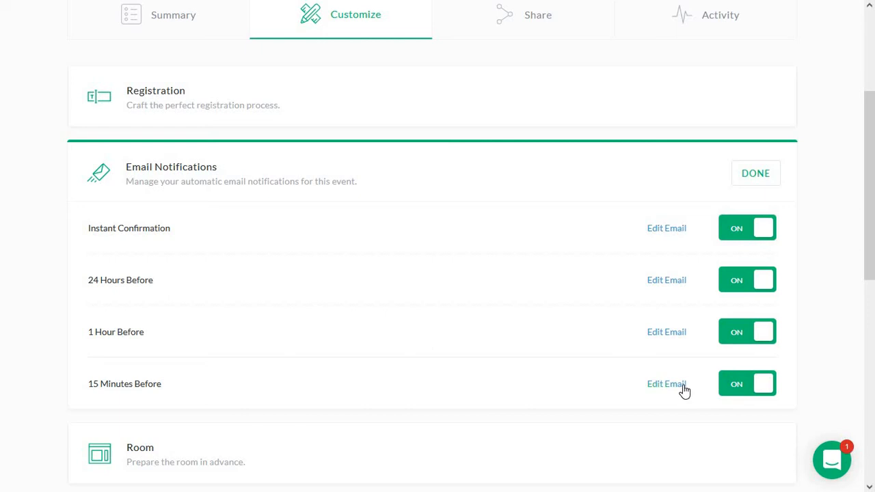
left_click(666, 383)
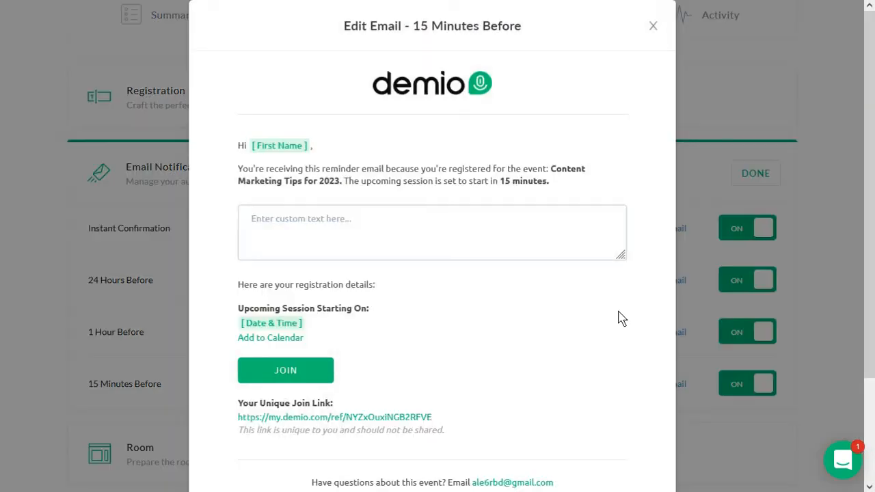
mouse_move(615, 303)
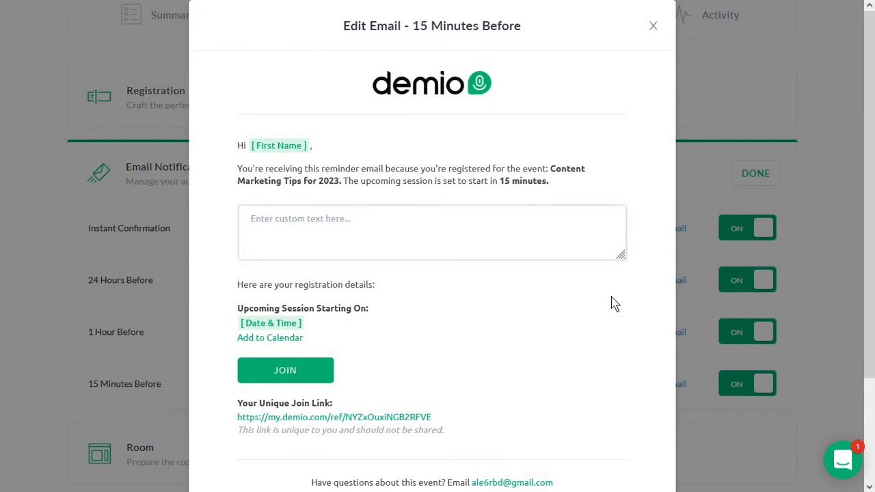
scroll("down", 3)
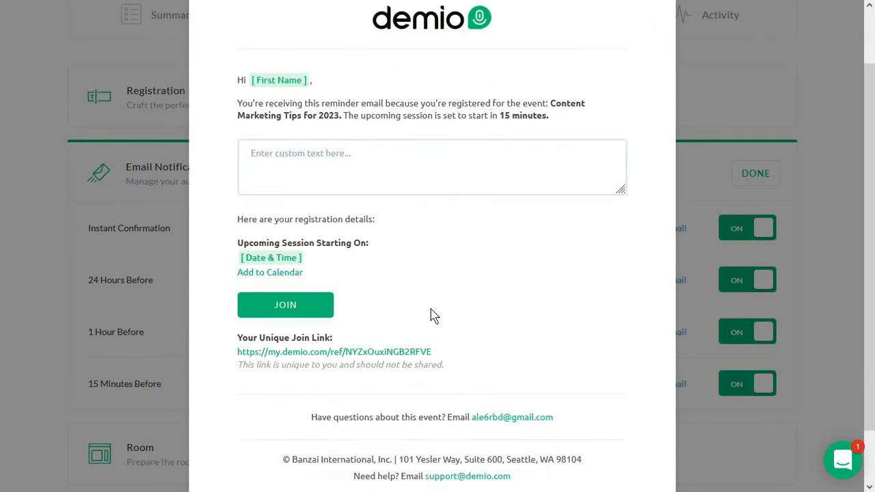
left_click(754, 173)
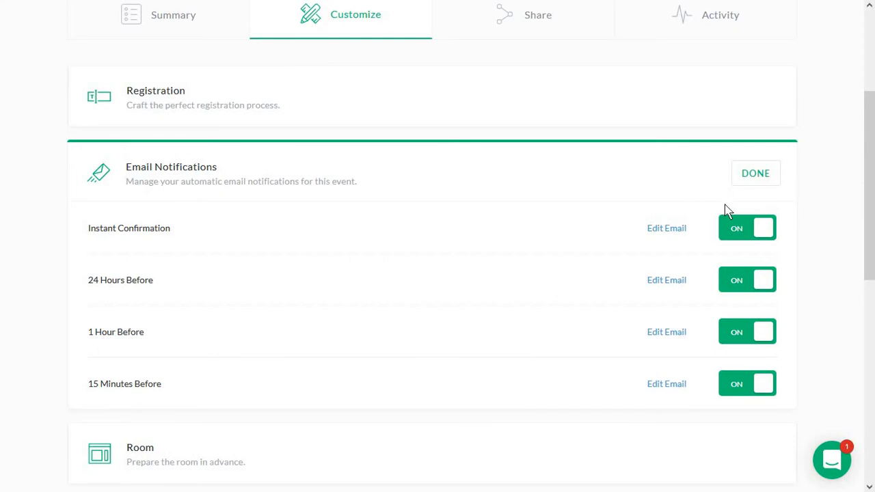
mouse_move(755, 172)
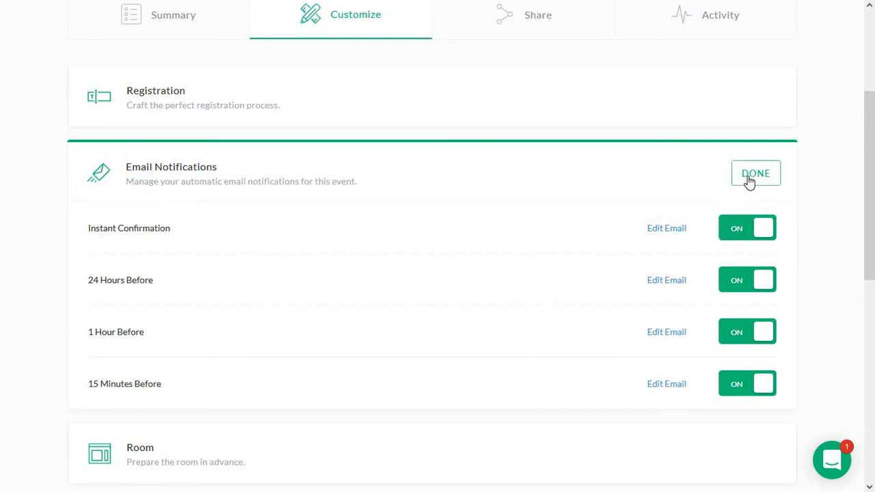
Step: Finish the Email Notifications settings and move down to the Room section
left_click(755, 172)
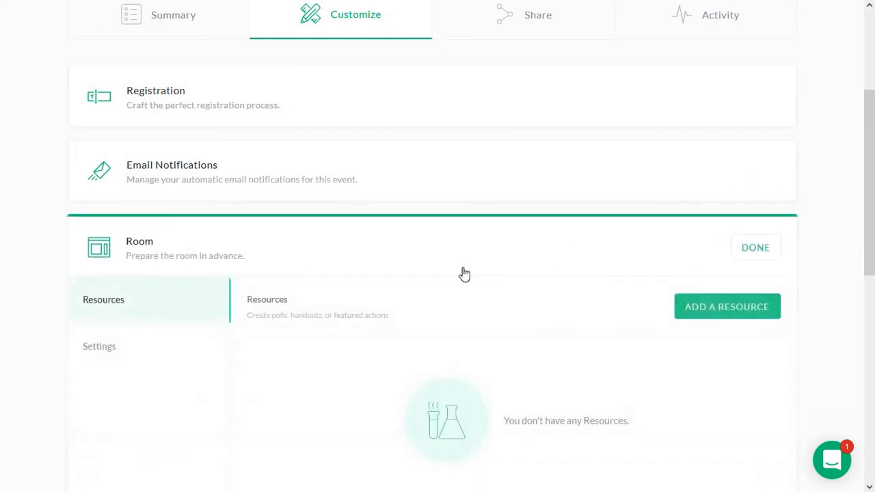
scroll("down", 3)
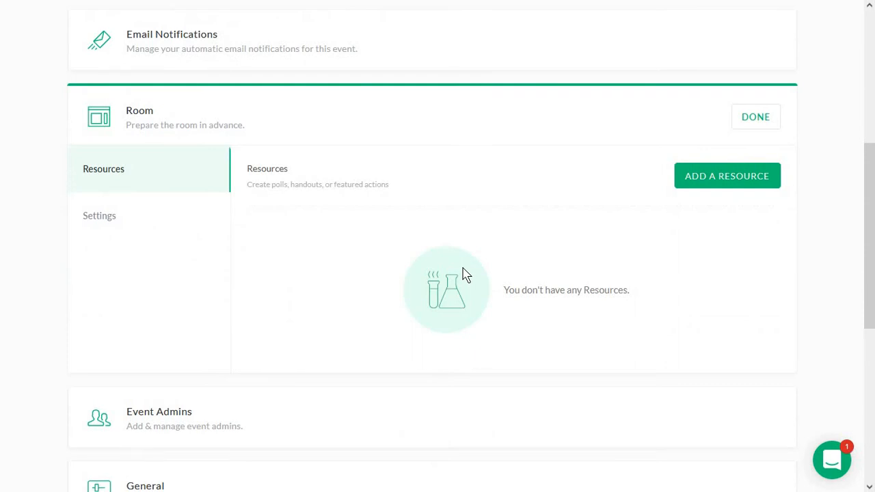
mouse_move(635, 213)
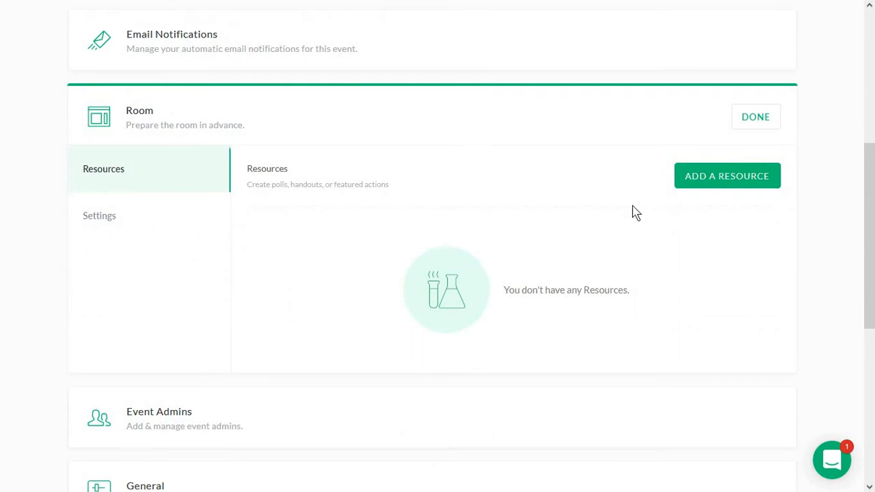
mouse_move(727, 175)
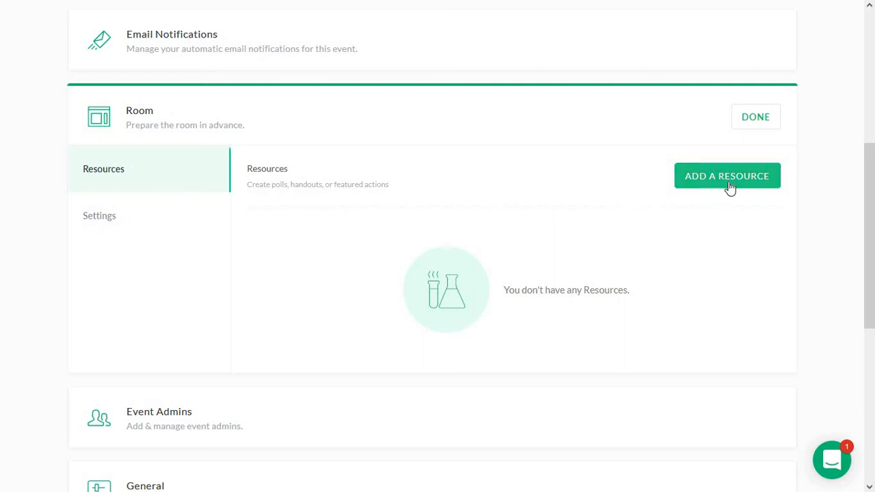
Step: Browse adding a Featured Action resource to the room, then abandon the form without adding it
left_click(727, 175)
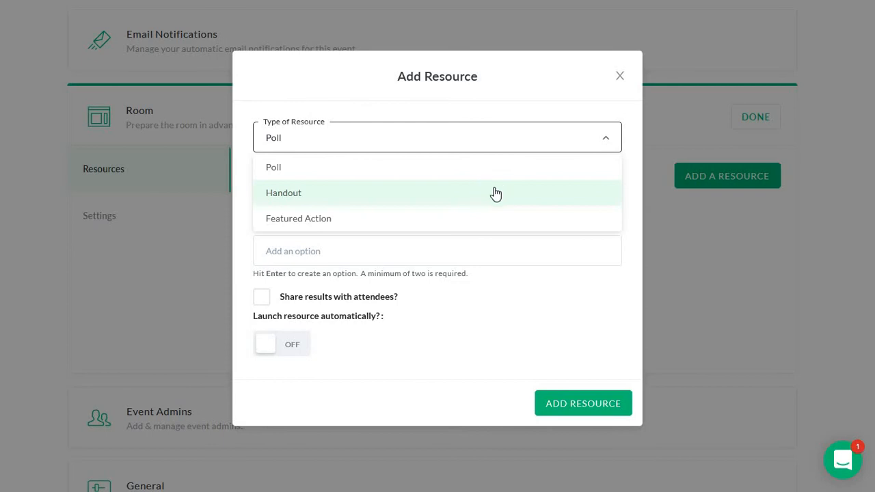
left_click(298, 219)
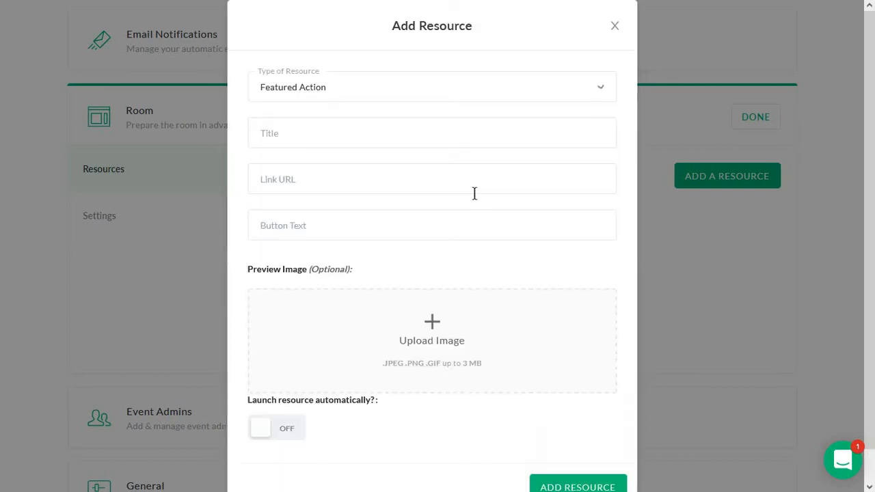
mouse_move(495, 169)
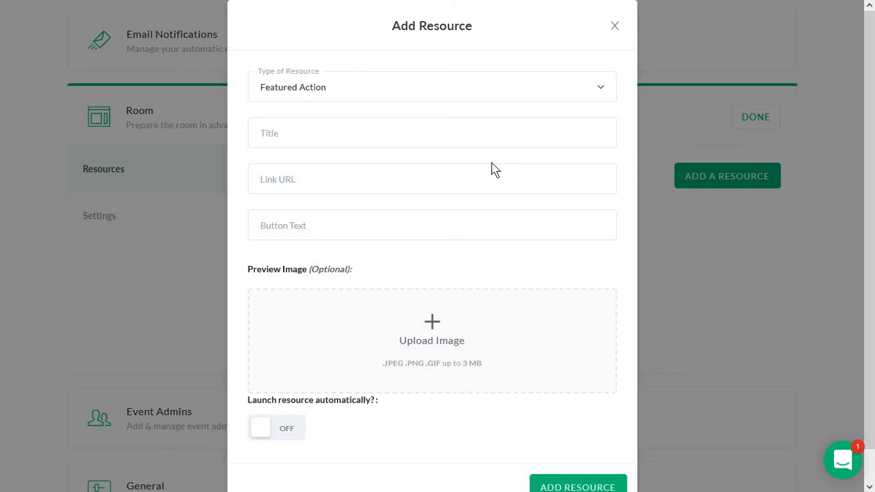
mouse_move(563, 186)
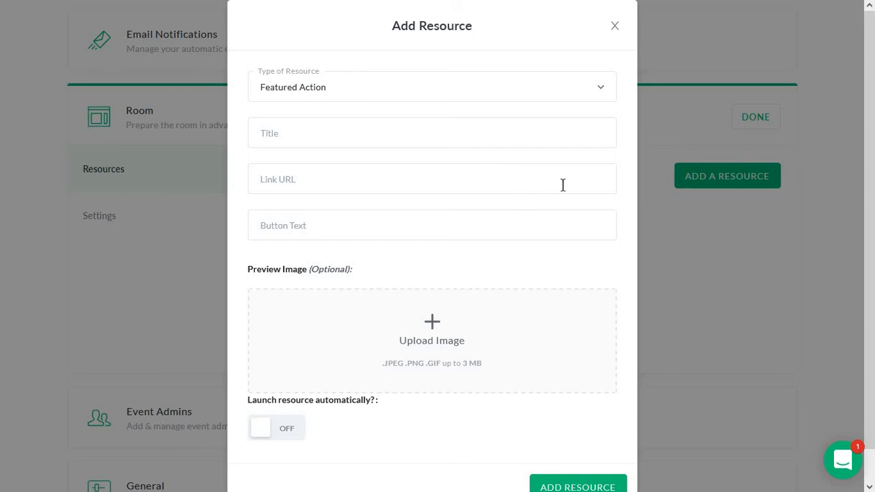
left_click(614, 25)
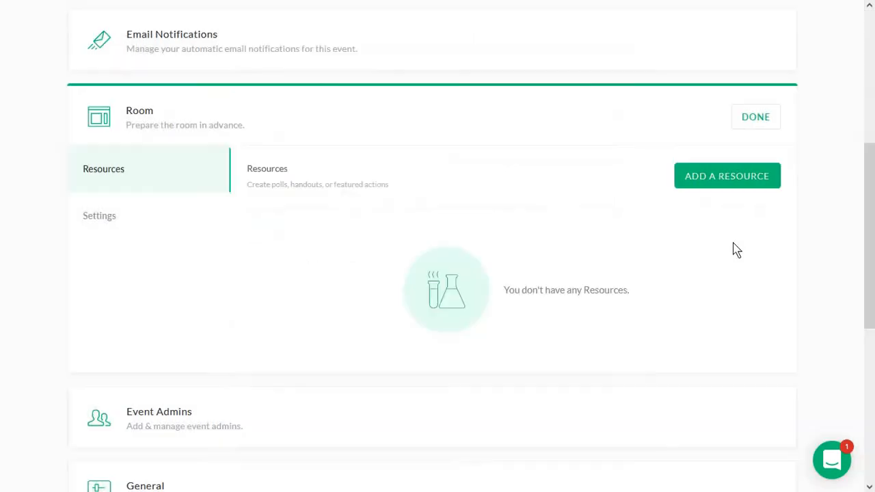
Step: Set the room's chat preference to Private Chat and save, getting the 'Room updated' confirmation
left_click(99, 216)
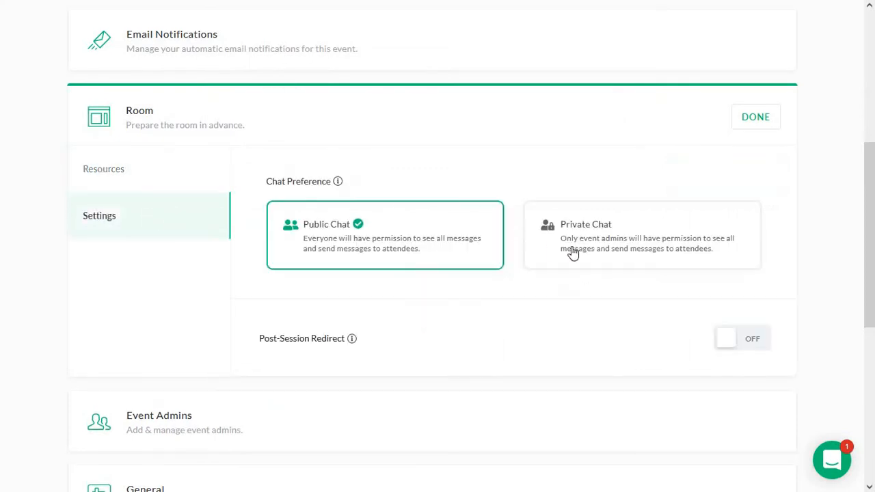
mouse_move(527, 315)
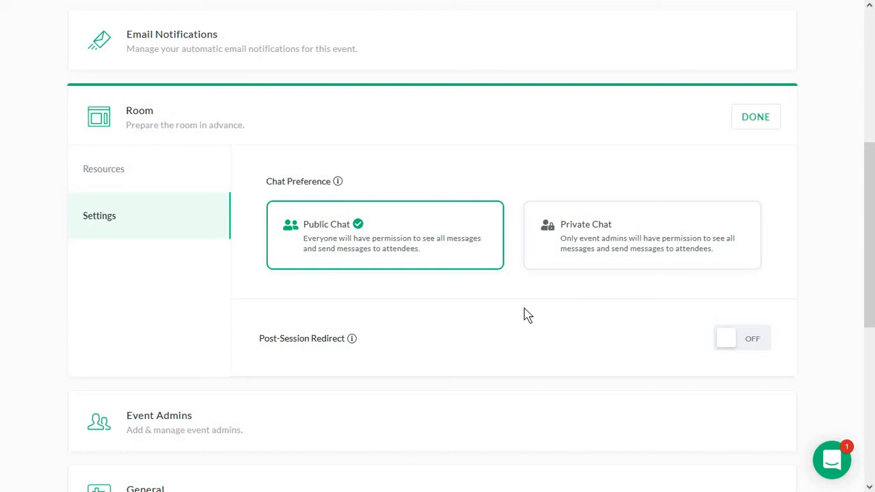
mouse_move(494, 292)
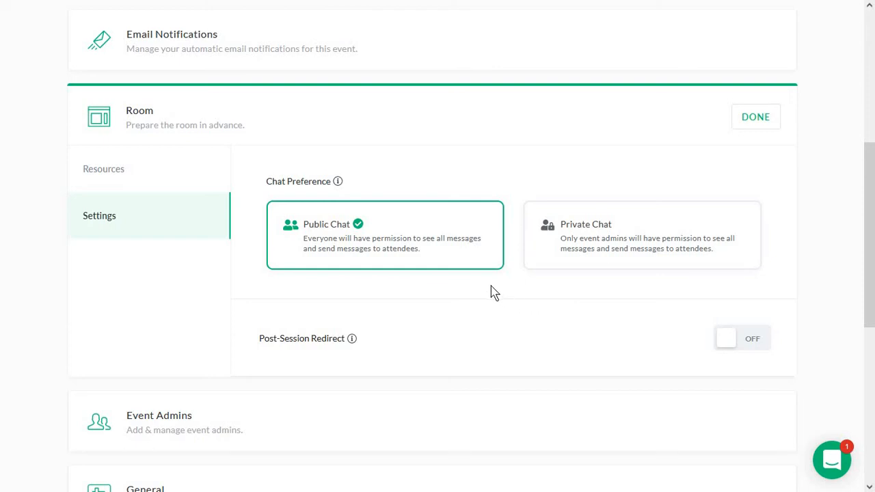
mouse_move(388, 244)
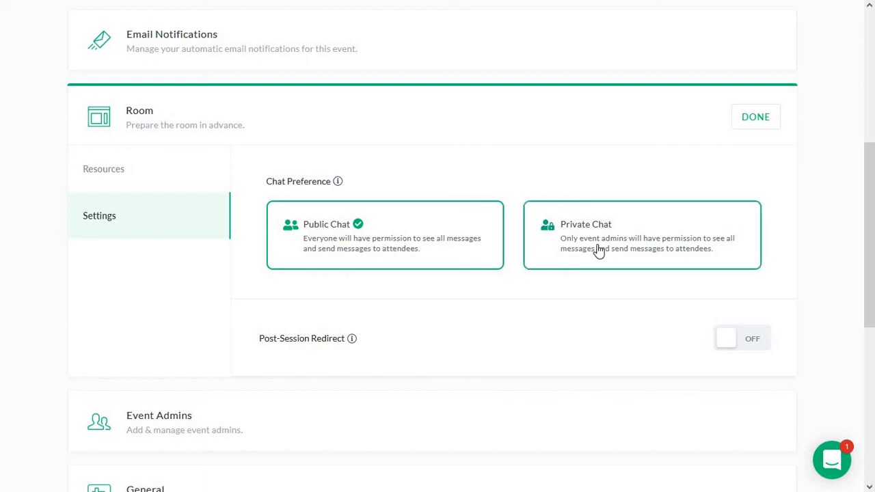
left_click(641, 235)
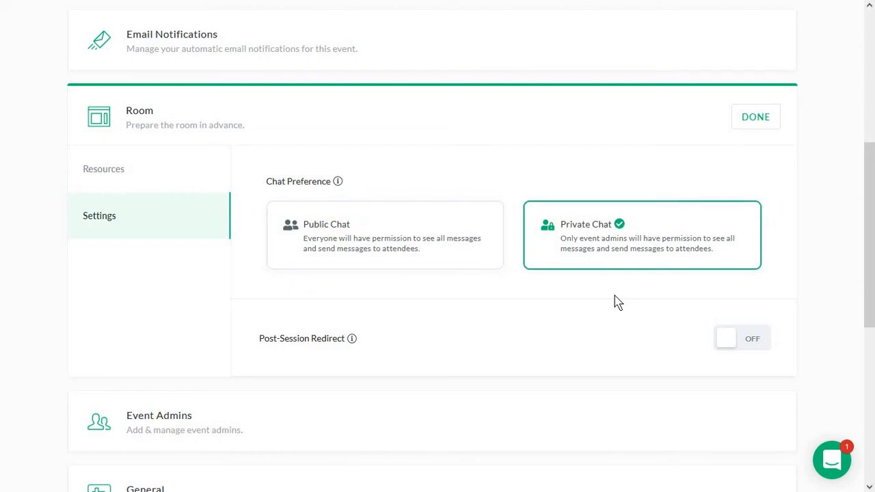
mouse_move(362, 349)
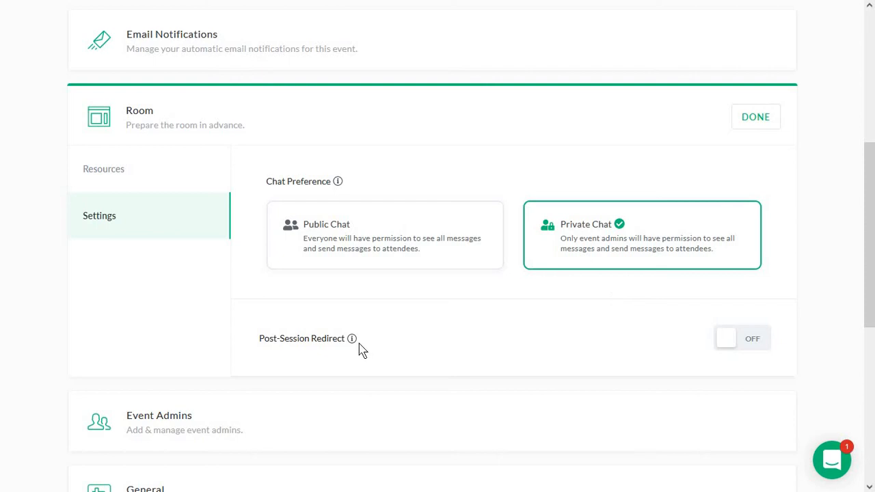
mouse_move(353, 339)
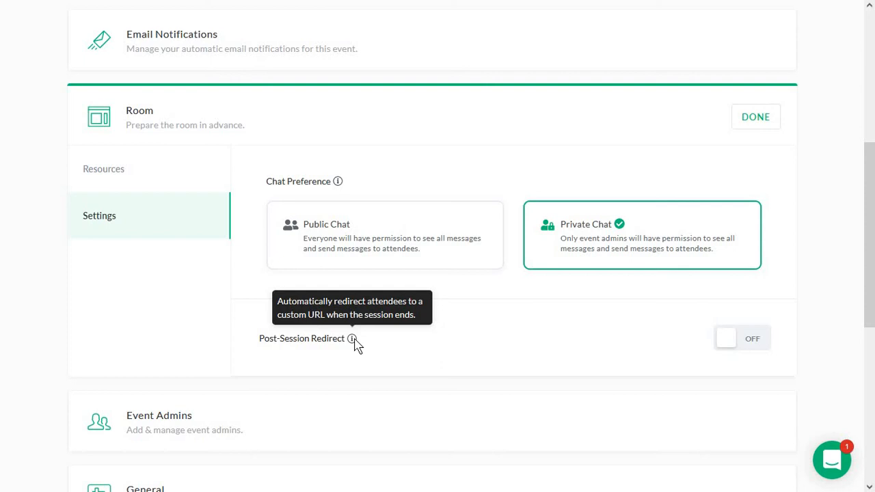
mouse_move(677, 345)
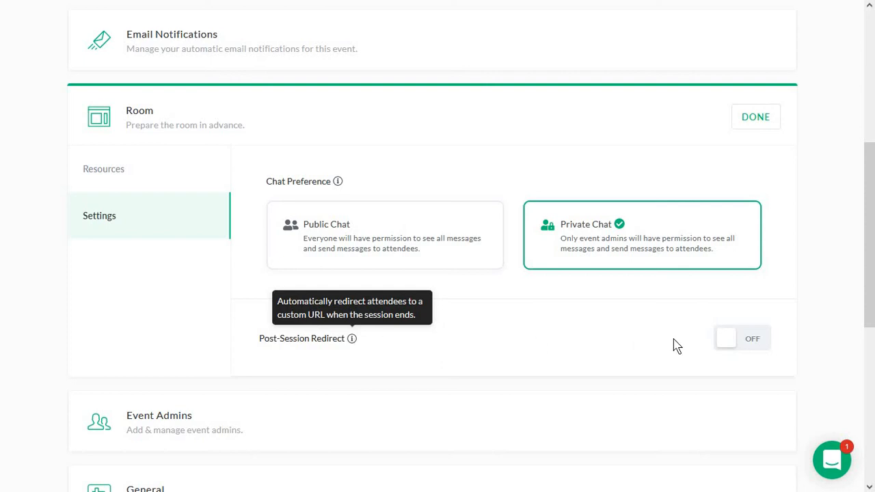
mouse_move(709, 185)
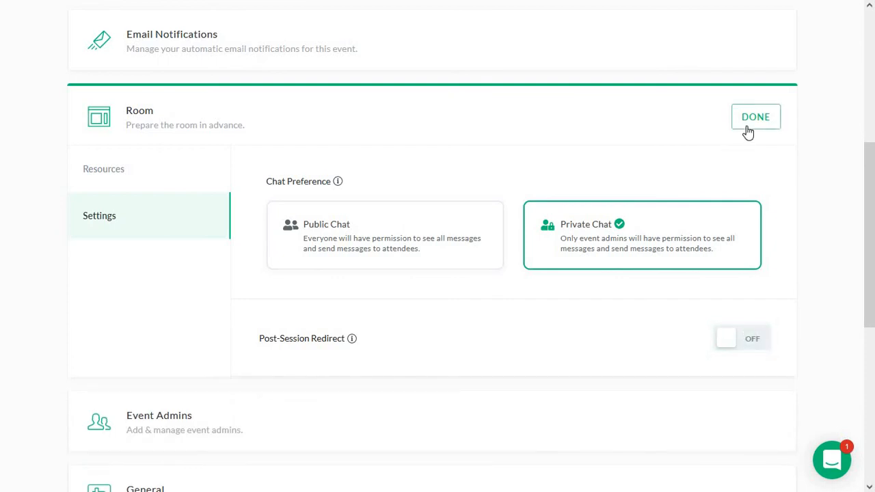
left_click(755, 116)
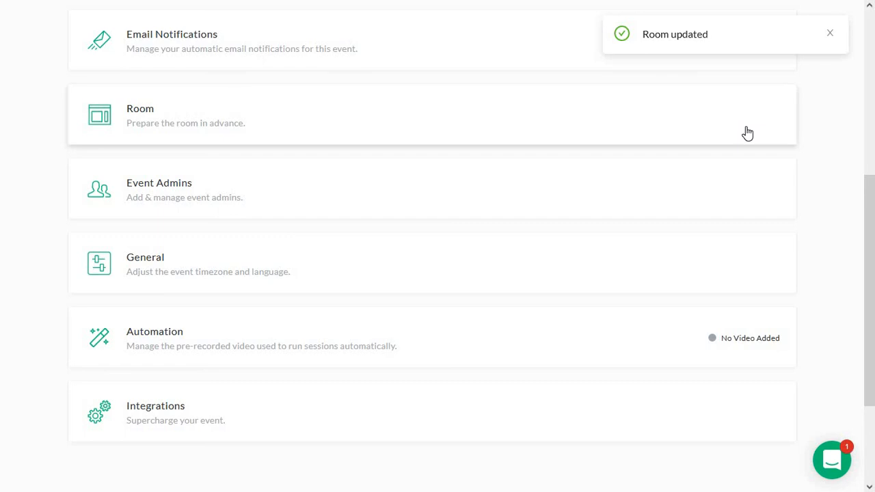
Step: In Event Admins, pick a team member and assign them the Moderator role
left_click(829, 32)
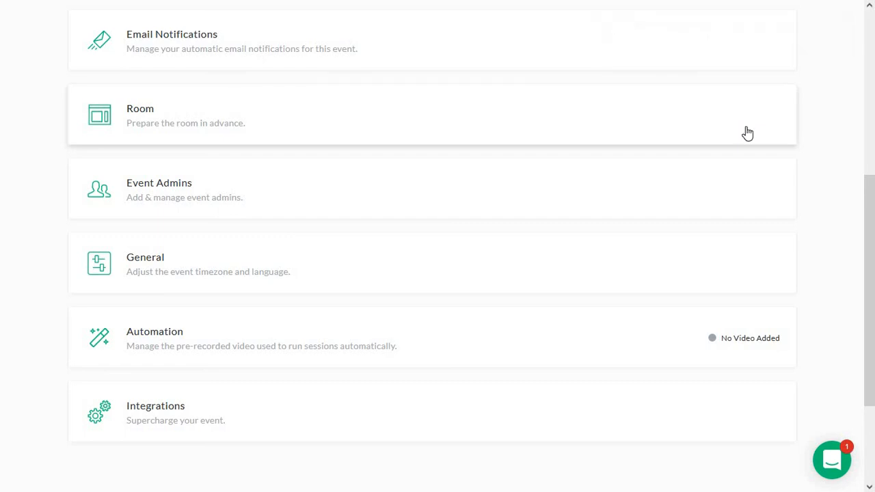
mouse_move(670, 193)
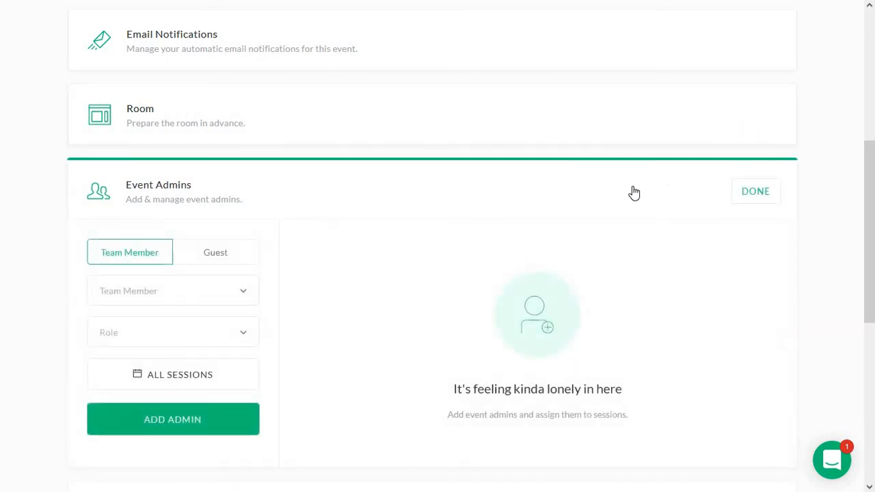
scroll("down", 3)
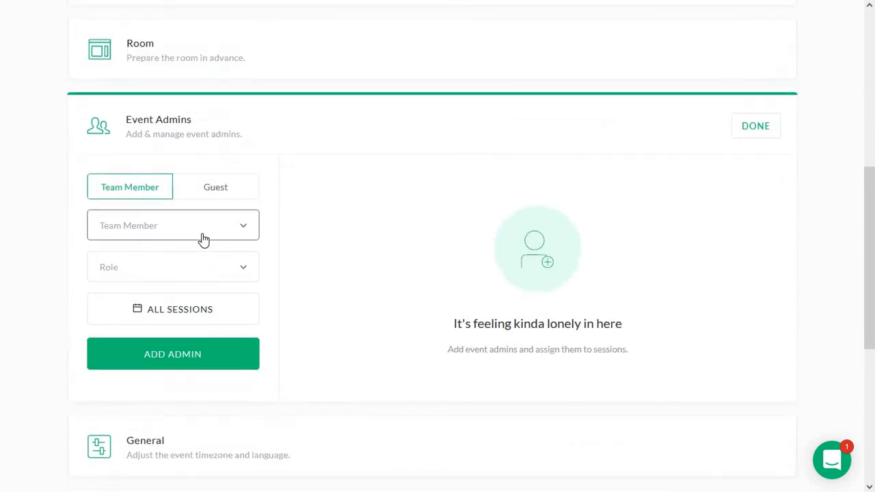
left_click(172, 225)
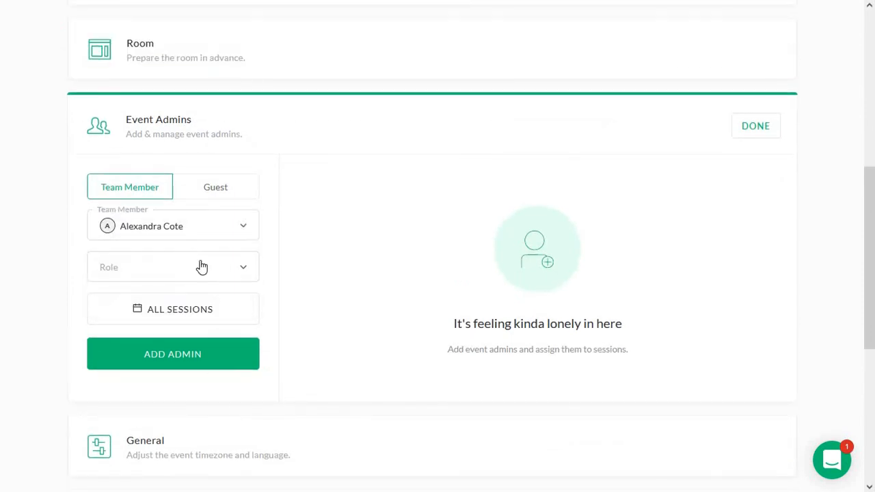
left_click(172, 266)
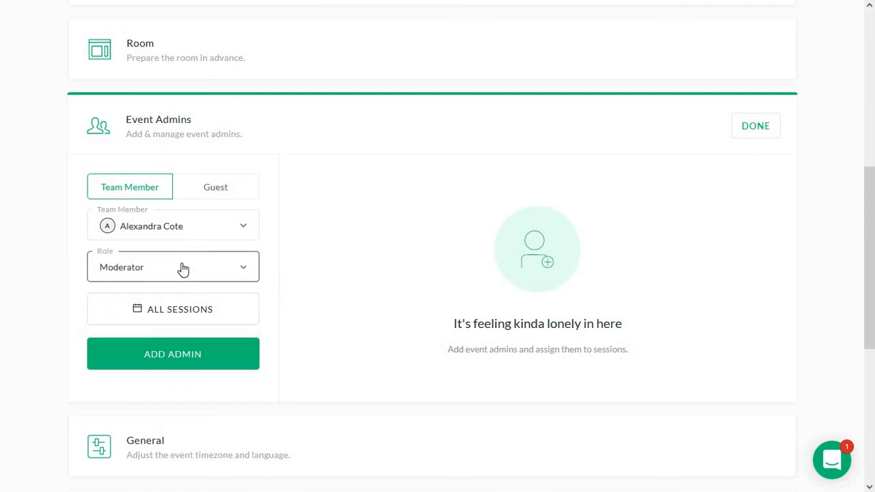
mouse_move(268, 212)
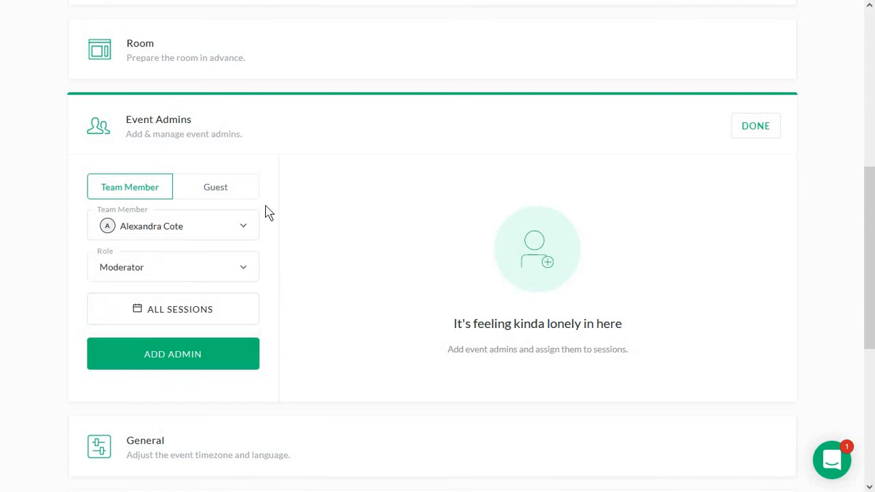
mouse_move(216, 186)
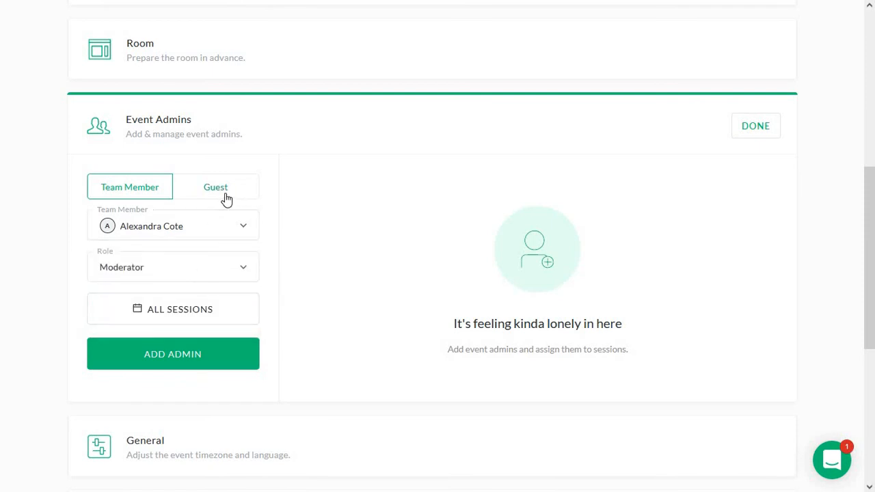
Step: Switch to adding a guest admin instead, then move on to the General timezone and language settings
left_click(216, 186)
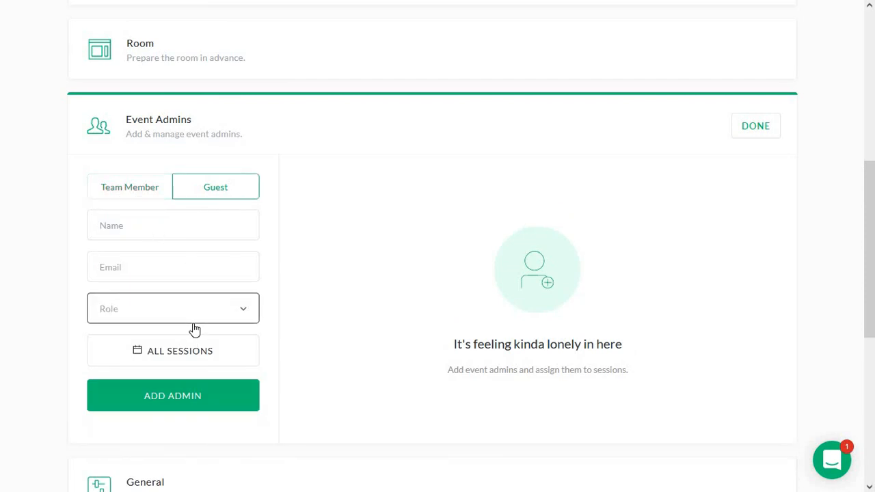
mouse_move(249, 391)
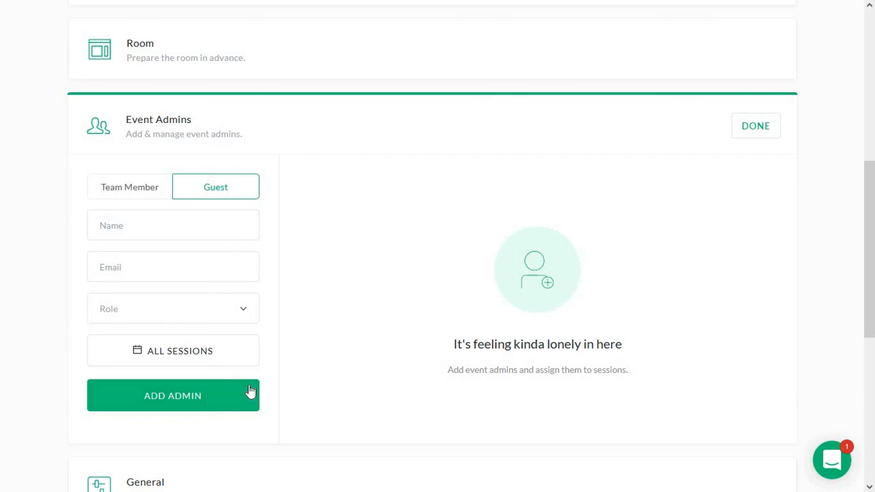
left_click(755, 126)
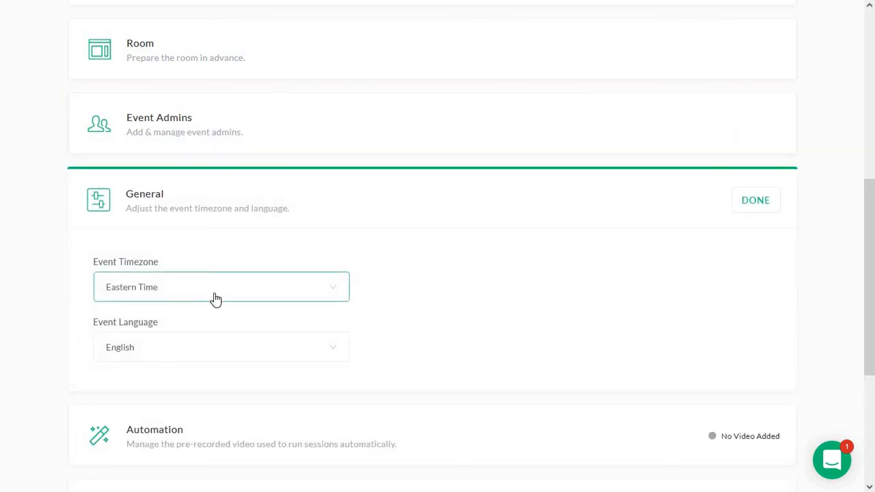
mouse_move(199, 336)
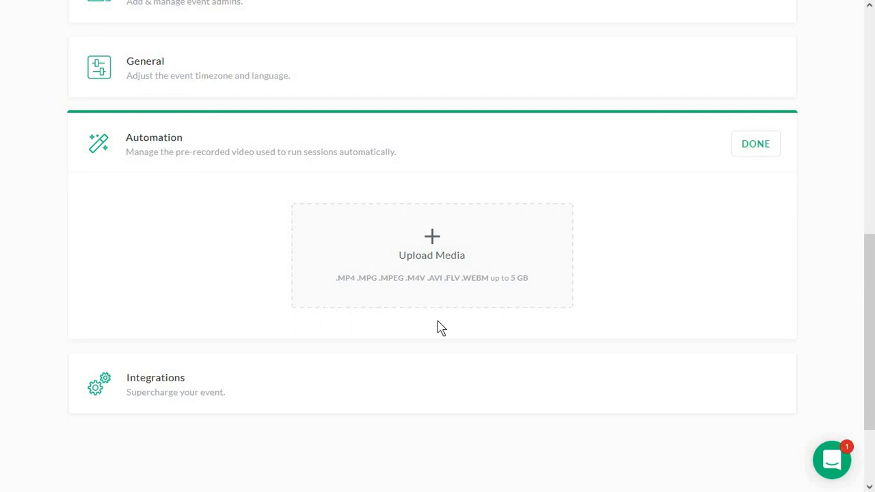
mouse_move(457, 317)
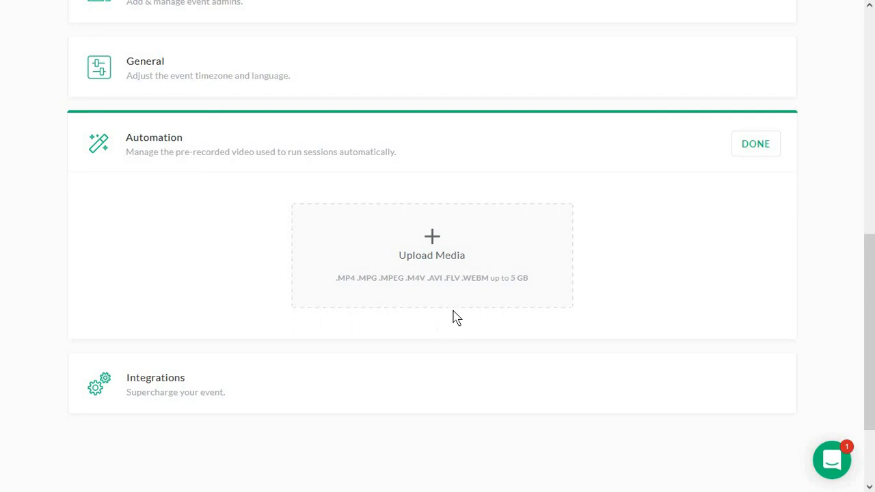
mouse_move(432, 372)
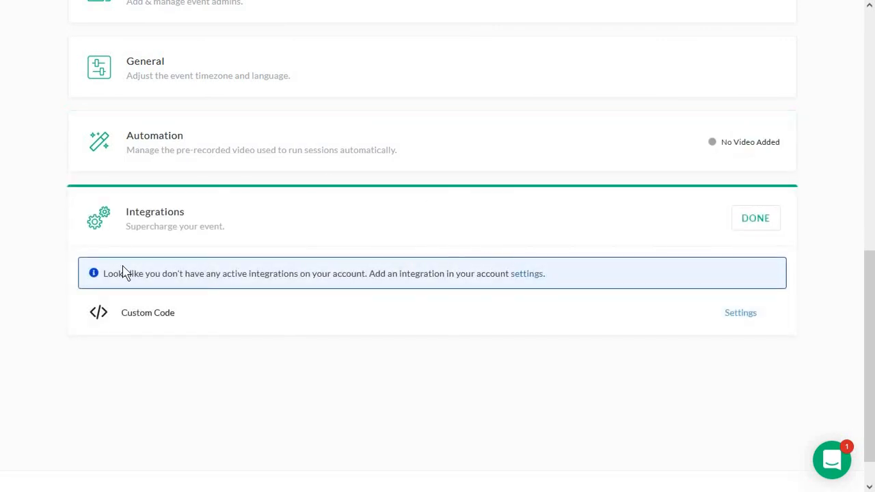
mouse_move(526, 273)
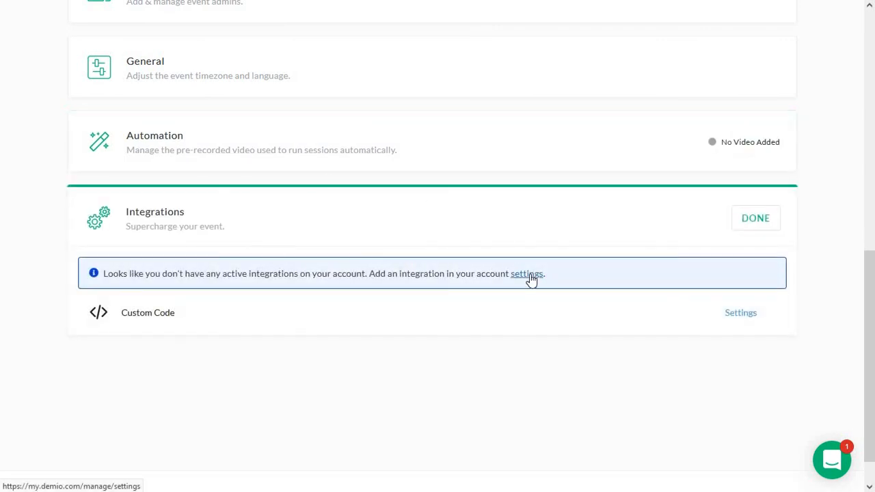
Step: View the account's Integrations settings, which list no current integrations
left_click(527, 273)
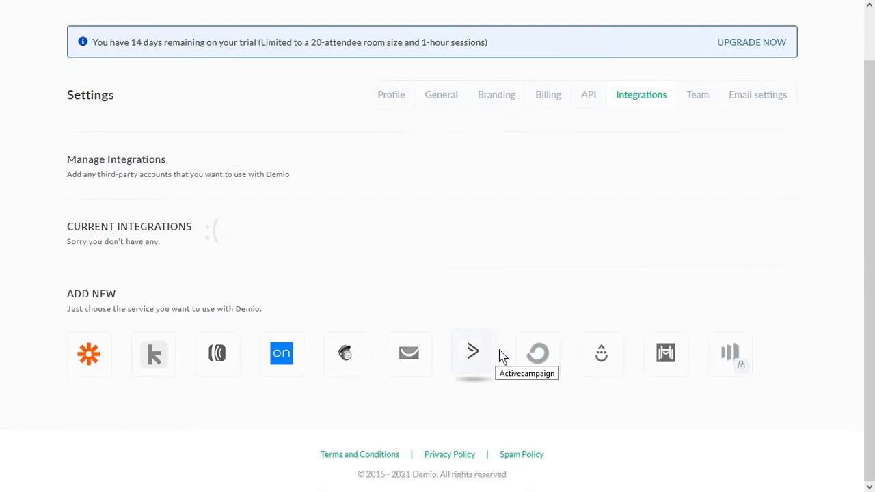
mouse_move(436, 323)
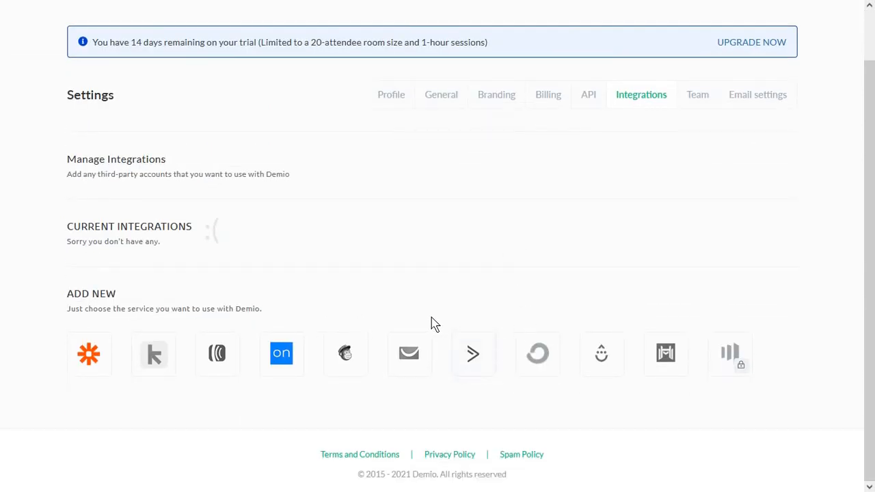
mouse_move(582, 353)
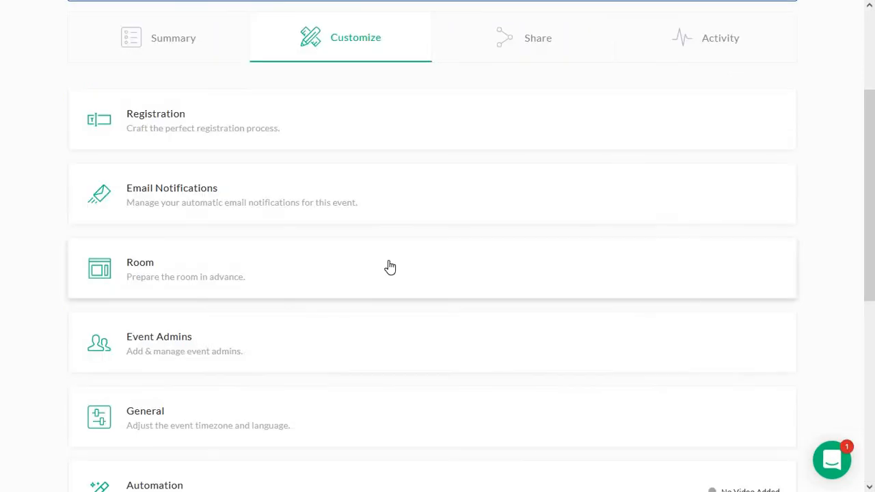
Step: Review the registration share link and switch the embed option to Popover Embed
scroll("up", 3)
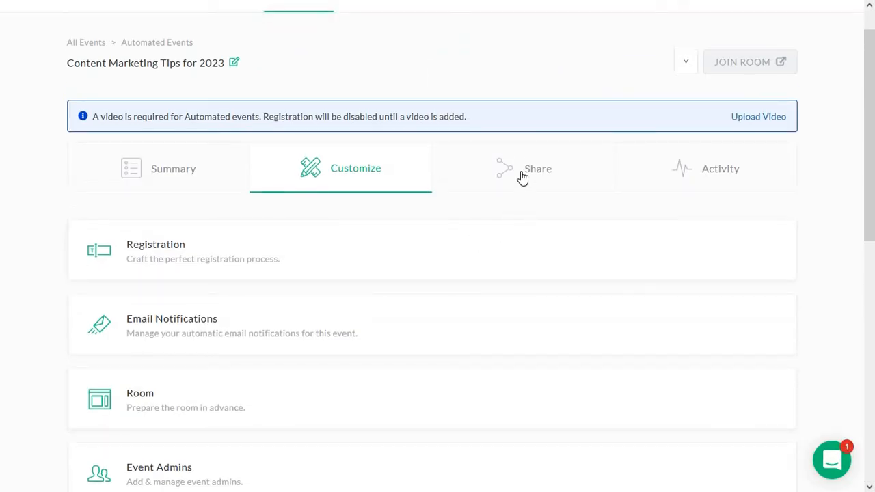
left_click(537, 170)
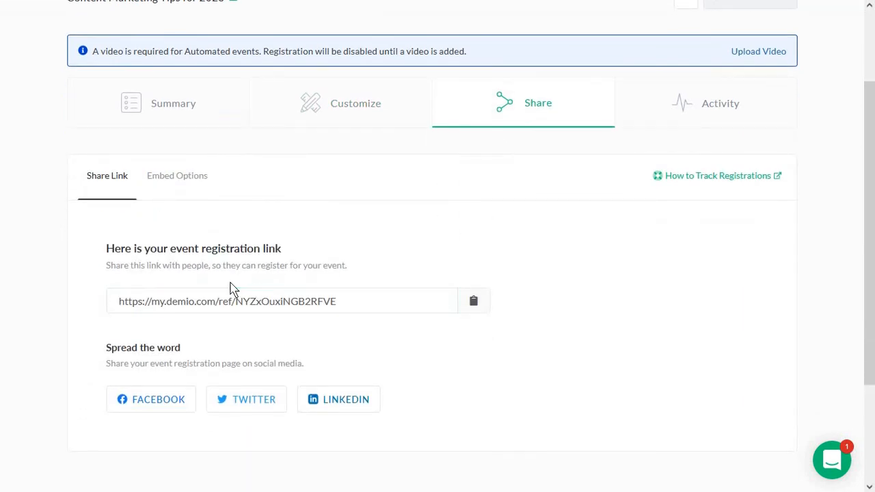
mouse_move(189, 206)
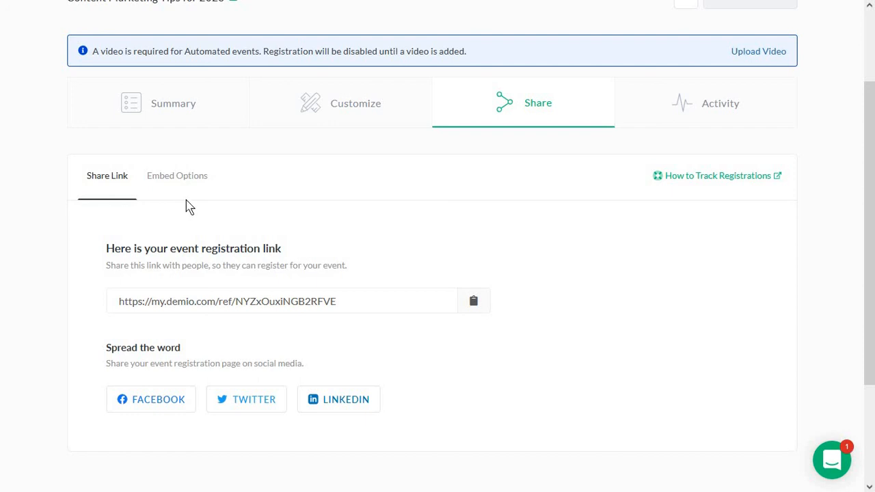
left_click(178, 175)
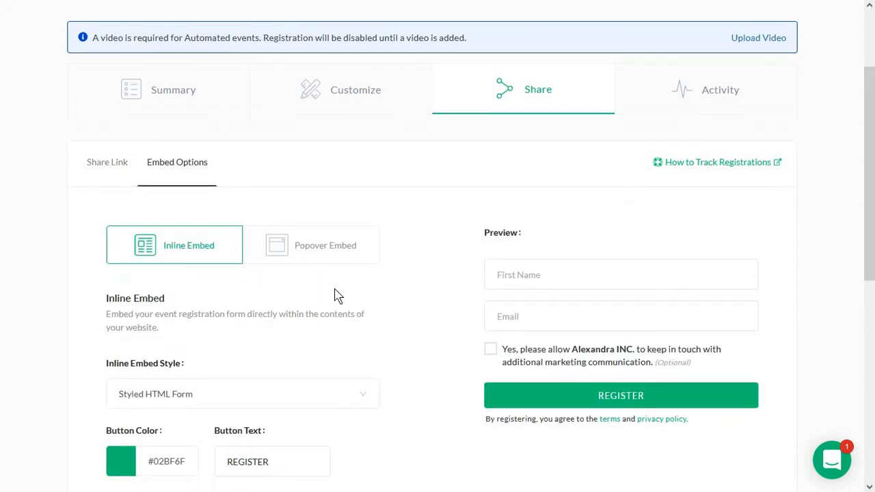
scroll("down", 3)
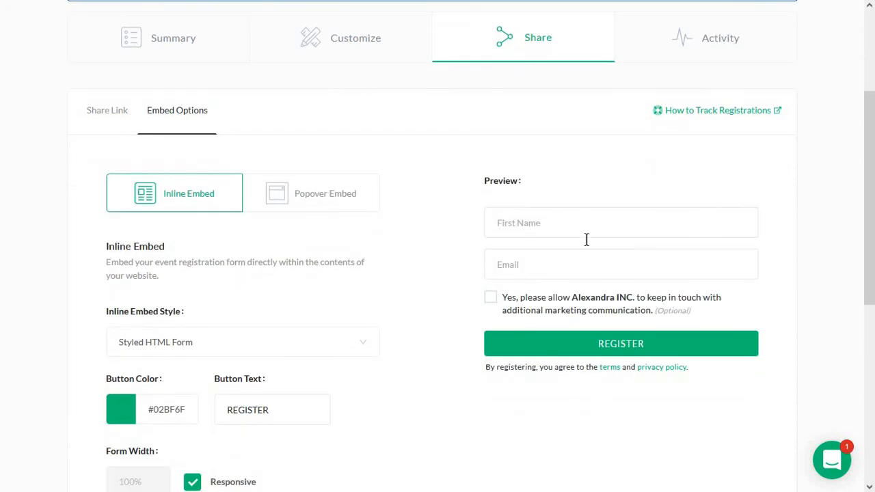
scroll("down", 3)
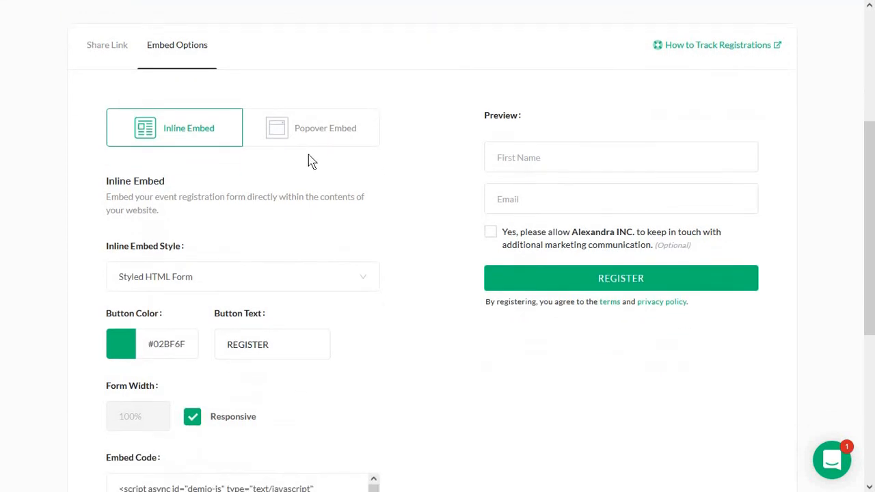
left_click(310, 128)
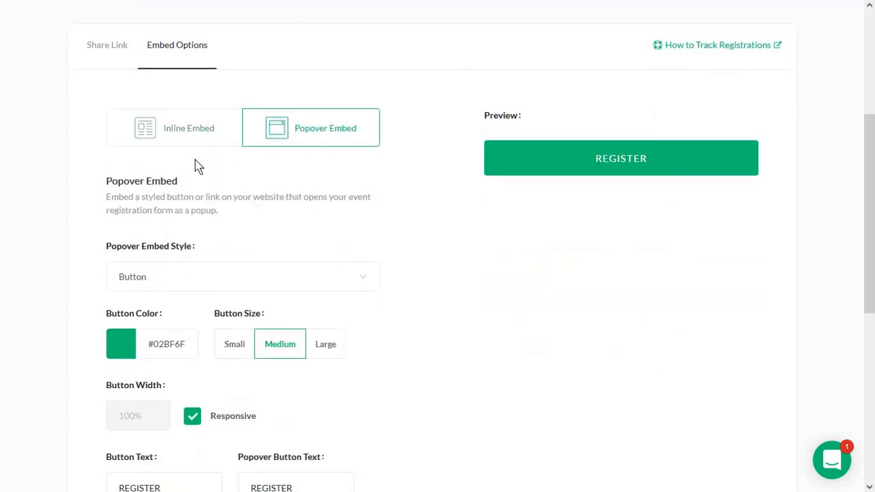
Step: Go to the event's Activity tab showing 0 registered and 0 attended
left_click(189, 129)
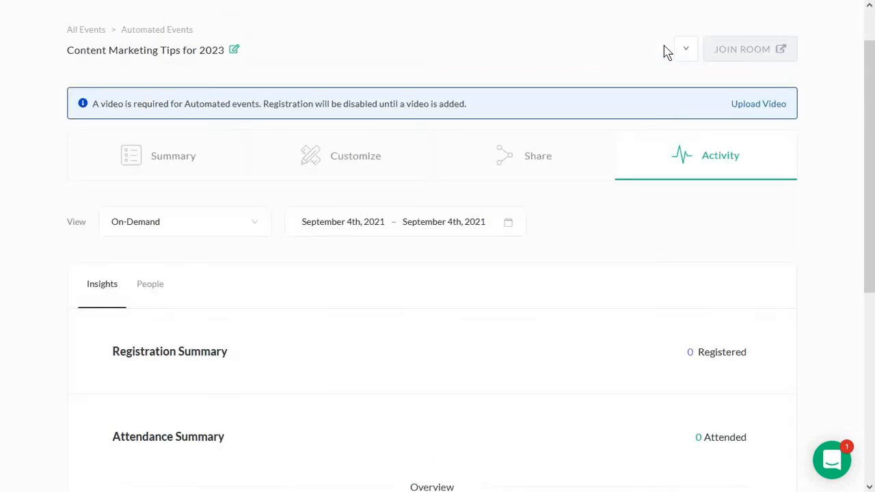
mouse_move(588, 180)
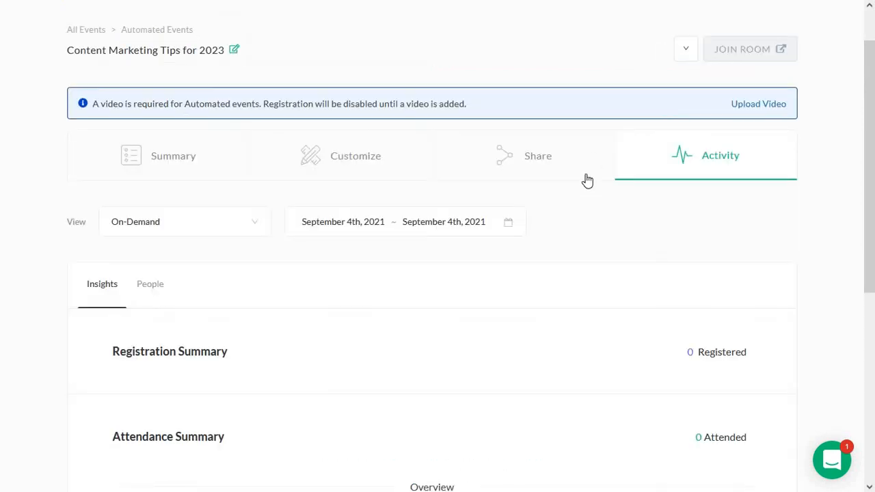
mouse_move(708, 180)
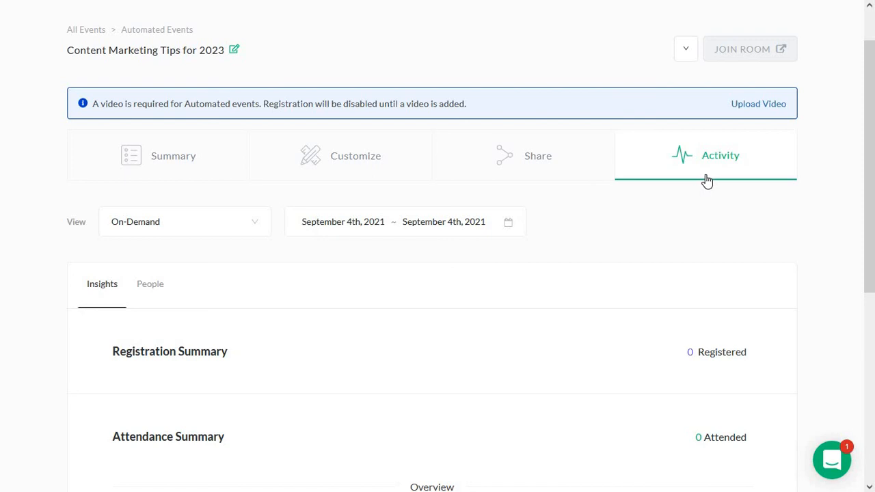
Step: Review the On-Demand insights and check the People list, which is empty
scroll("down", 3)
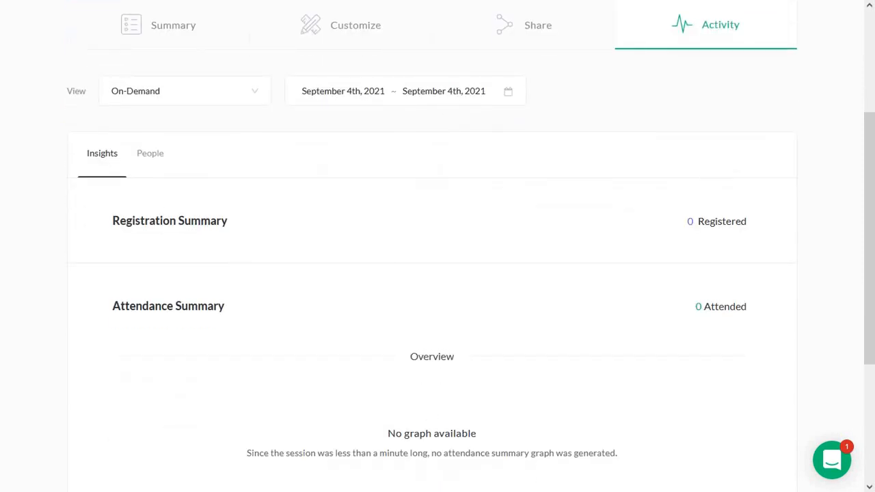
mouse_move(382, 198)
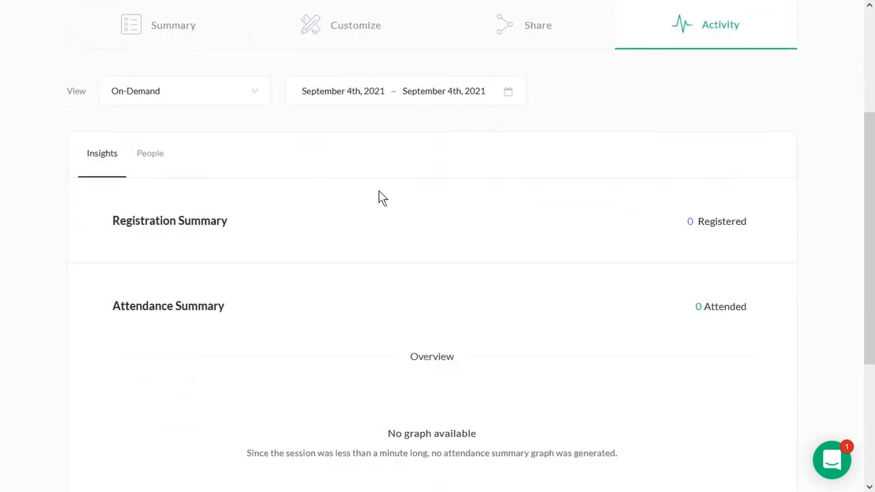
mouse_move(150, 153)
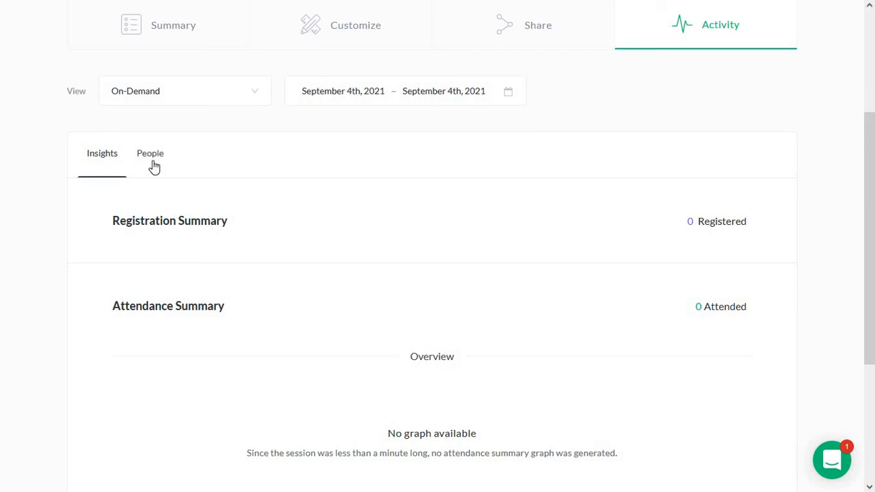
left_click(151, 153)
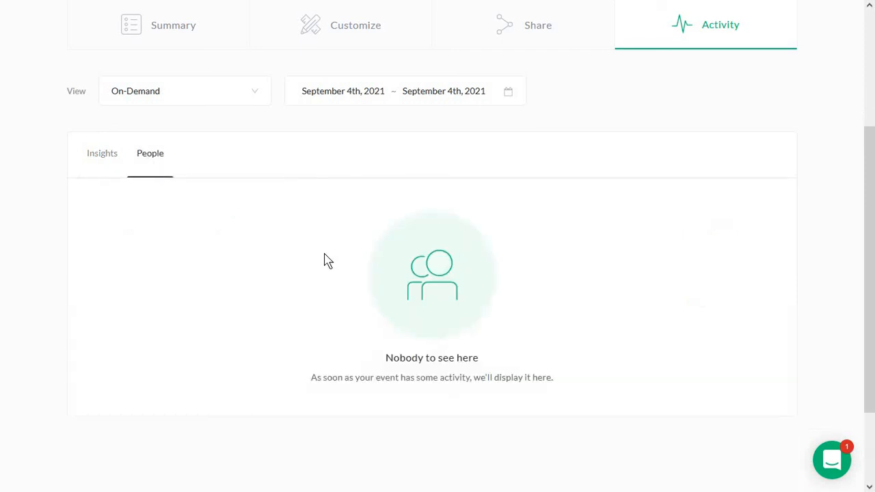
scroll("up", 3)
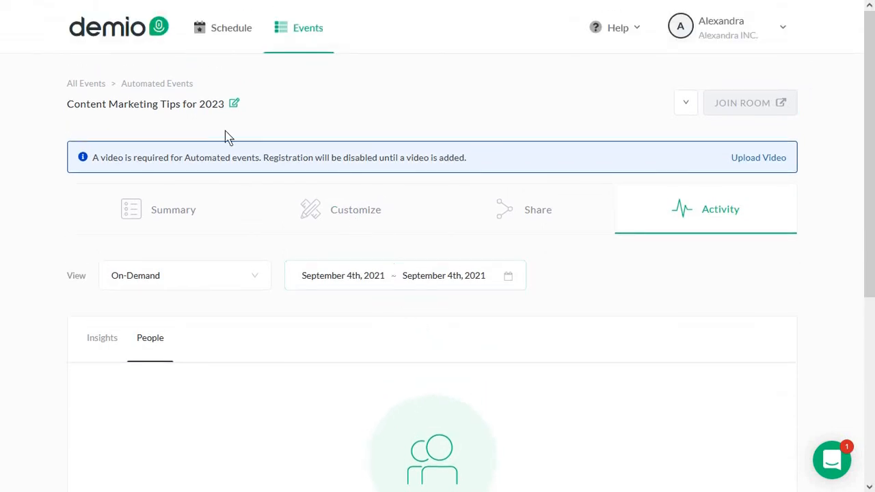
Step: From the Schedule, open the sample event 'My First Webinar Experience on Demio' and look over its summary
left_click(231, 28)
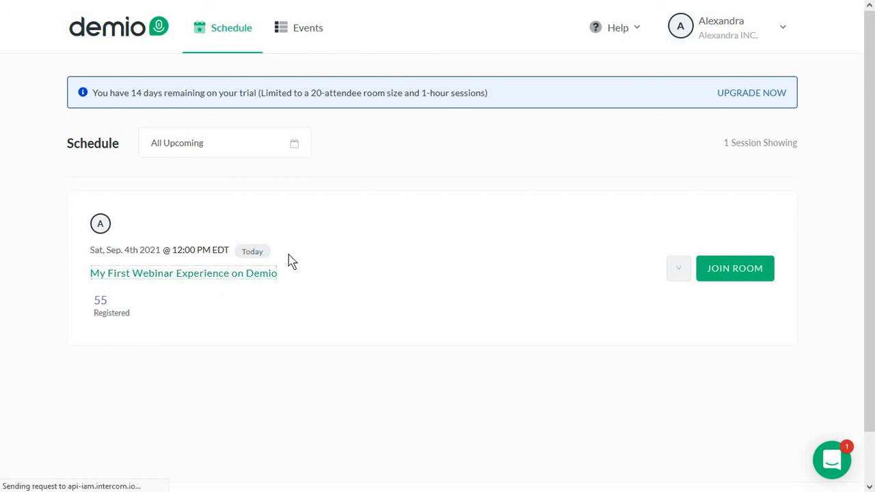
left_click(183, 273)
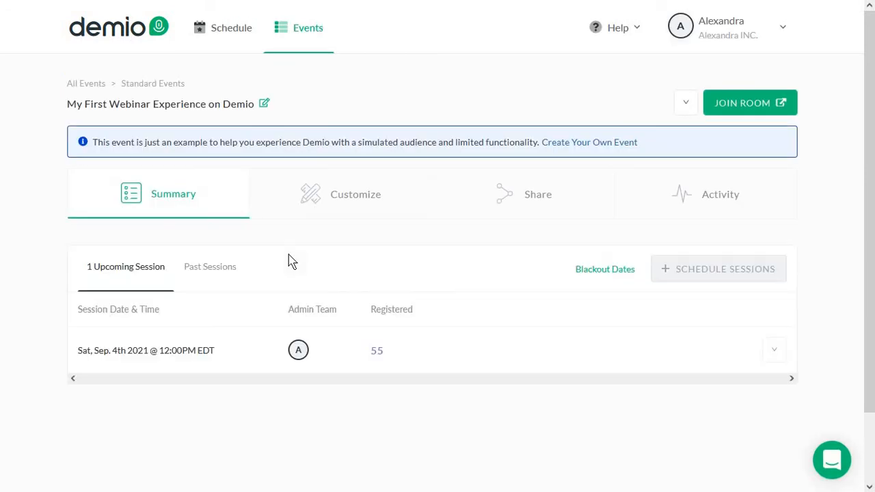
scroll("down", 3)
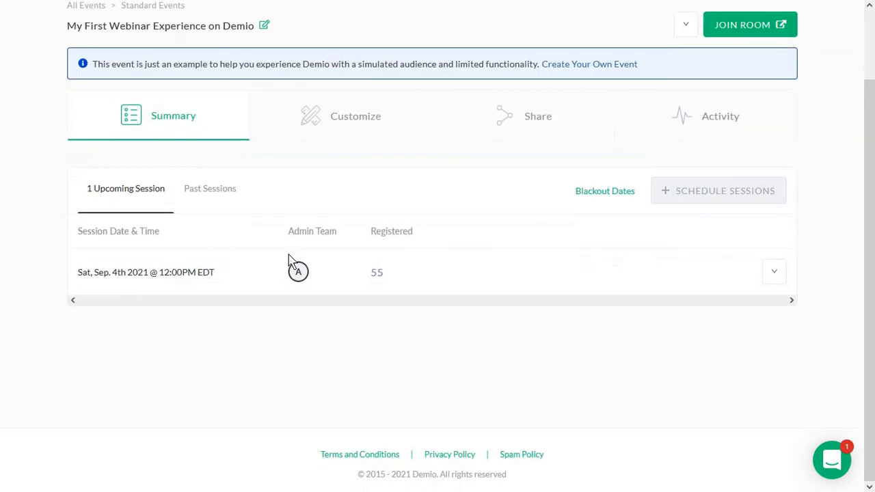
scroll("up", 3)
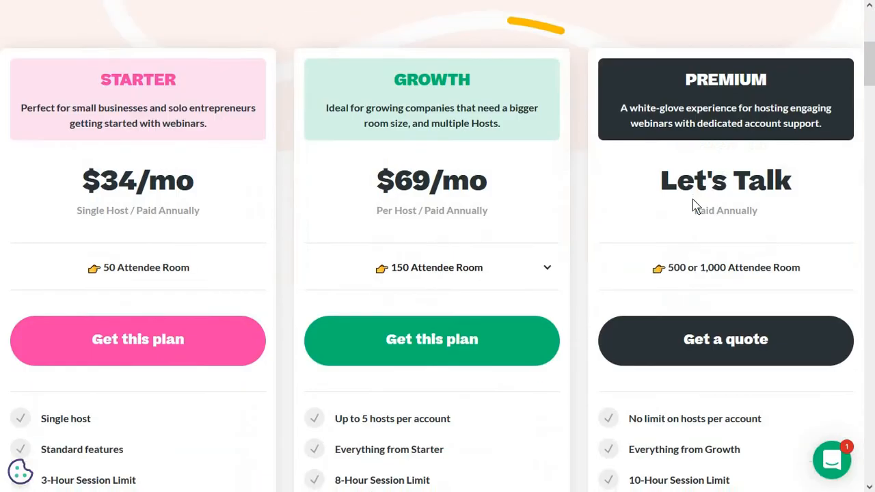
Step: Scroll through the Starter ($34/mo), Growth ($69/mo) and Premium plan cards and return to the page top
scroll("down", 3)
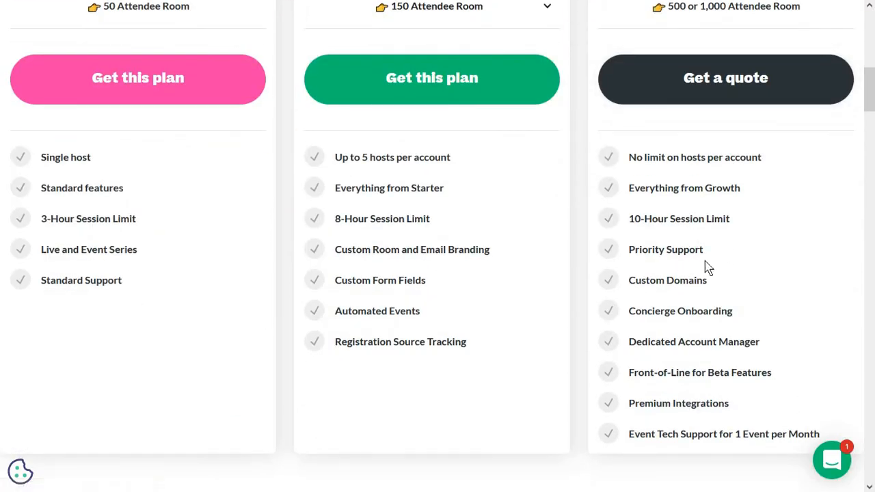
scroll("down", 3)
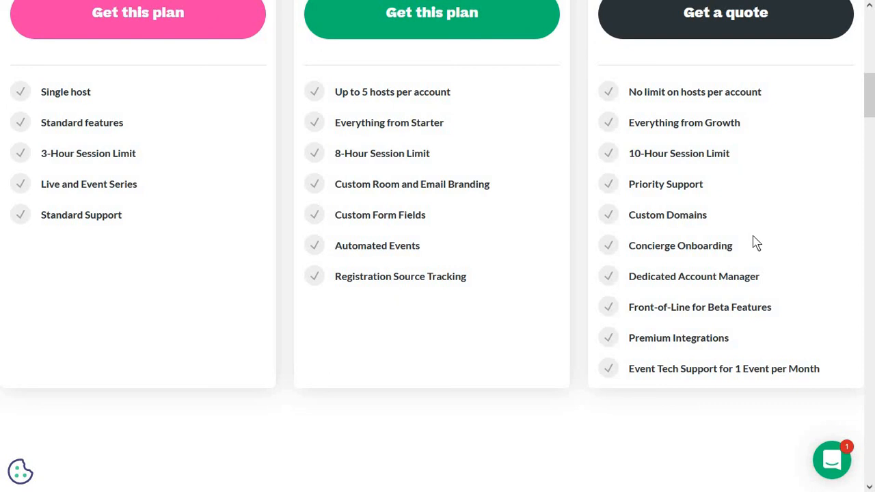
mouse_move(681, 213)
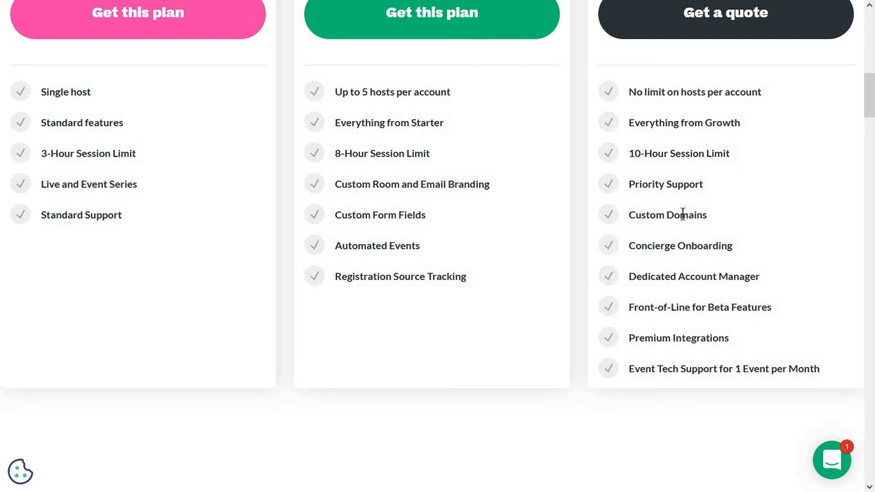
mouse_move(684, 236)
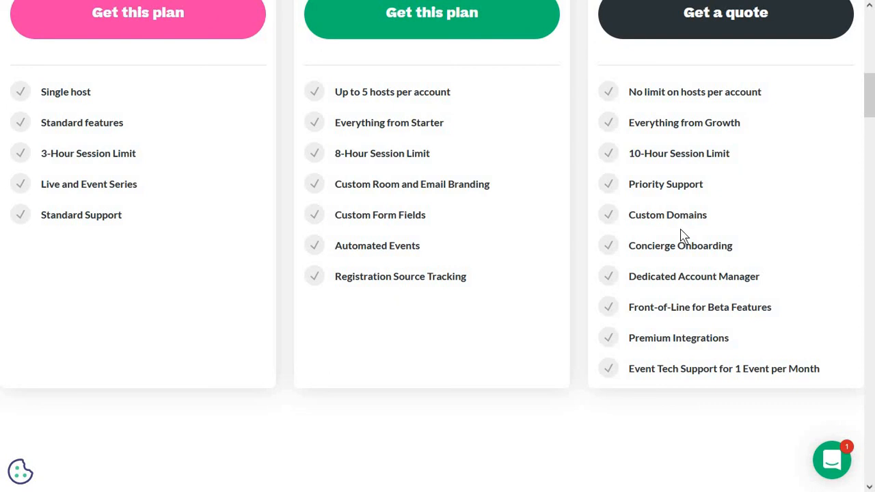
scroll("up", 3)
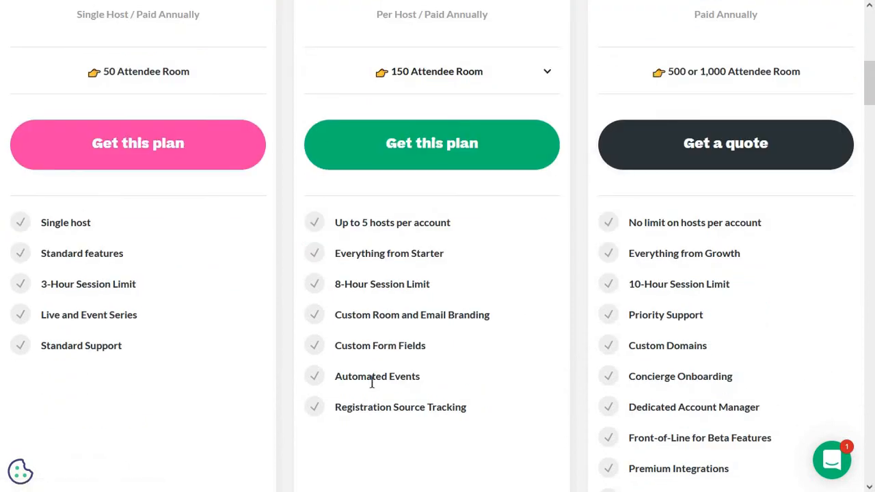
scroll("up", 3)
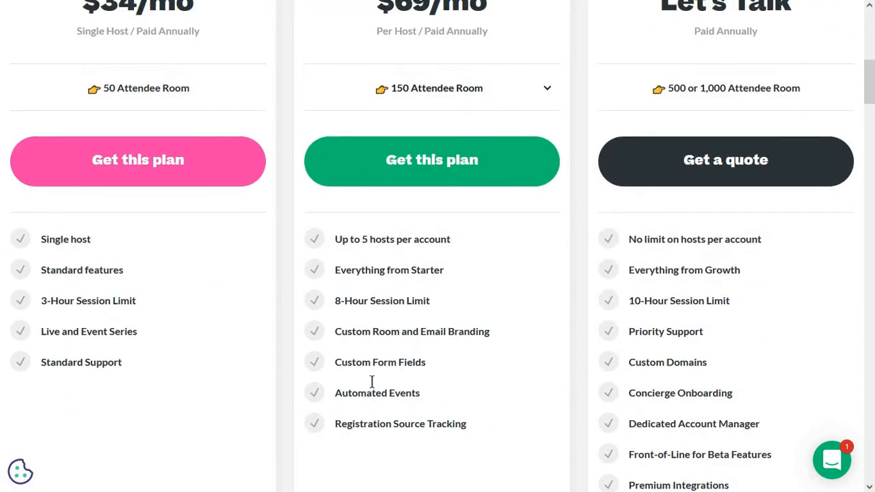
scroll("up", 3)
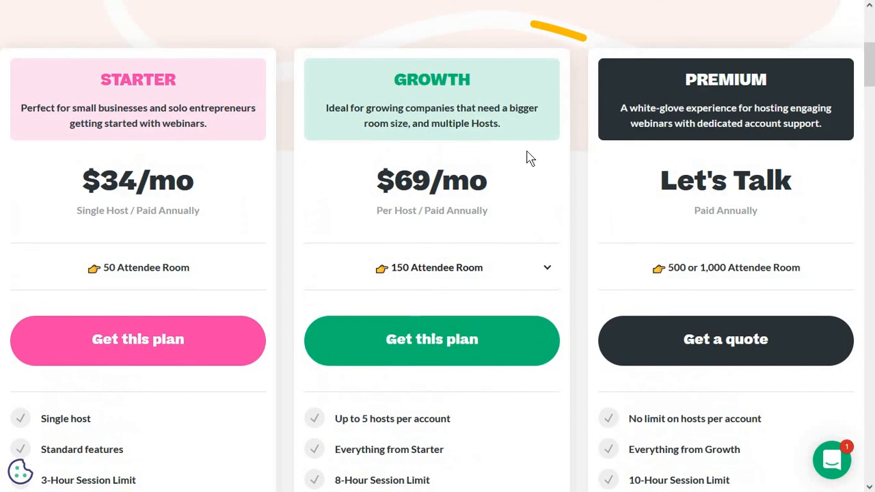
mouse_move(410, 175)
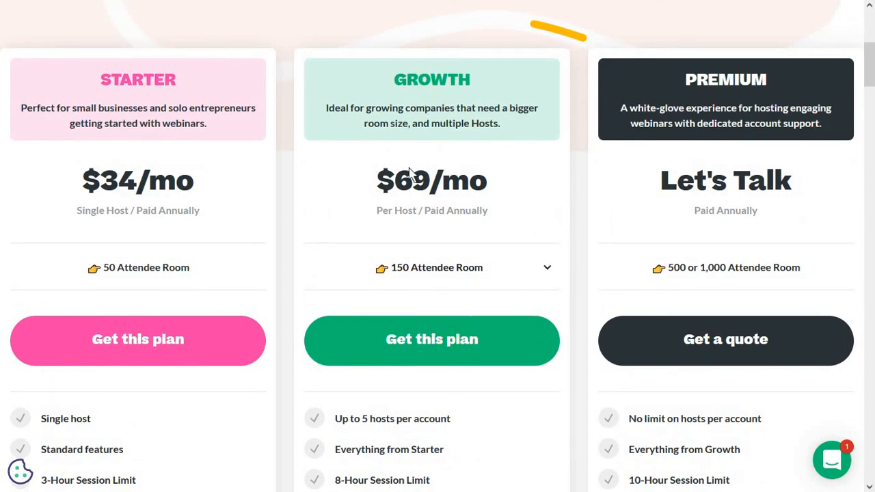
scroll("down", 3)
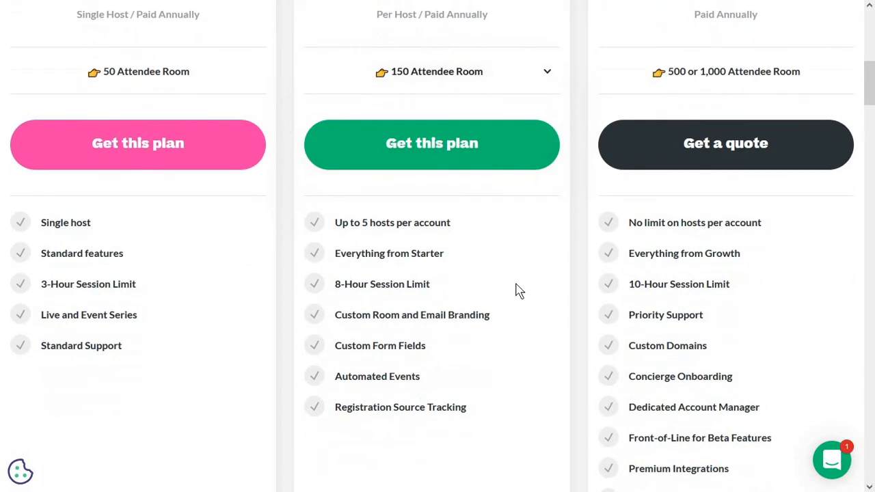
scroll("up", 3)
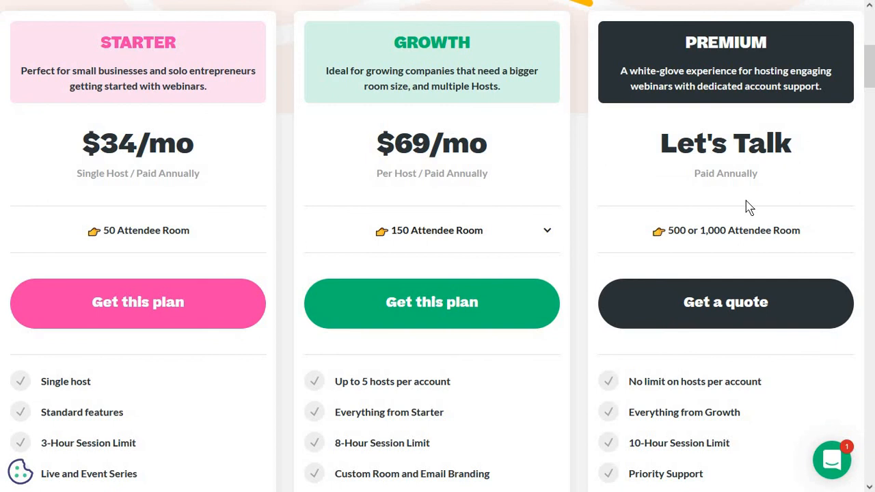
scroll("up", 3)
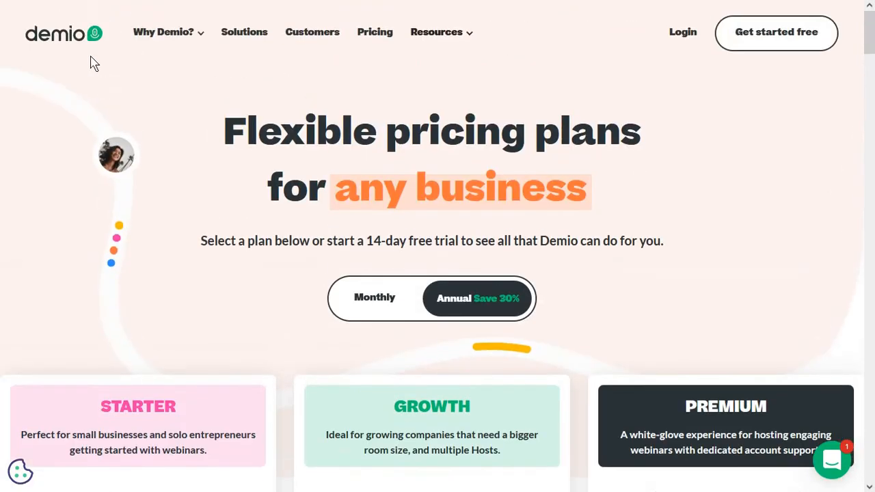